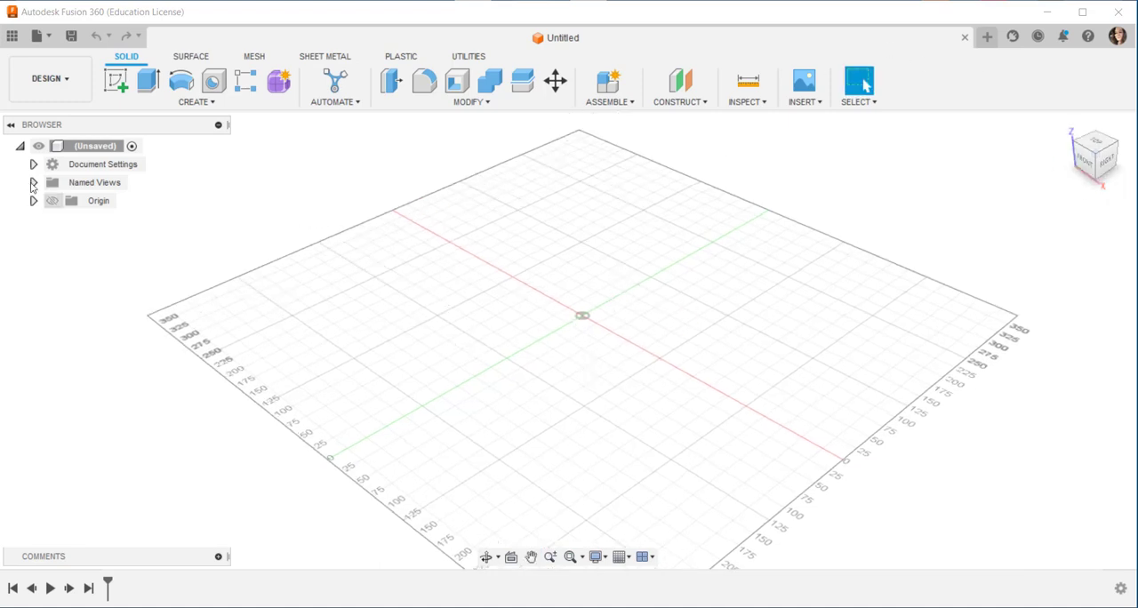
mouse_move(761, 89)
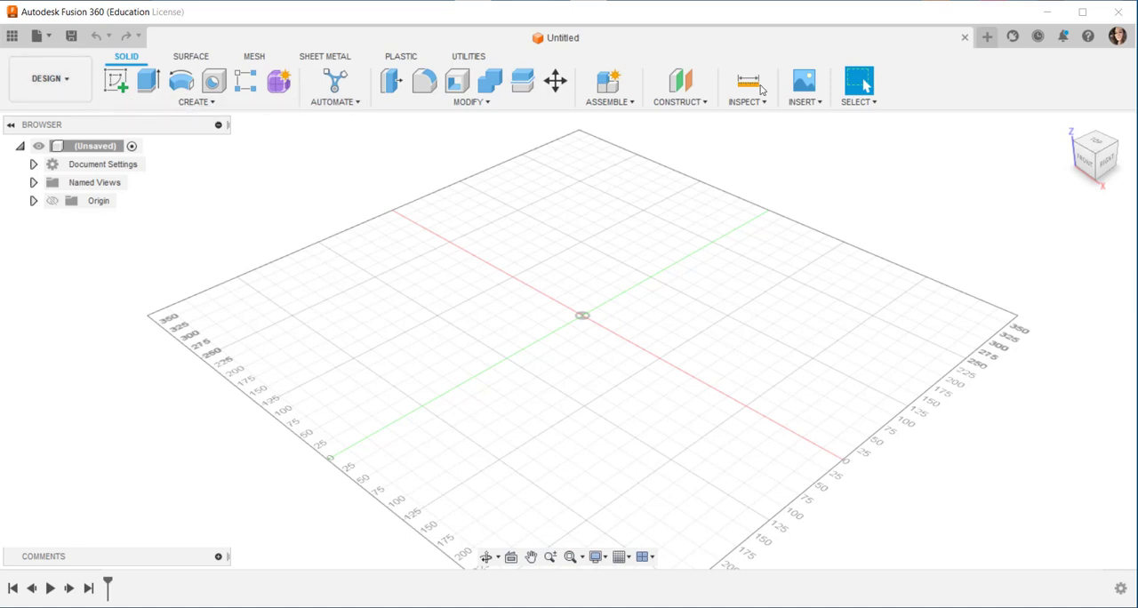
mouse_move(50, 78)
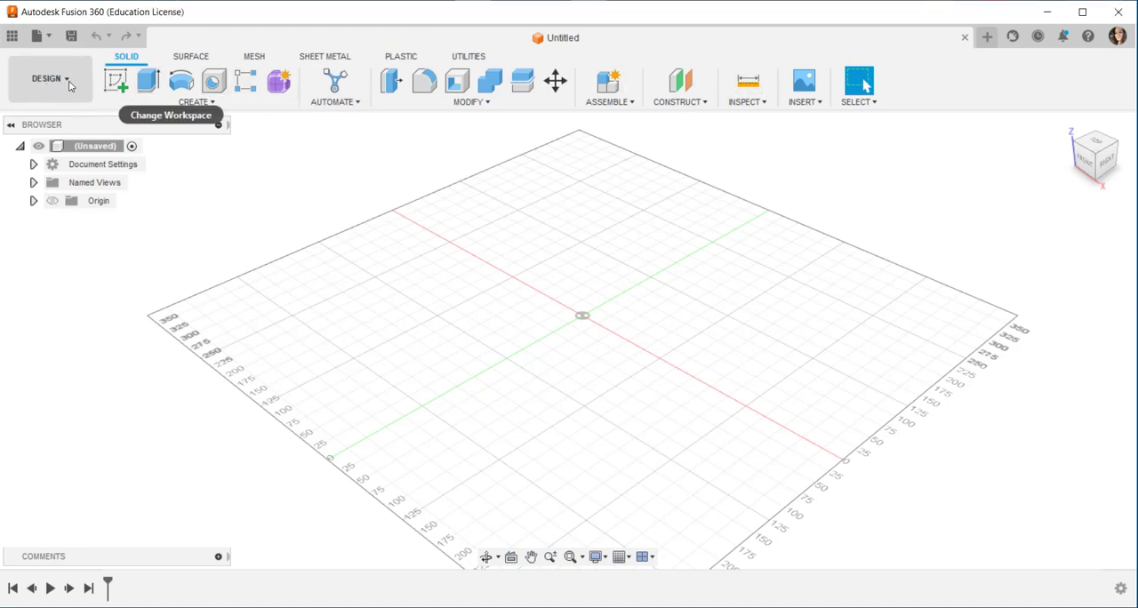
- Review the workspace list, then cycle through the Surface, Mesh and Sheet Metal tool sets back to Solid
click(46, 78)
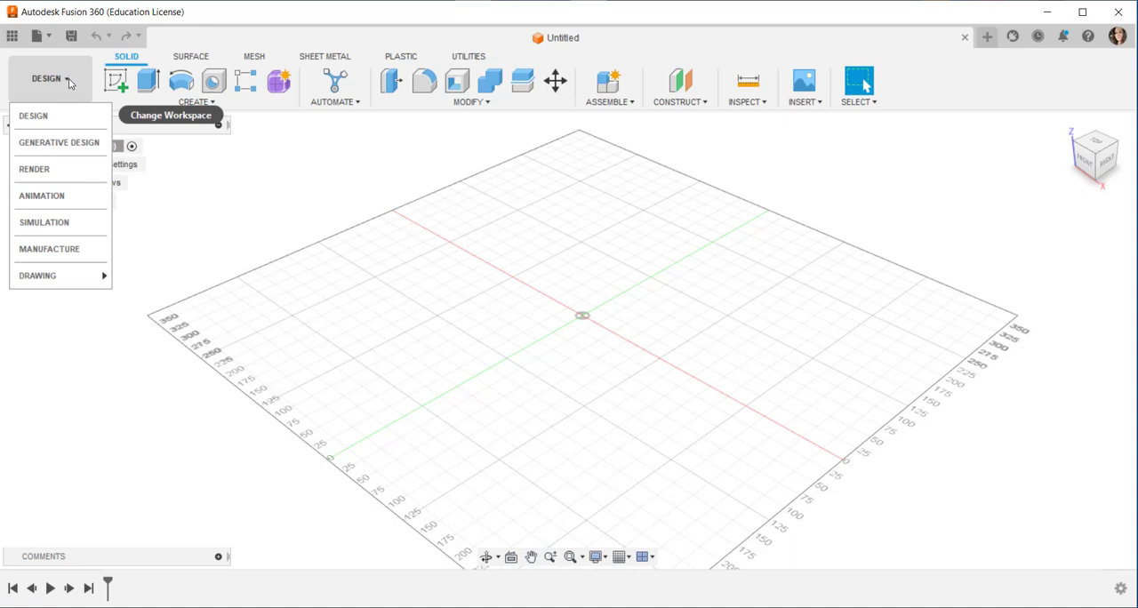
mouse_move(32, 116)
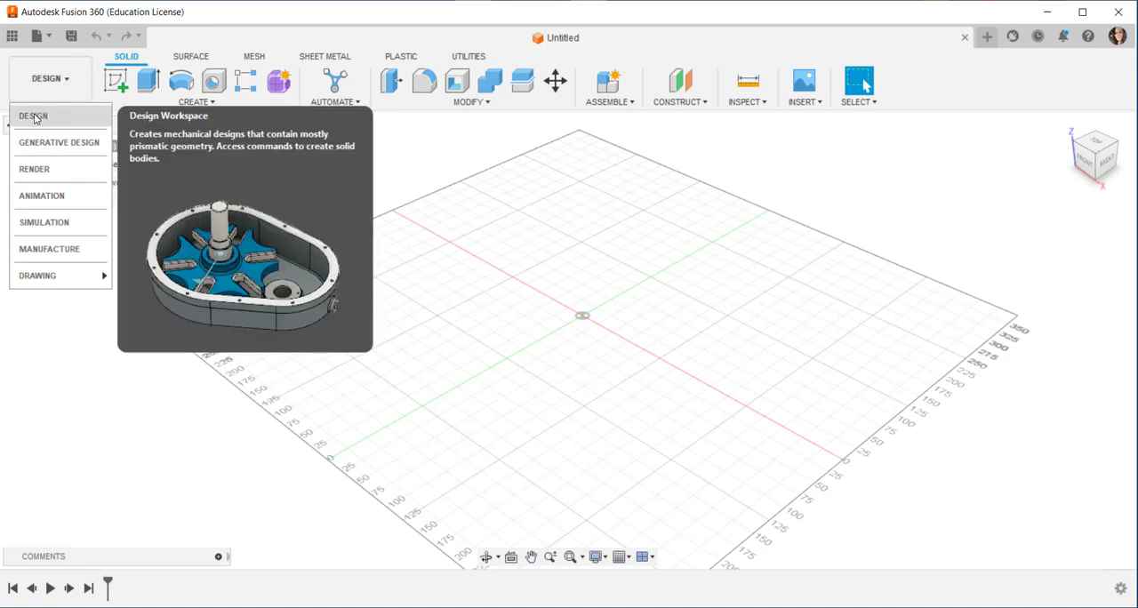
mouse_move(34, 169)
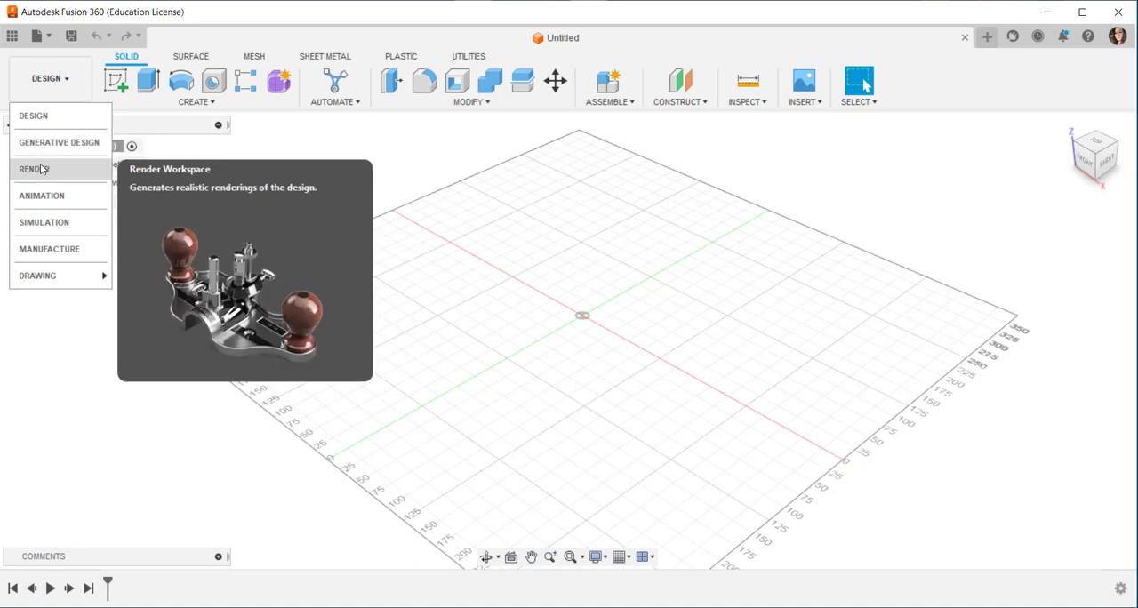
mouse_move(64, 222)
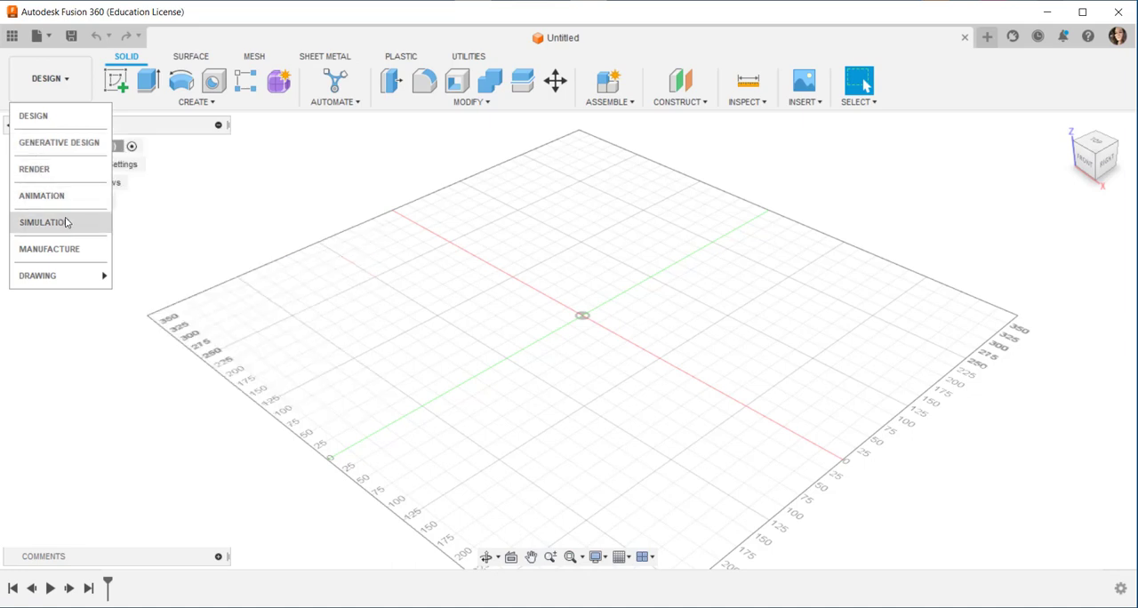
mouse_move(50, 249)
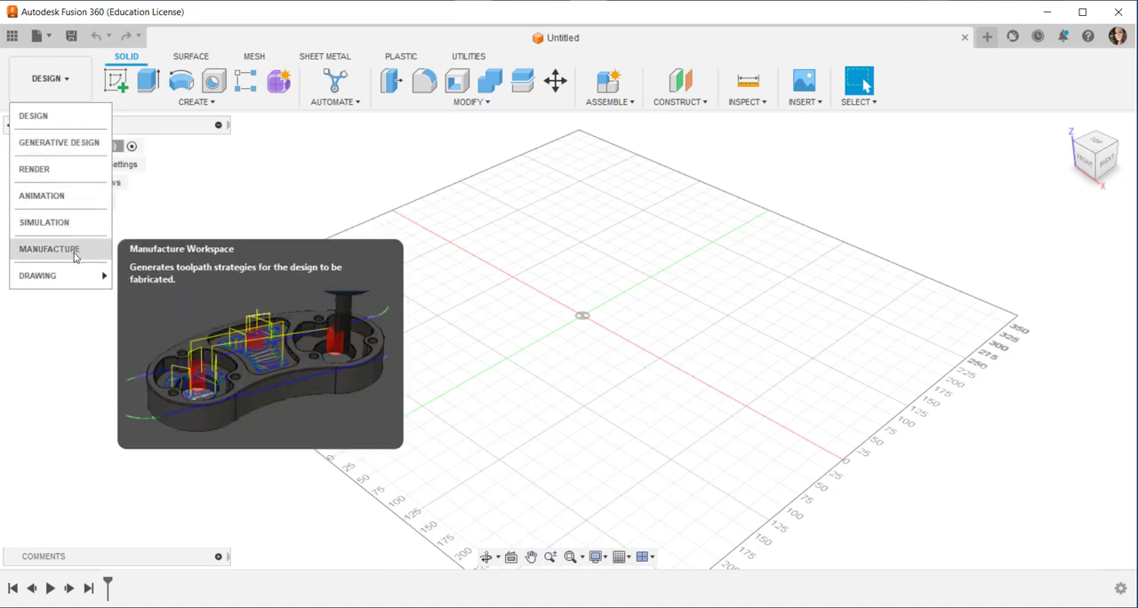
mouse_move(44, 222)
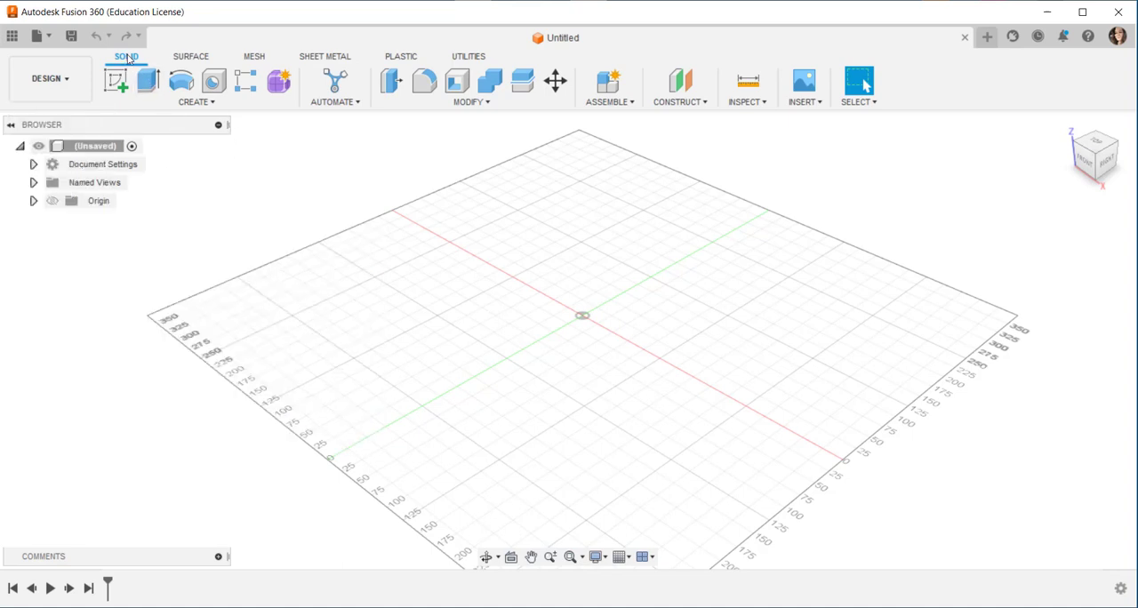
mouse_move(164, 63)
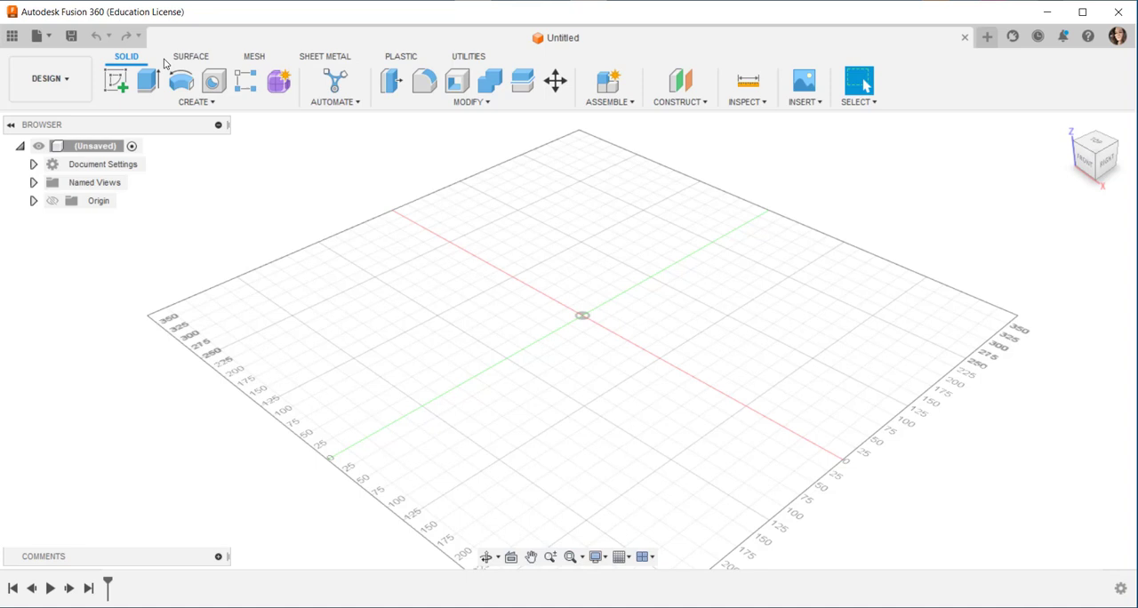
click(190, 57)
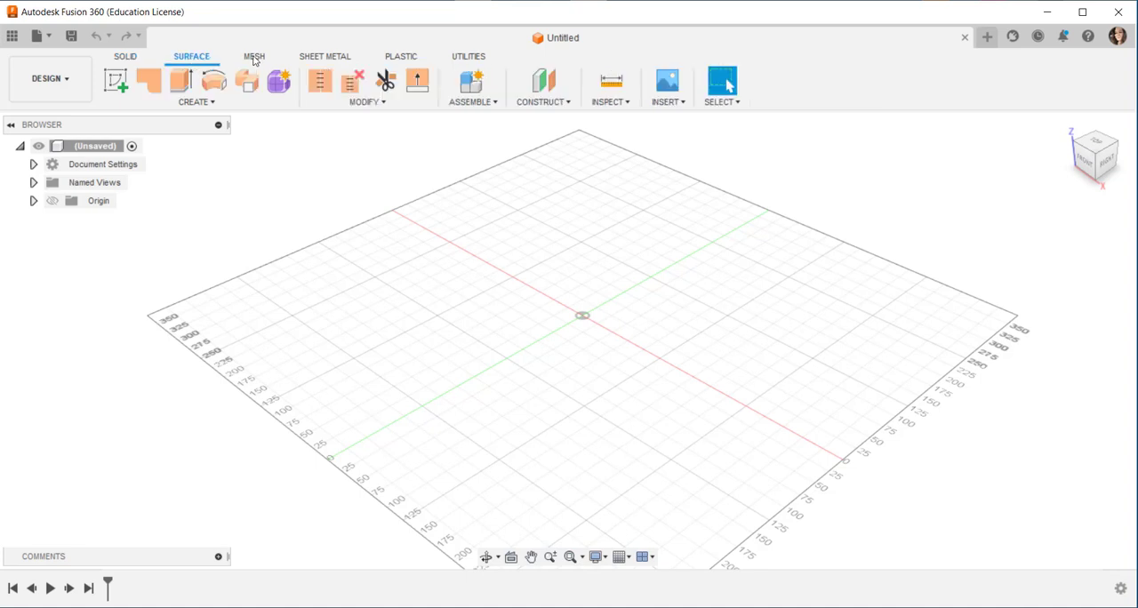
click(256, 57)
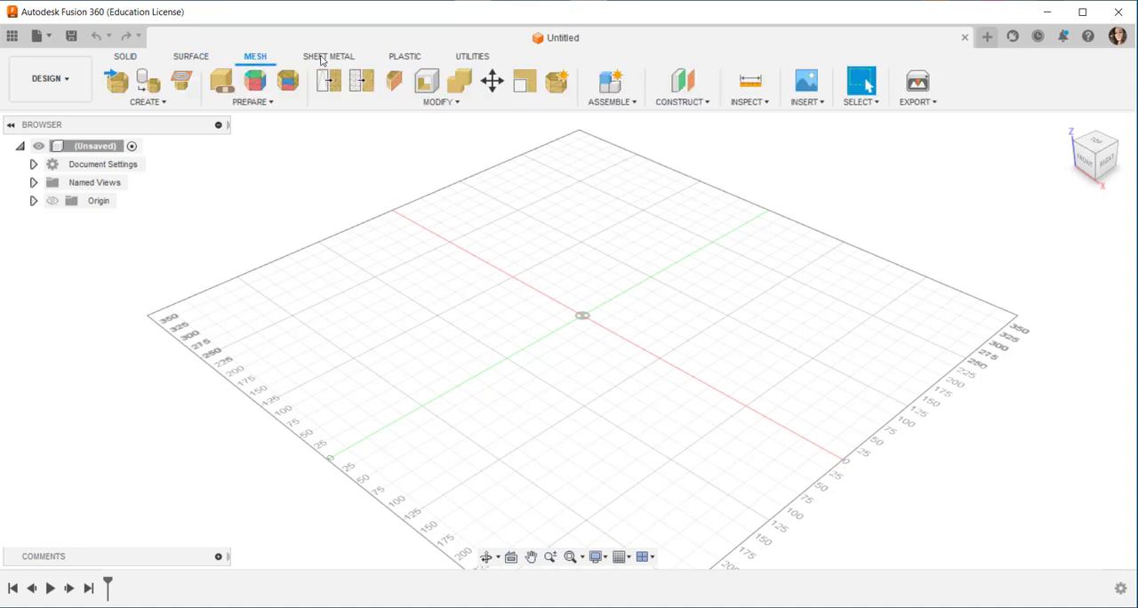
click(327, 57)
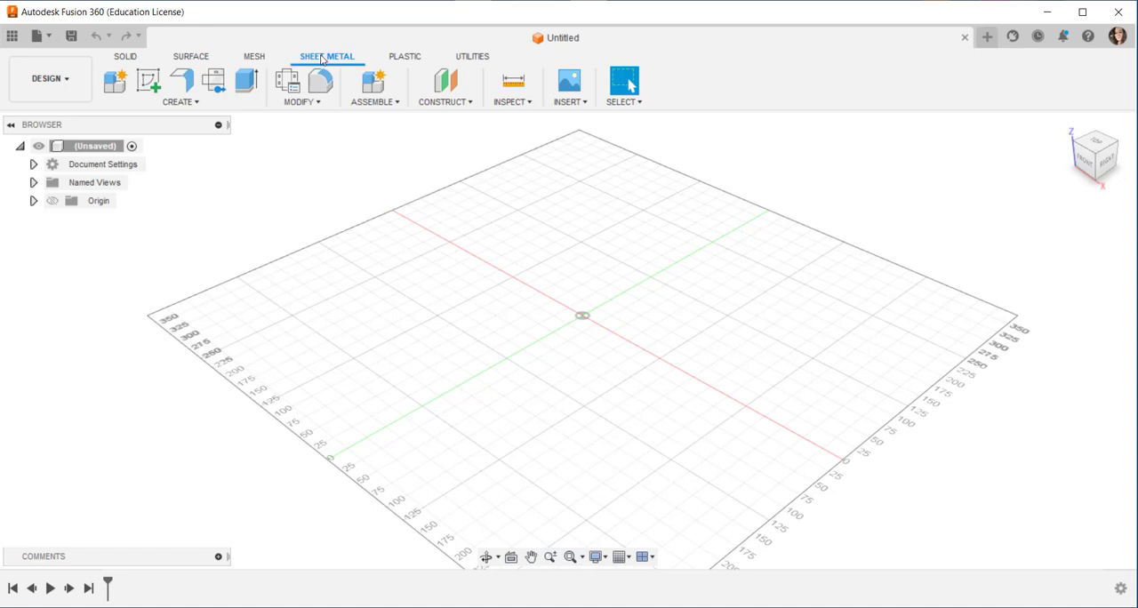
click(125, 57)
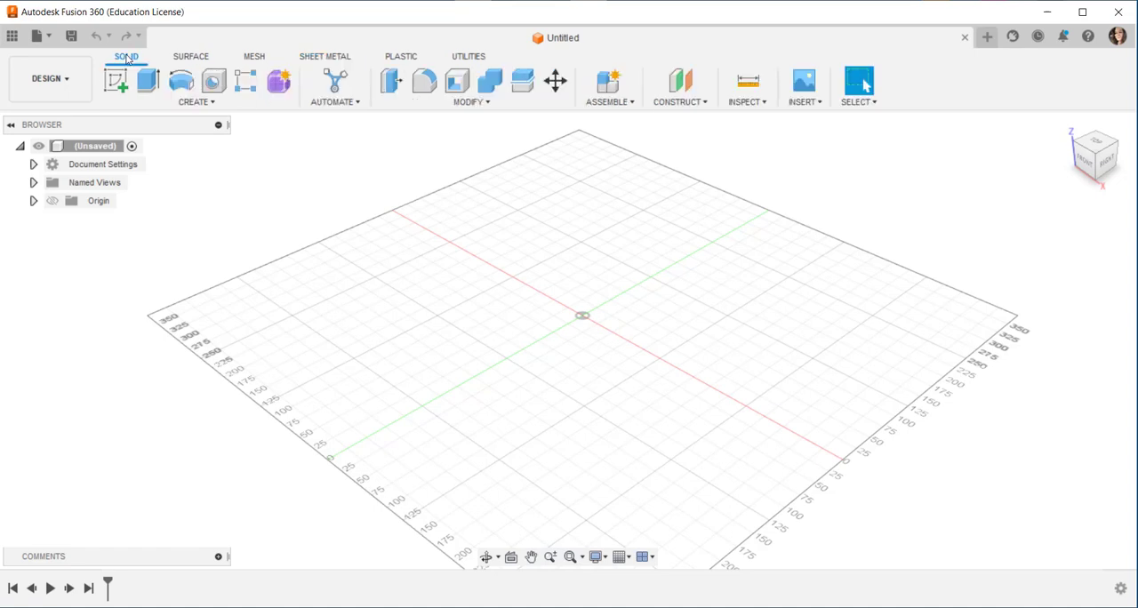
mouse_move(128, 59)
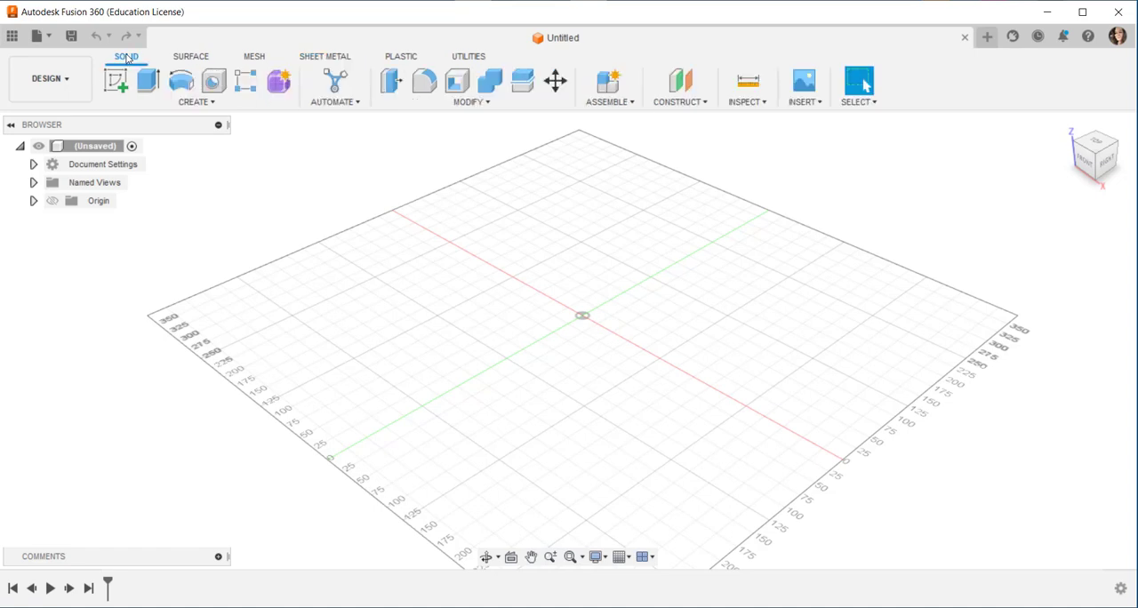
mouse_move(116, 80)
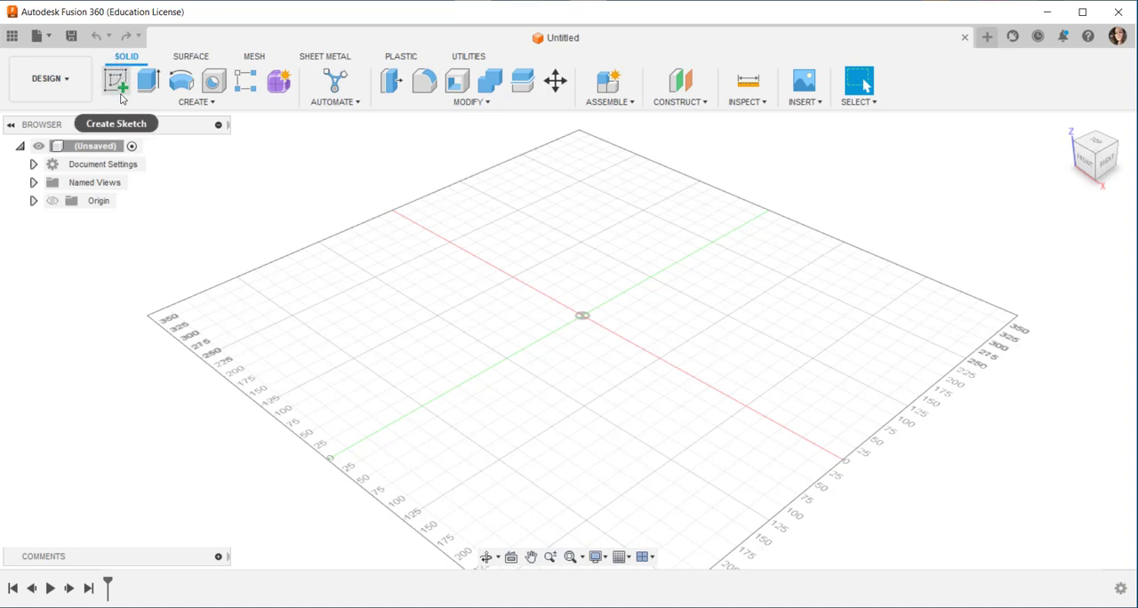
mouse_move(170, 98)
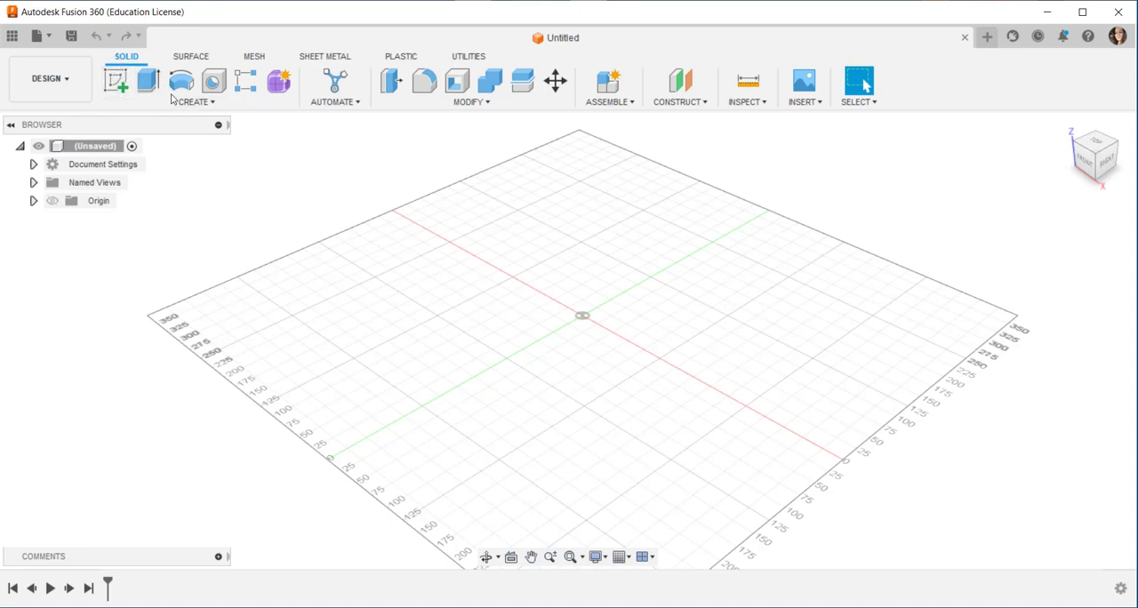
- From the solid Create list, view the Emboss shortcut assignment and dismiss it unchanged
click(193, 102)
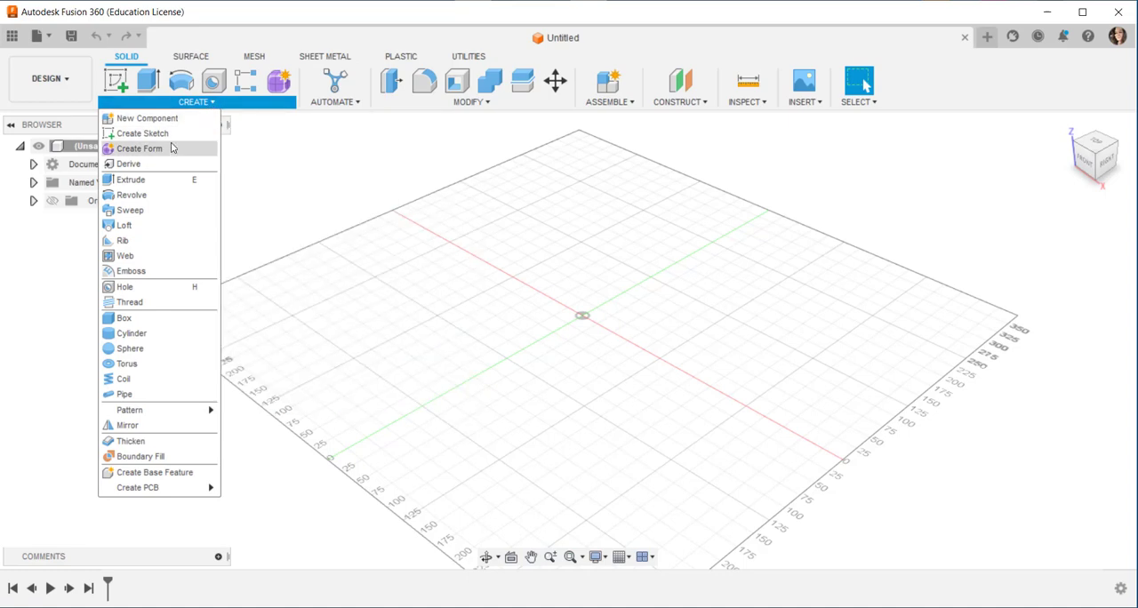
mouse_move(164, 210)
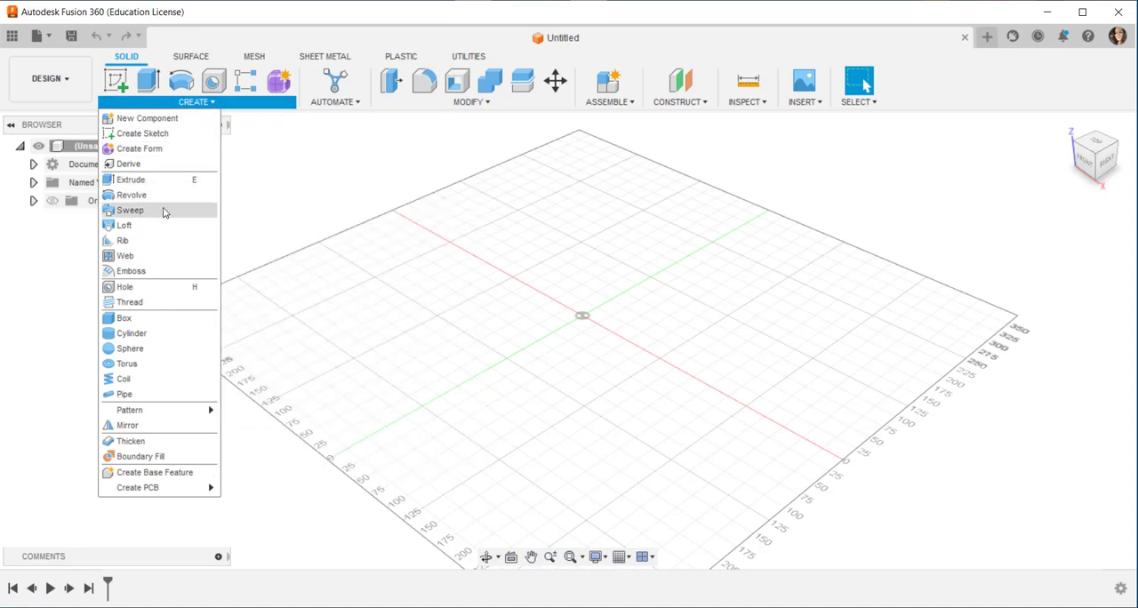
mouse_move(132, 271)
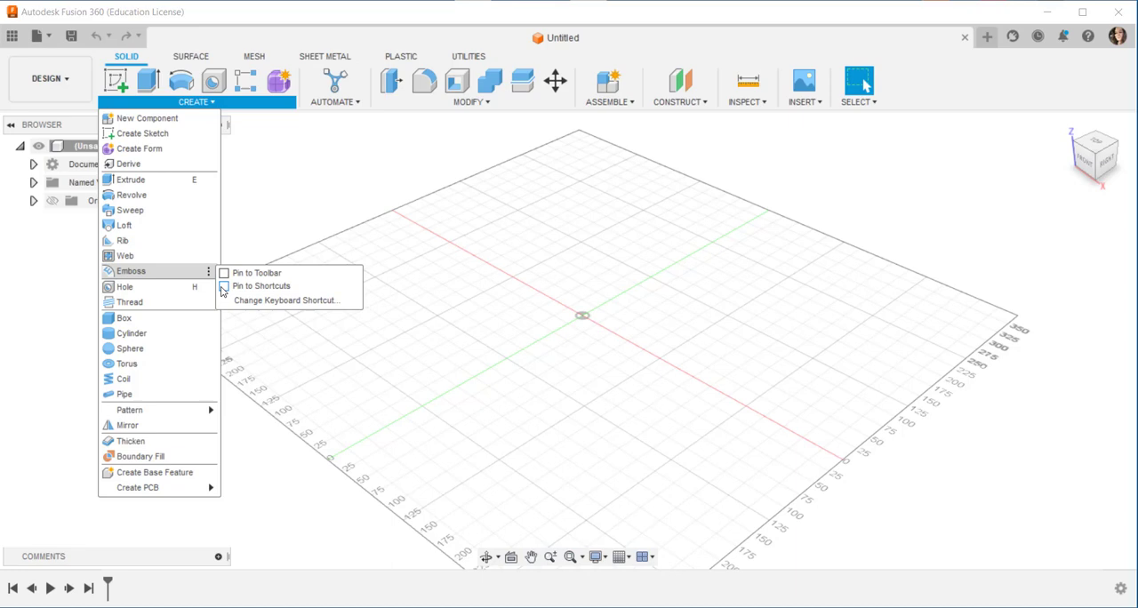
click(288, 298)
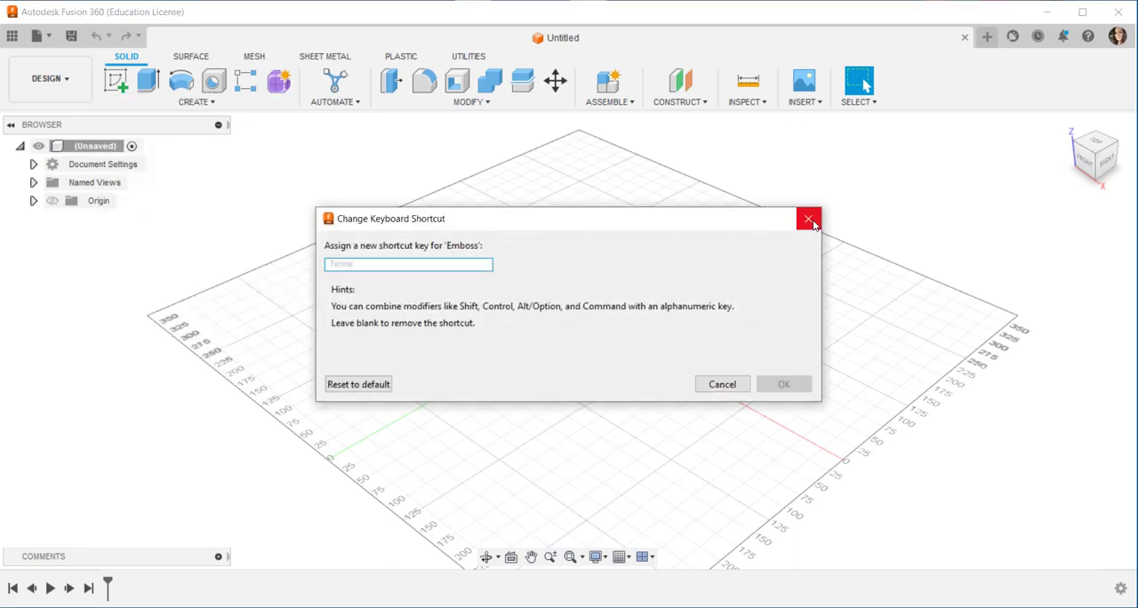
click(807, 219)
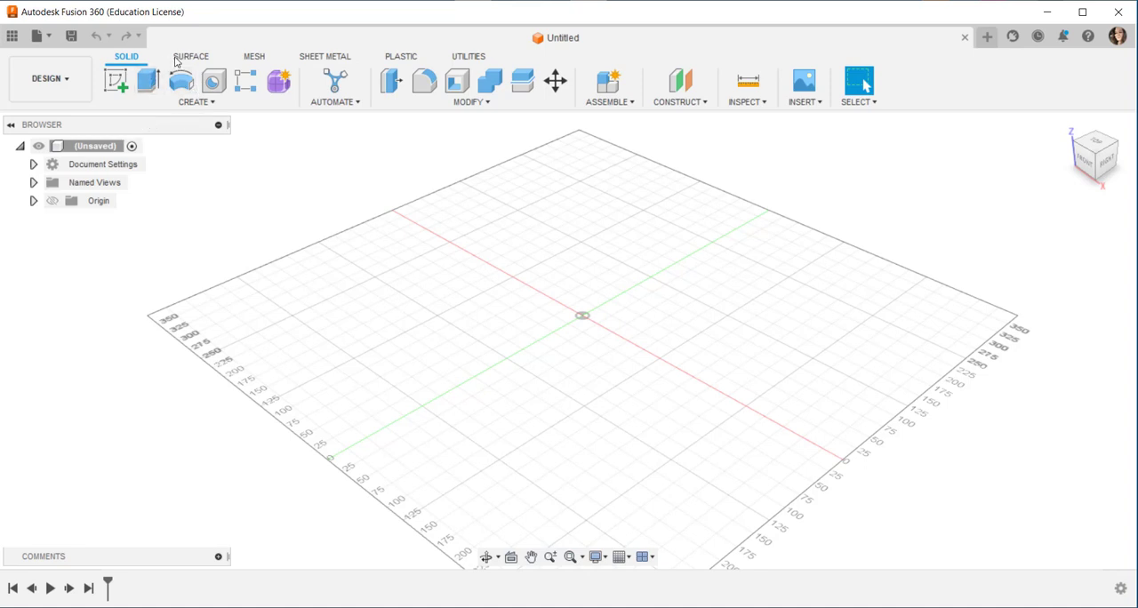
- Step through the Surface and Mesh tool sets to land on the Sheet Metal tools
click(190, 57)
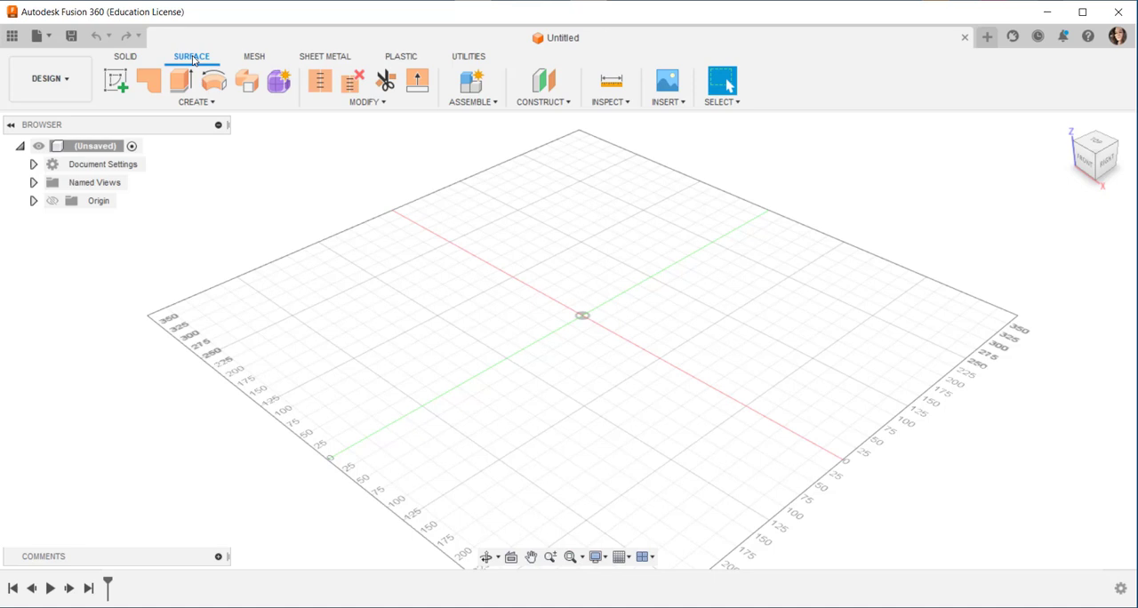
mouse_move(194, 61)
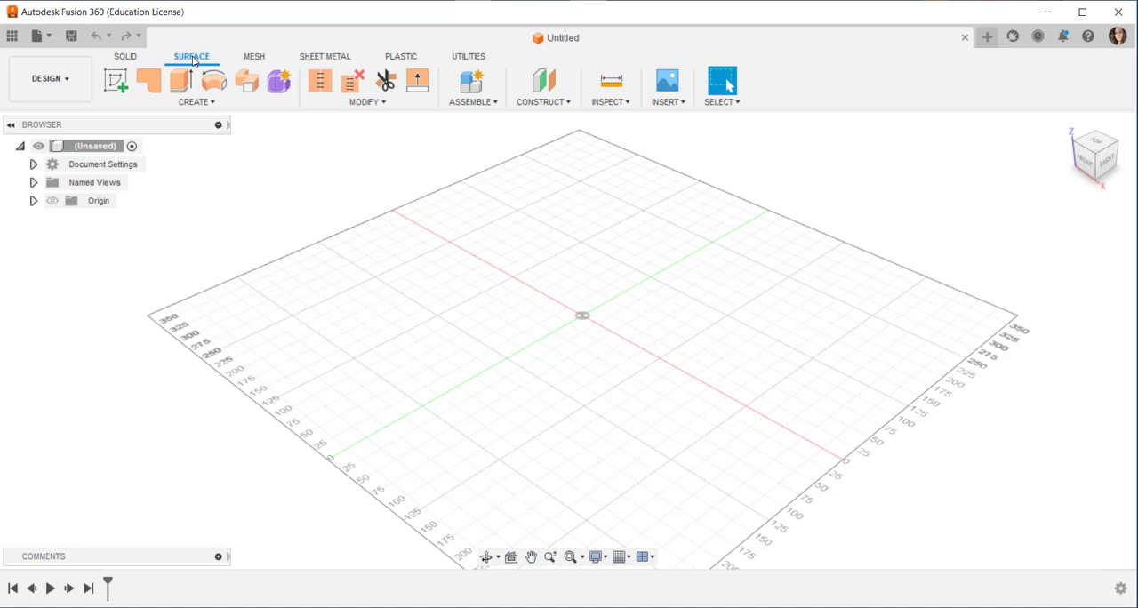
click(256, 57)
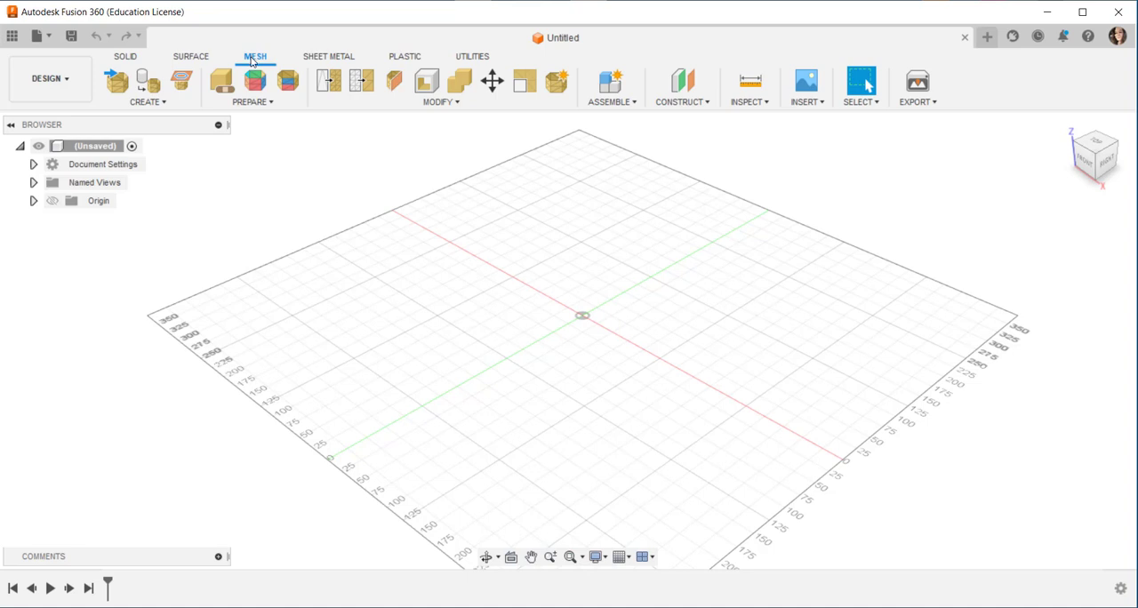
mouse_move(252, 61)
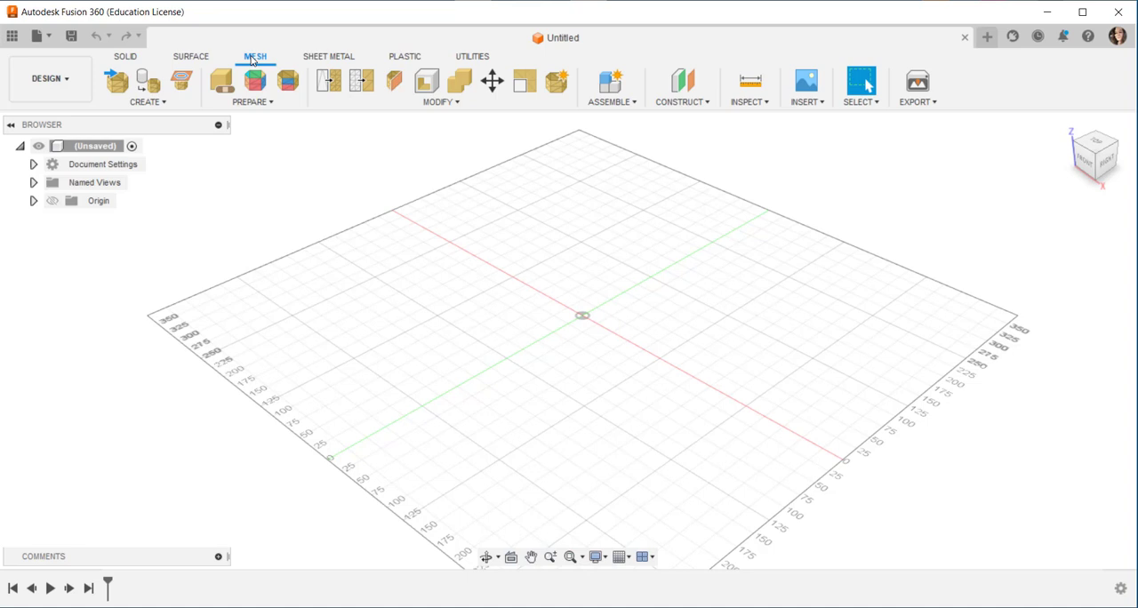
mouse_move(327, 57)
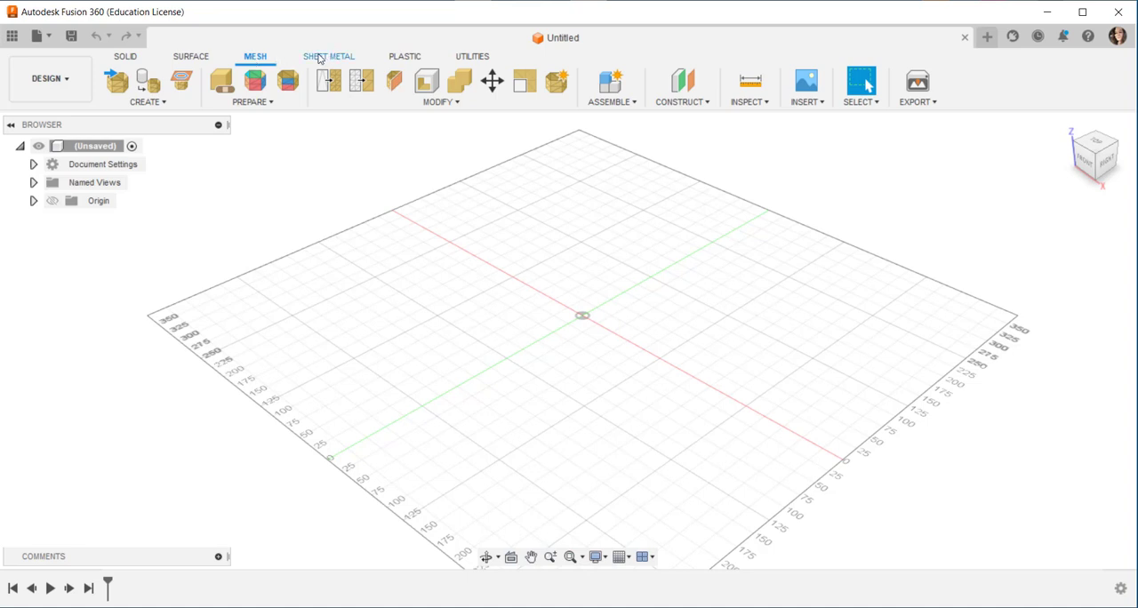
click(327, 57)
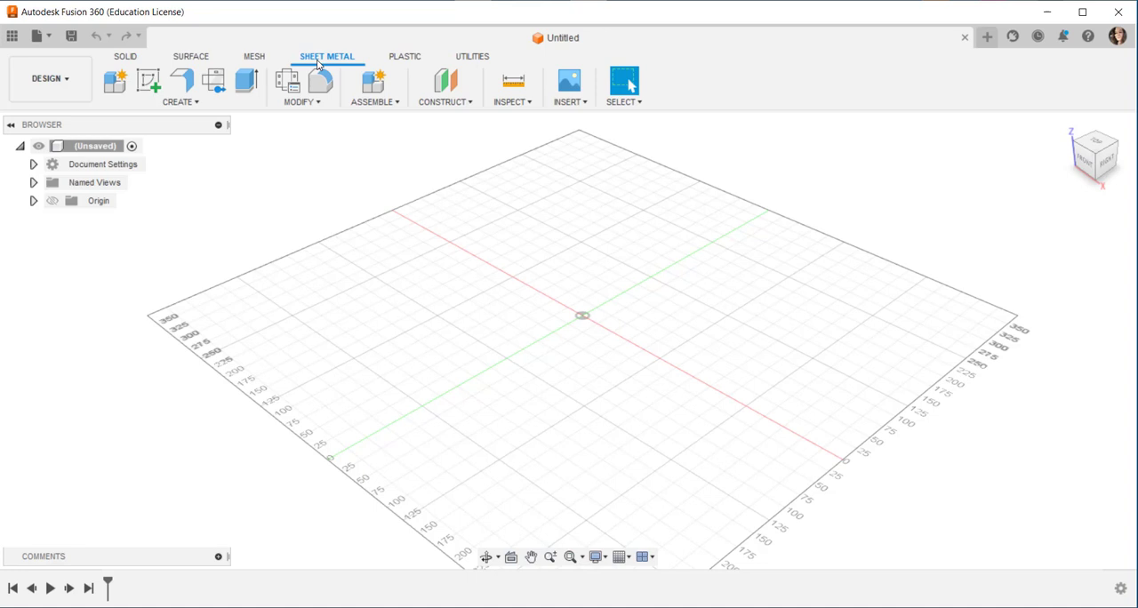
- Show the Plastic part design tools, then move on to the Utilities tool set
click(409, 57)
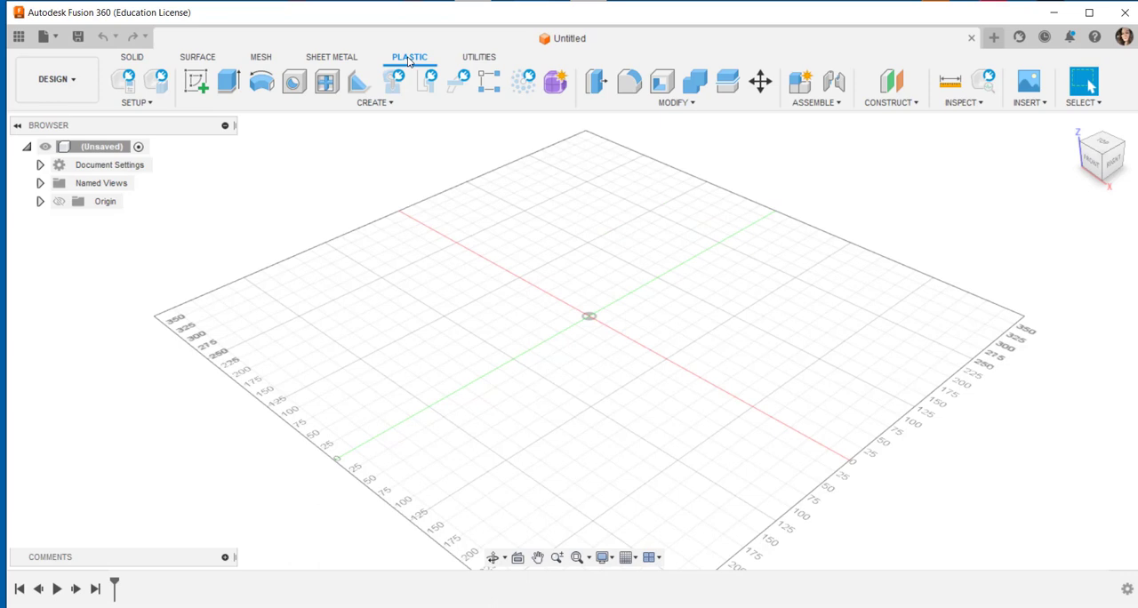
mouse_move(409, 62)
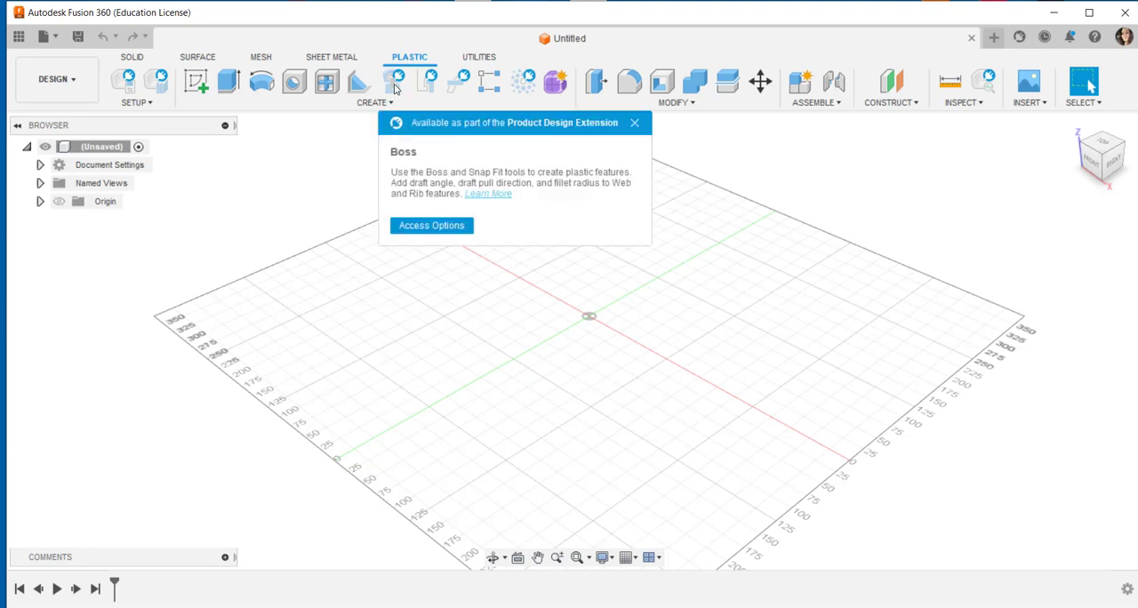
mouse_move(430, 82)
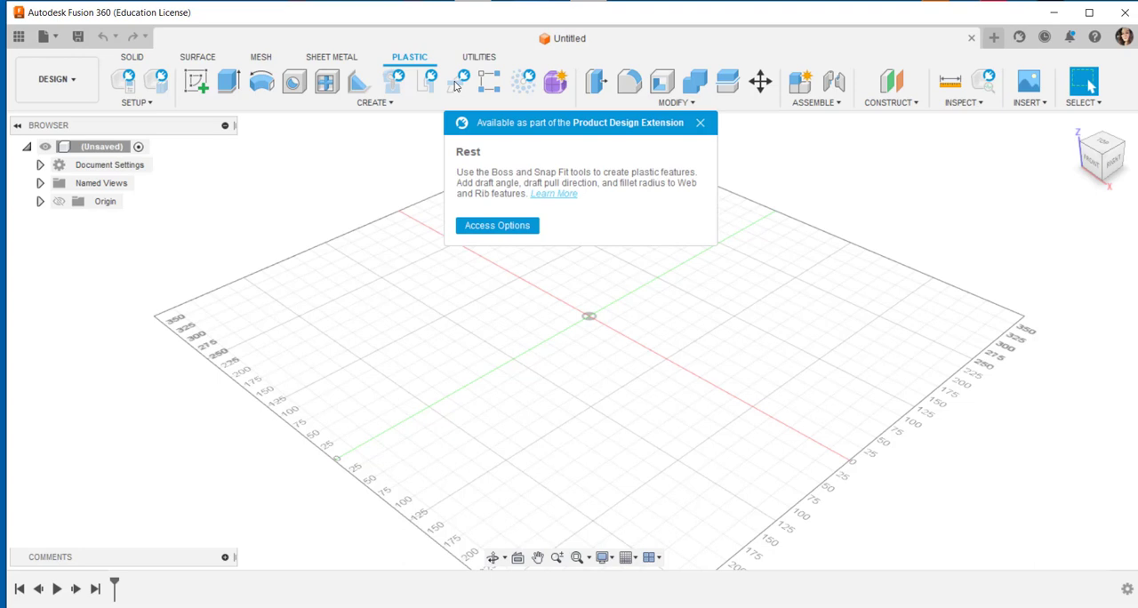
click(479, 57)
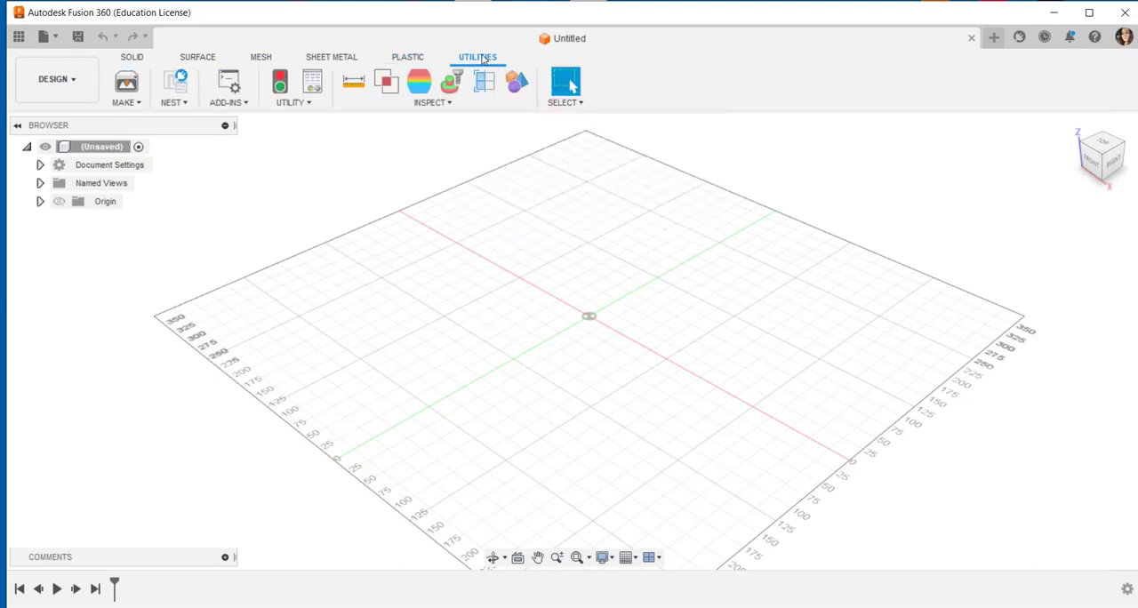
- Look through the Make and Add-Ins command lists, leaving the Utility list with Manage Materials and Compute All shown
click(125, 89)
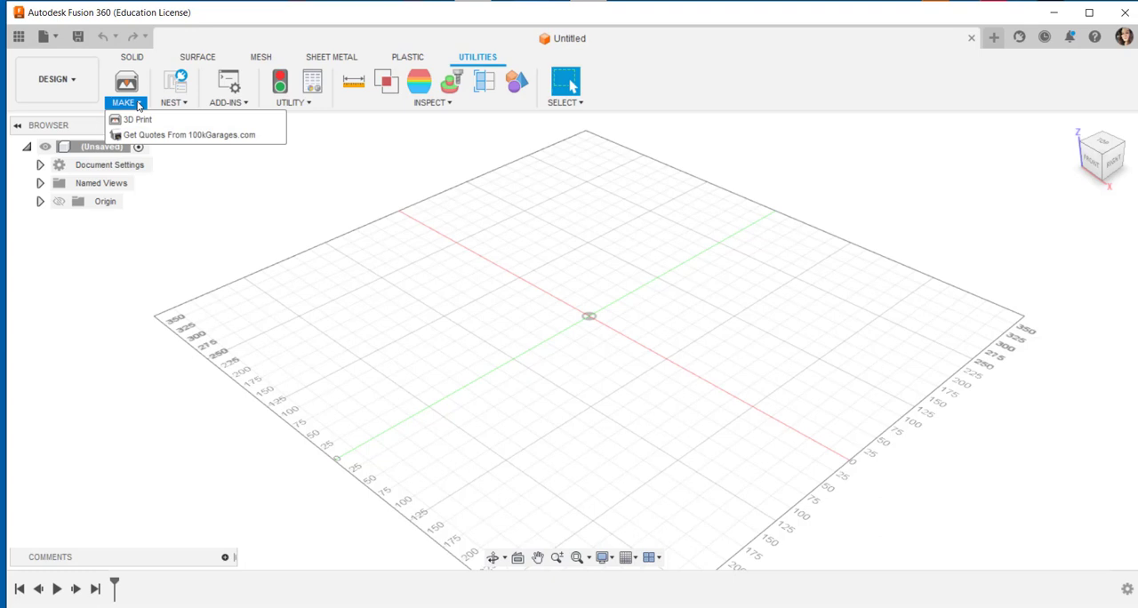
click(171, 87)
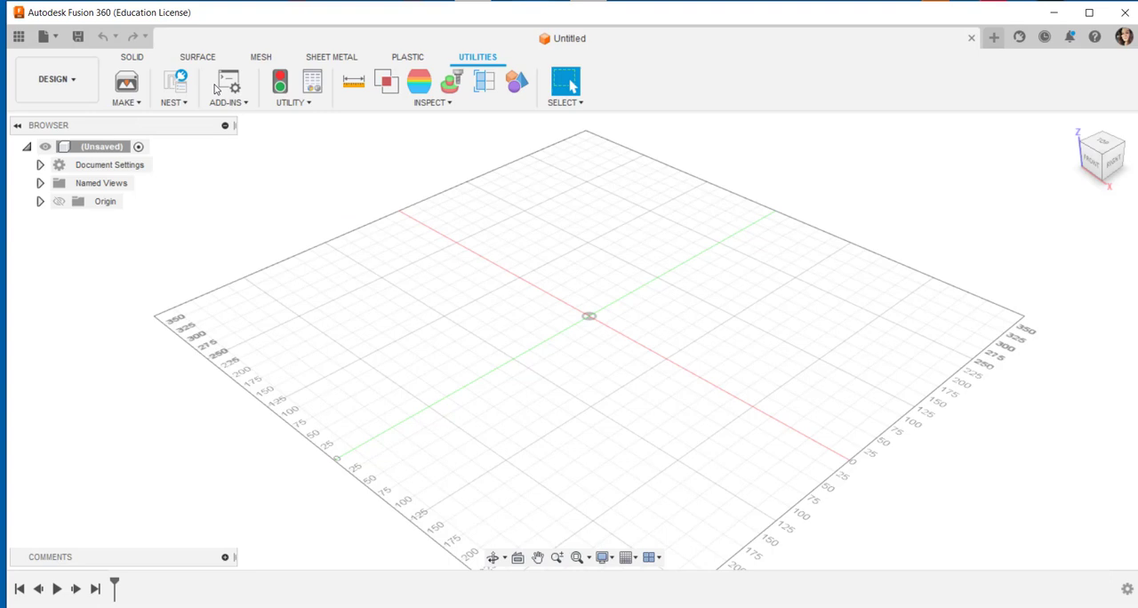
click(228, 101)
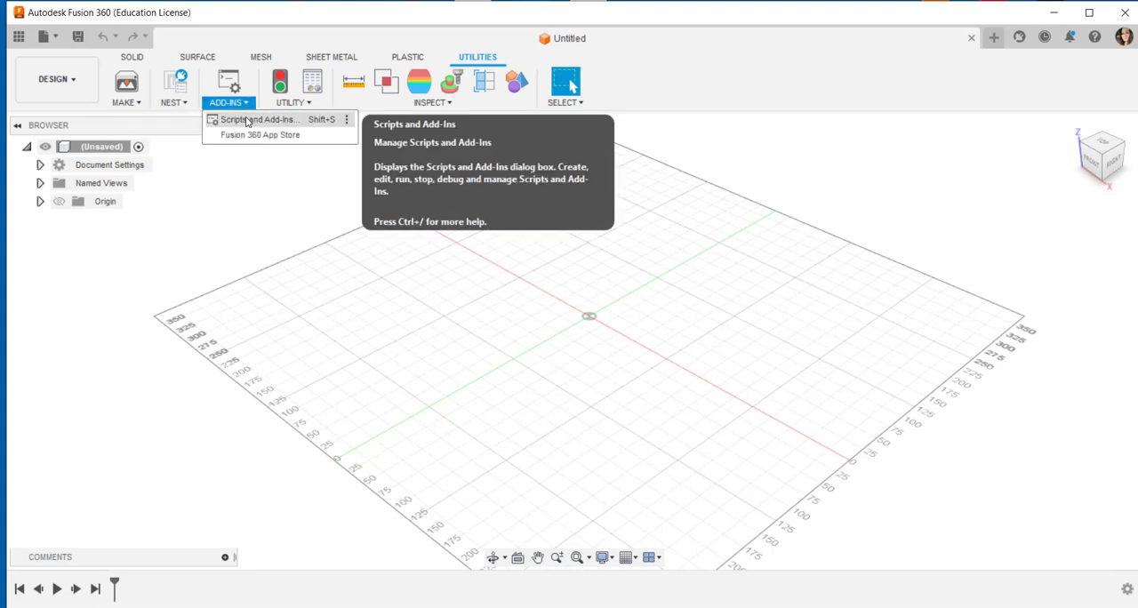
click(293, 103)
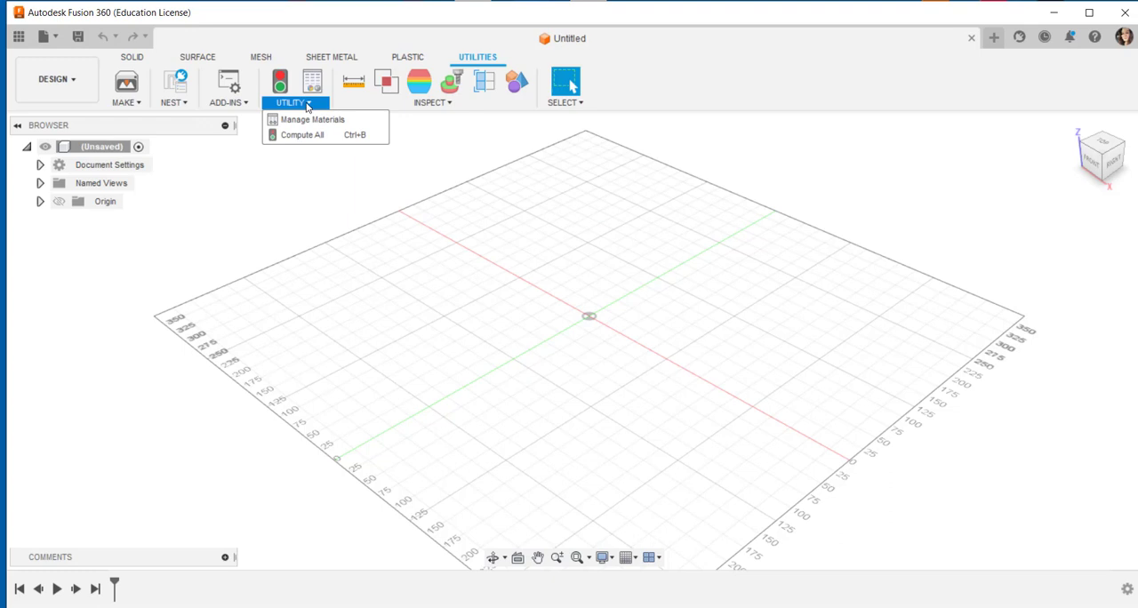
mouse_move(353, 81)
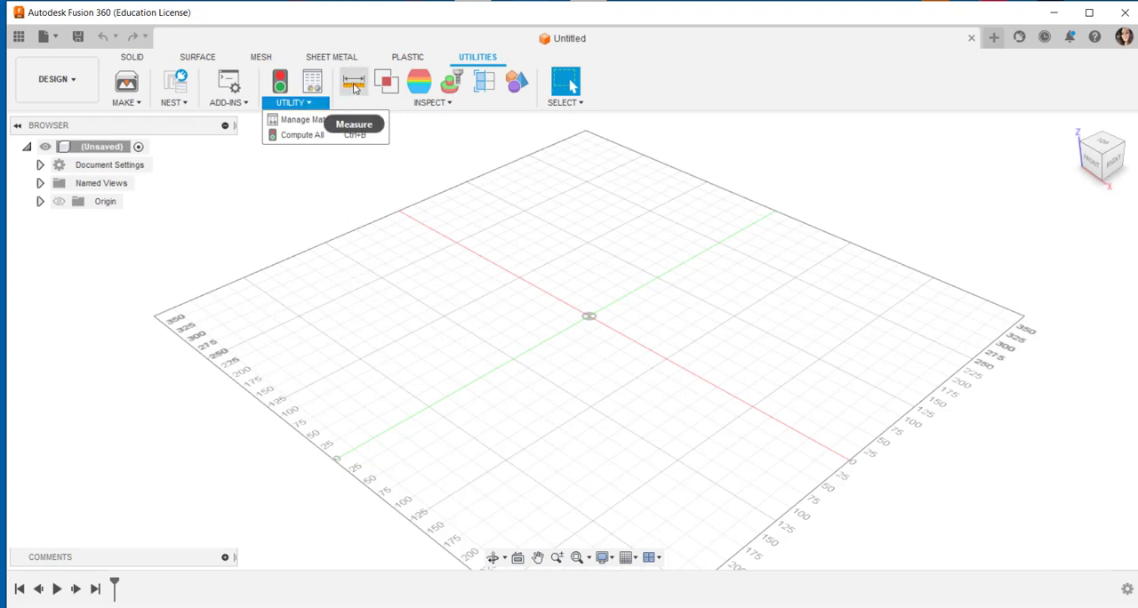
- Start Measure, Interference, Draft Analysis and Accessibility Analysis in turn, ending with Section Analysis settings shown
click(352, 82)
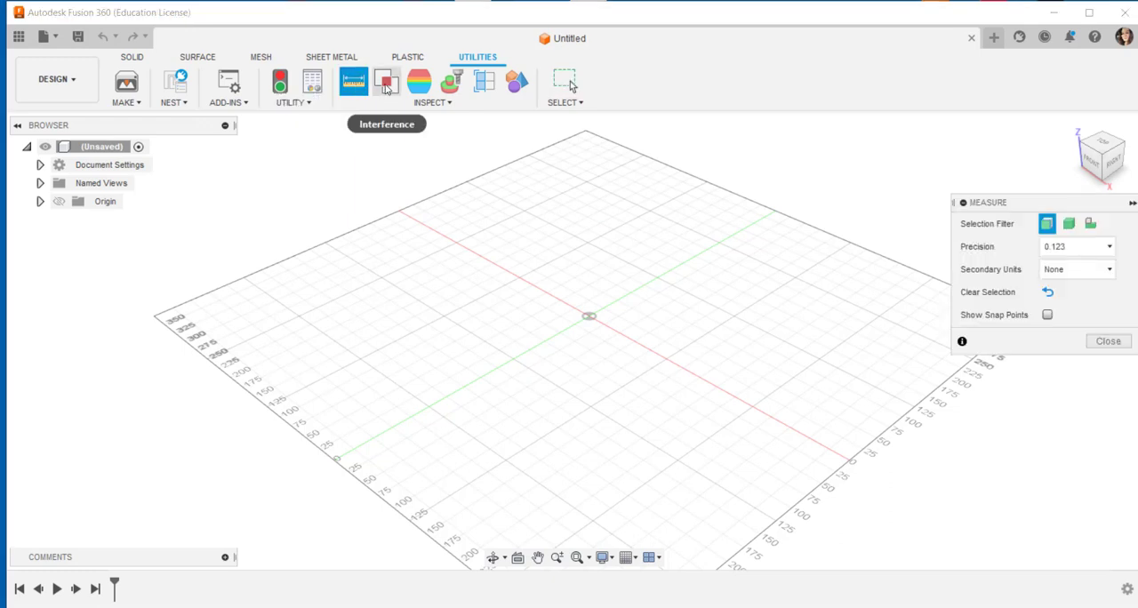
click(388, 81)
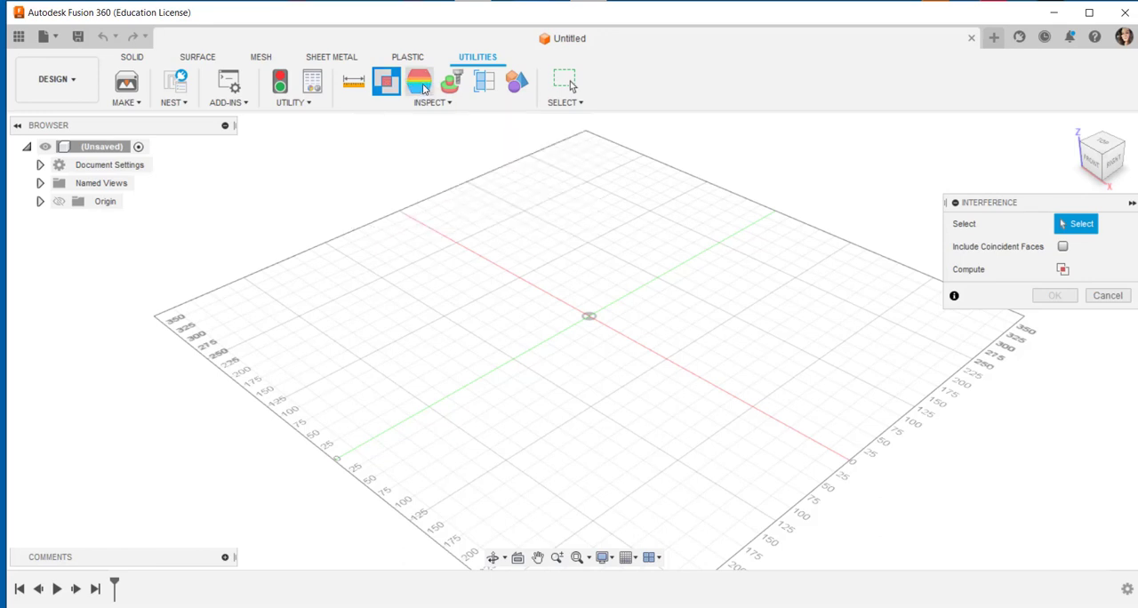
click(419, 82)
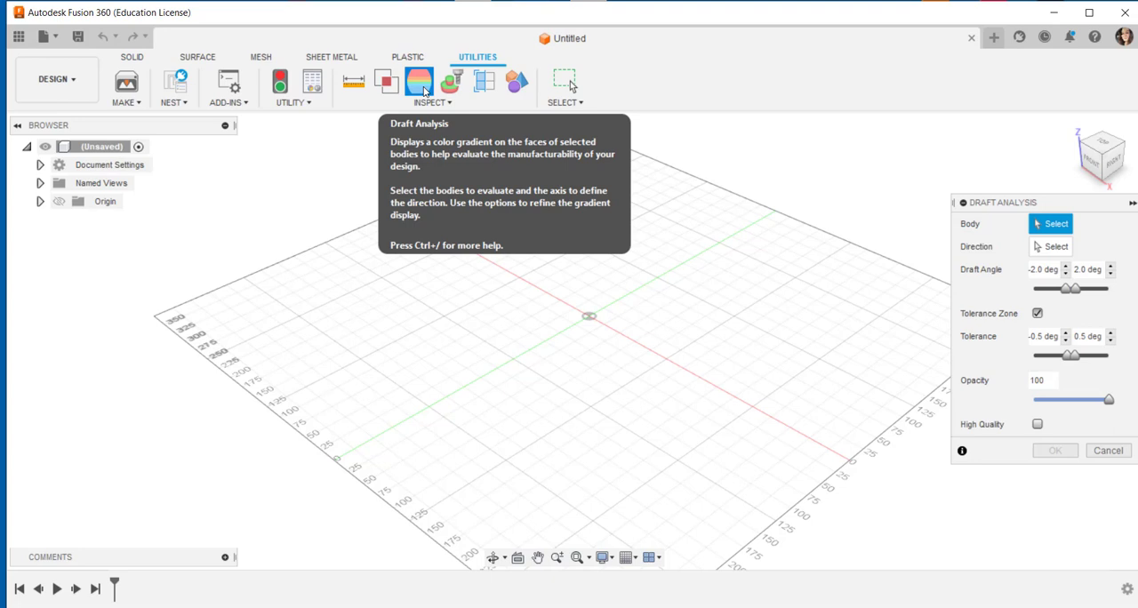
click(452, 81)
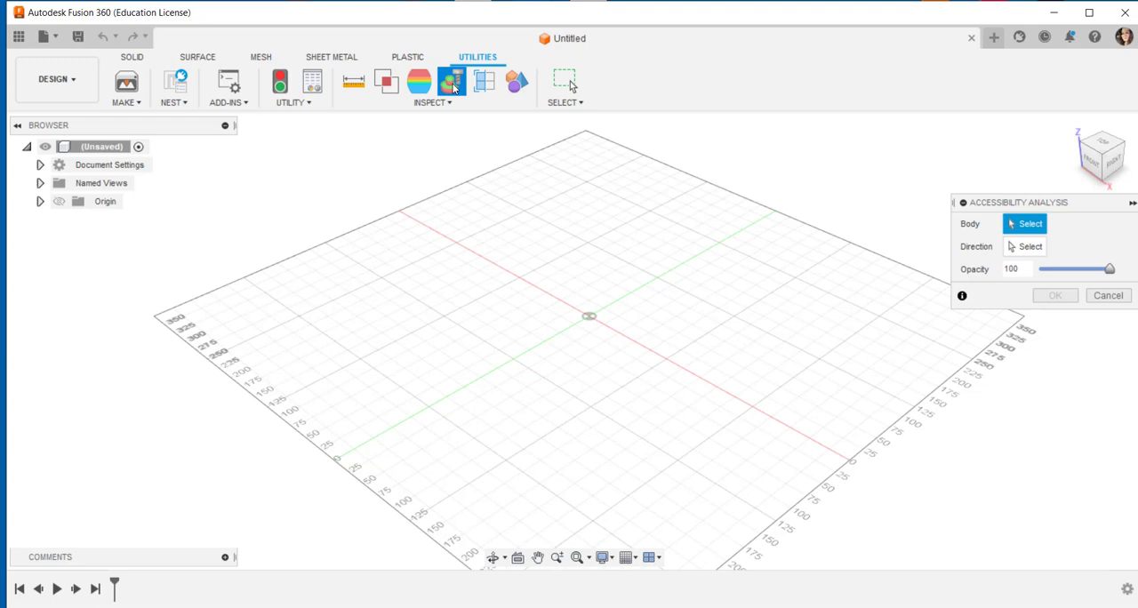
click(483, 81)
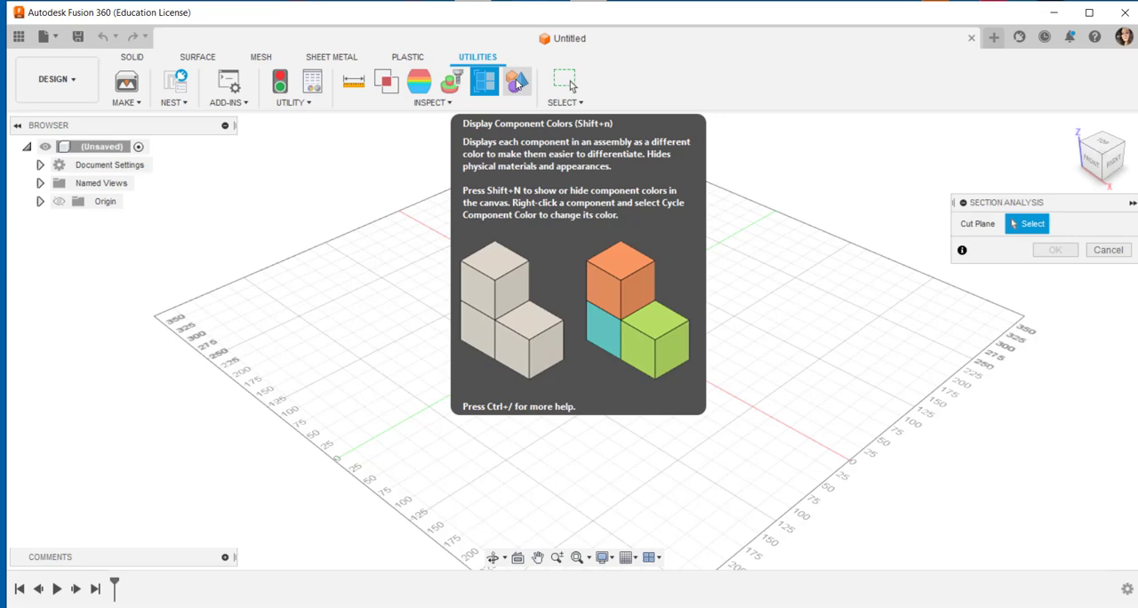
mouse_move(520, 81)
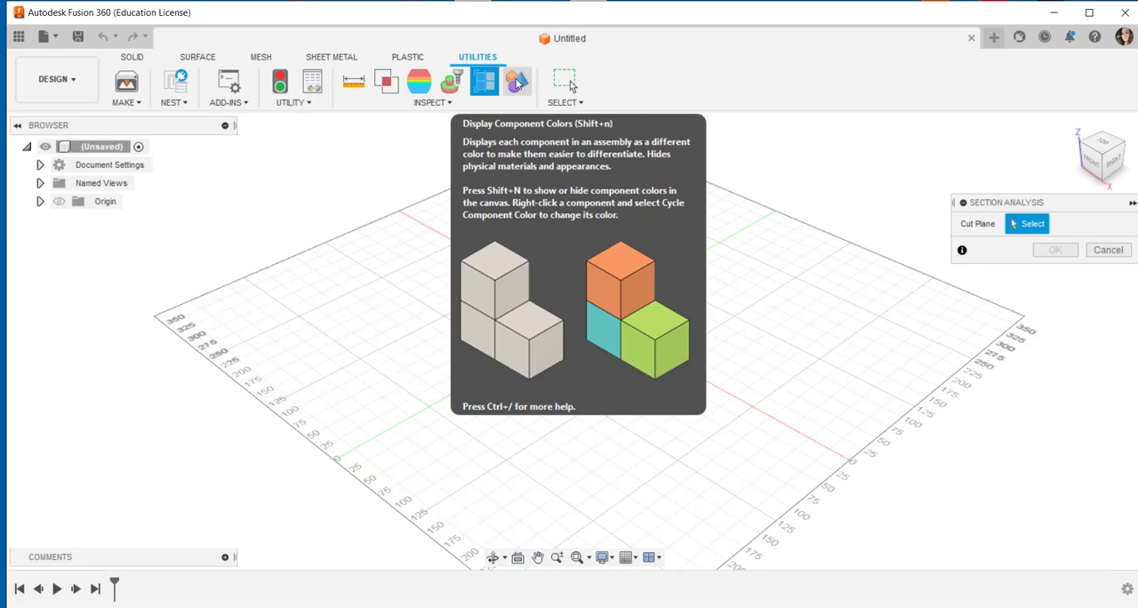
- Show the Select list of selection modes while section analysis remains active
click(565, 103)
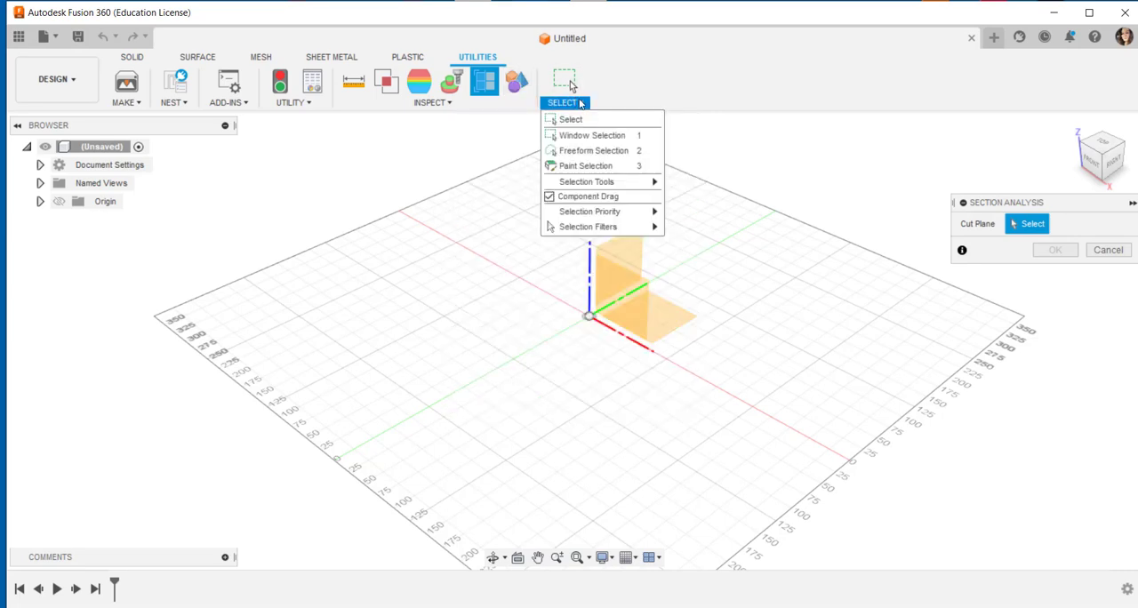
mouse_move(594, 231)
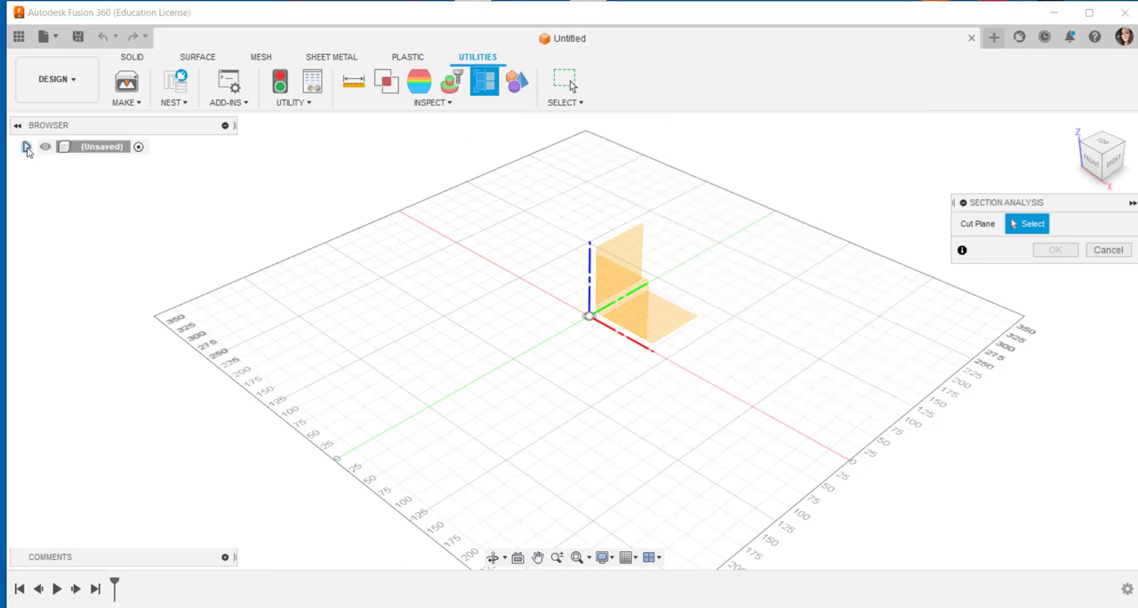
- Expand the browser root, Document Settings, Named Views and Origin, show units as Millimeter, then collapse Origin
click(25, 146)
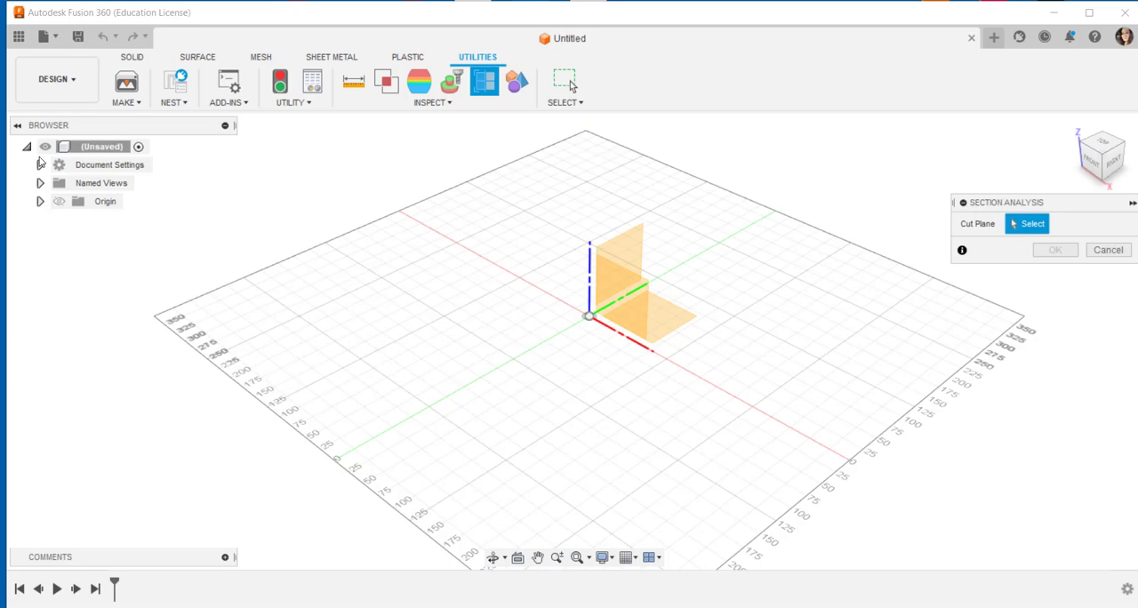
click(39, 166)
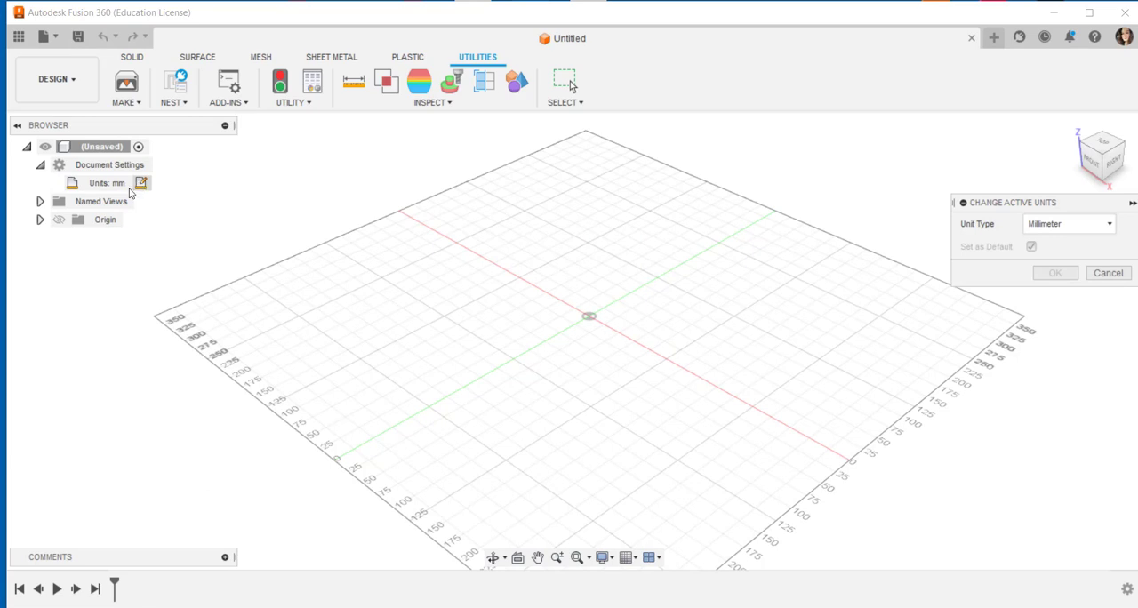
click(39, 201)
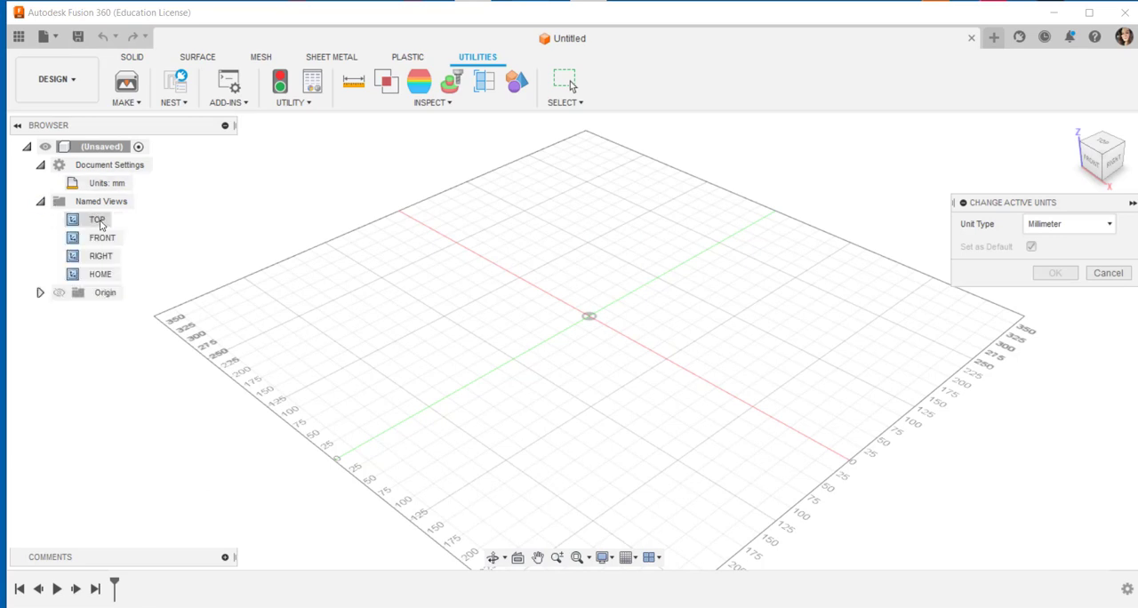
mouse_move(99, 273)
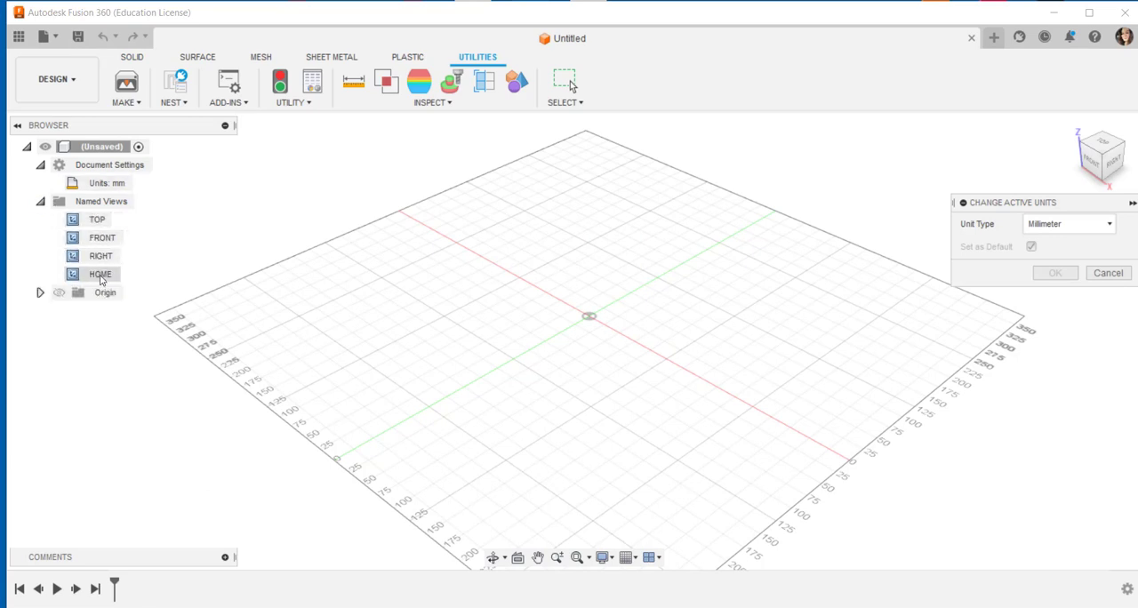
click(39, 292)
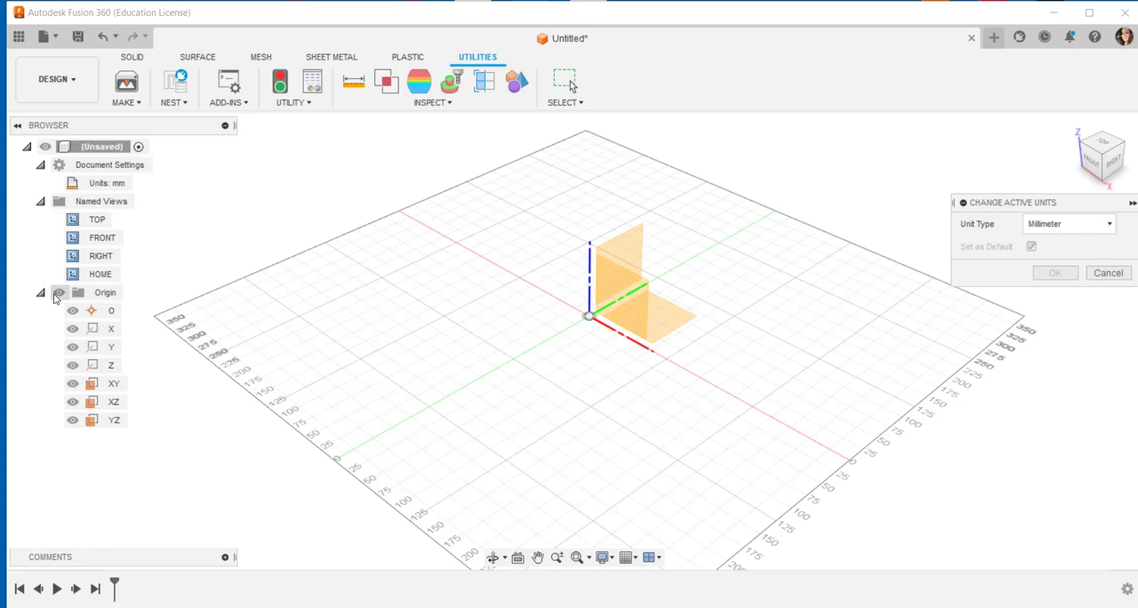
mouse_move(59, 299)
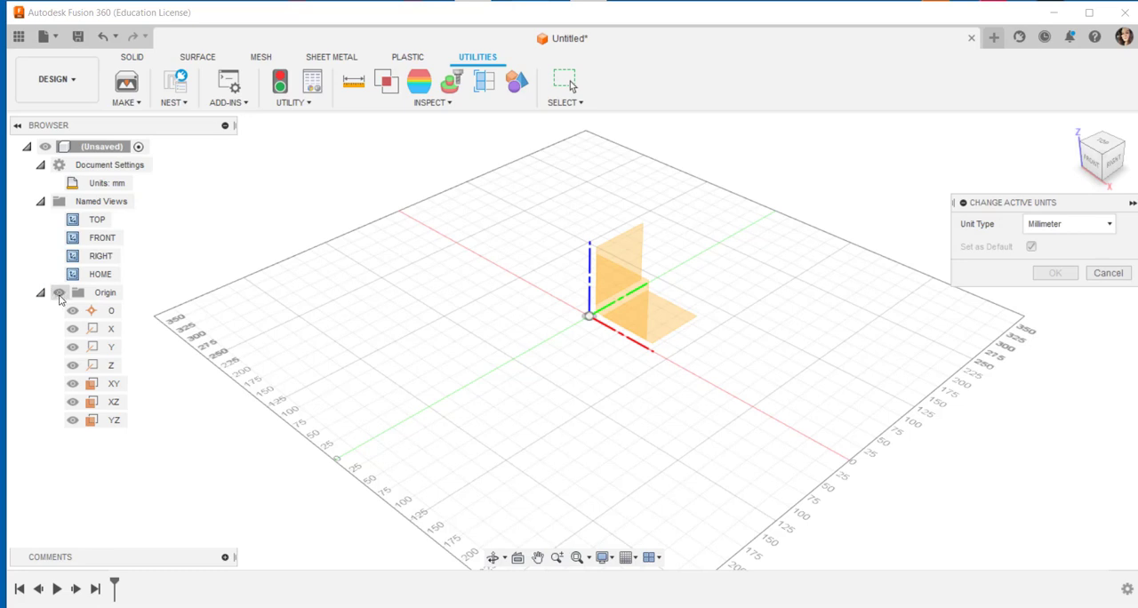
mouse_move(60, 298)
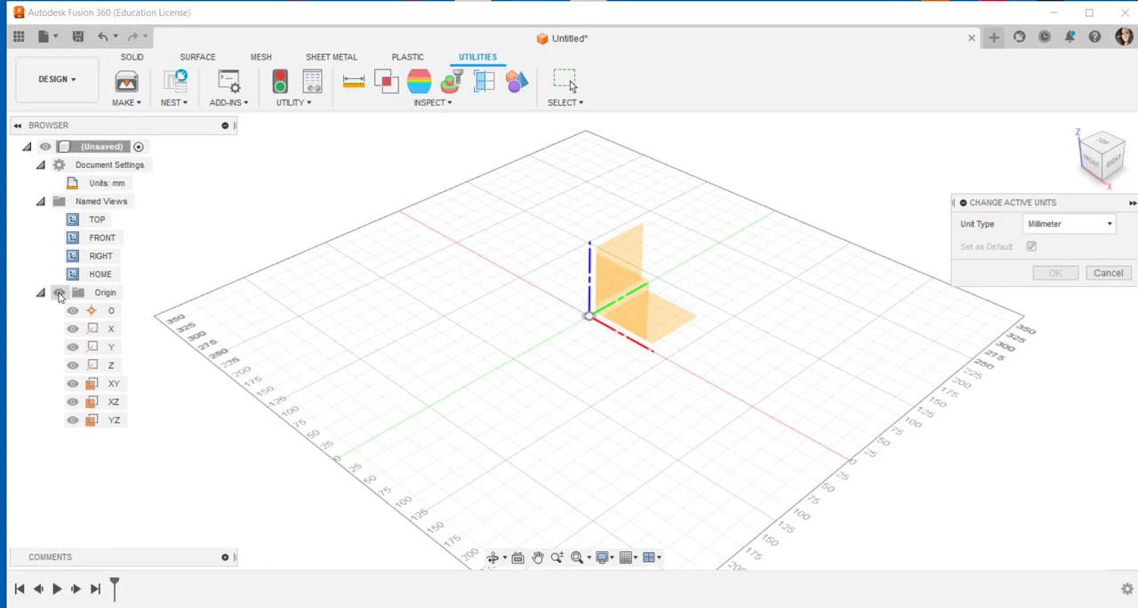
click(39, 292)
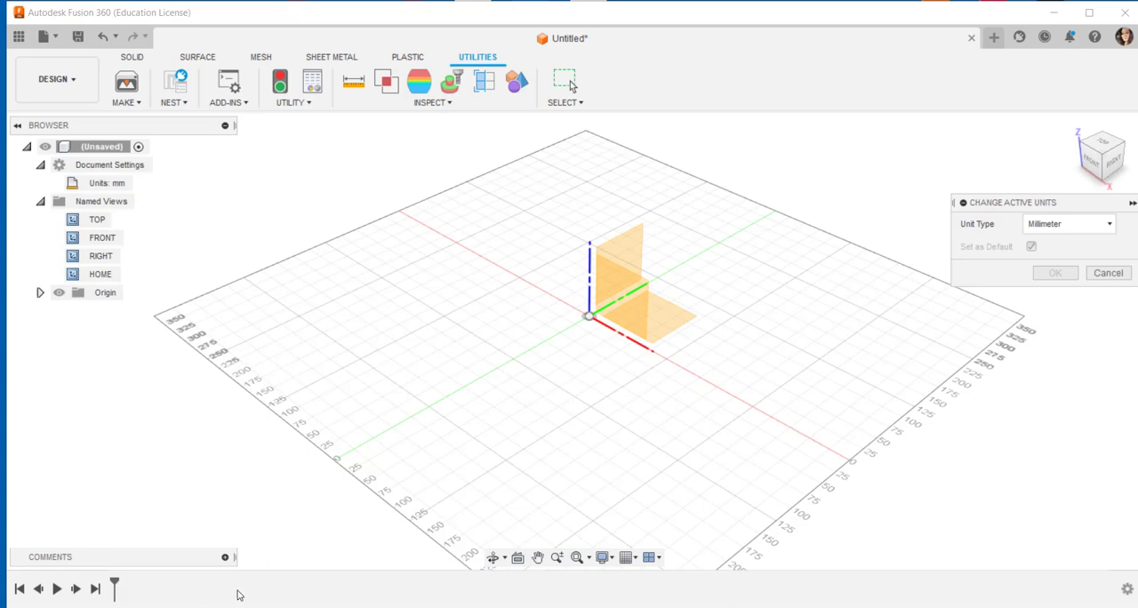
mouse_move(471, 452)
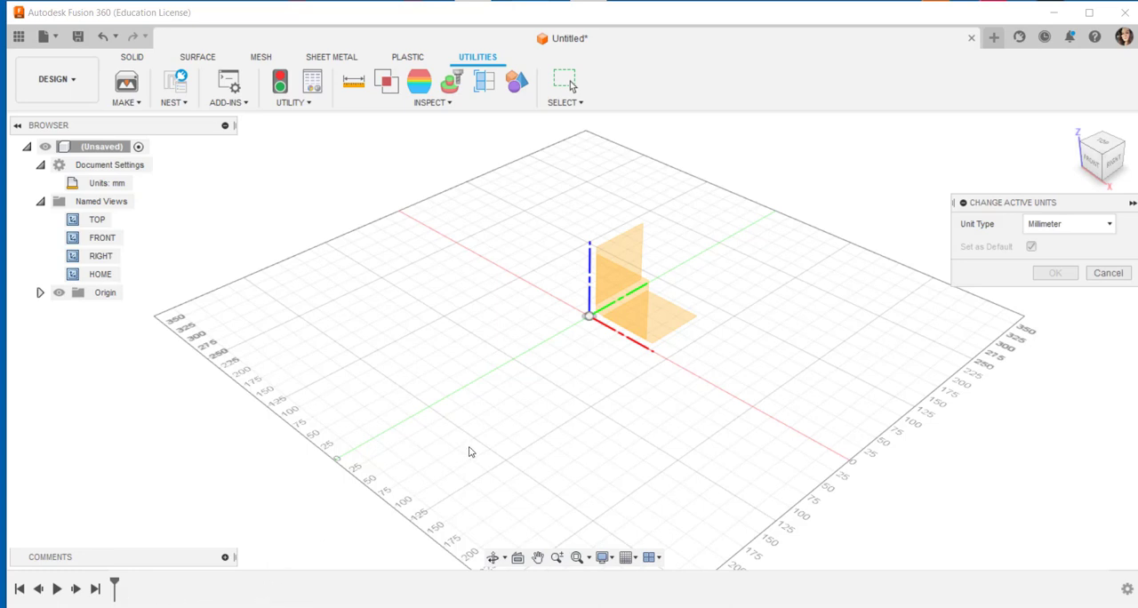
mouse_move(458, 445)
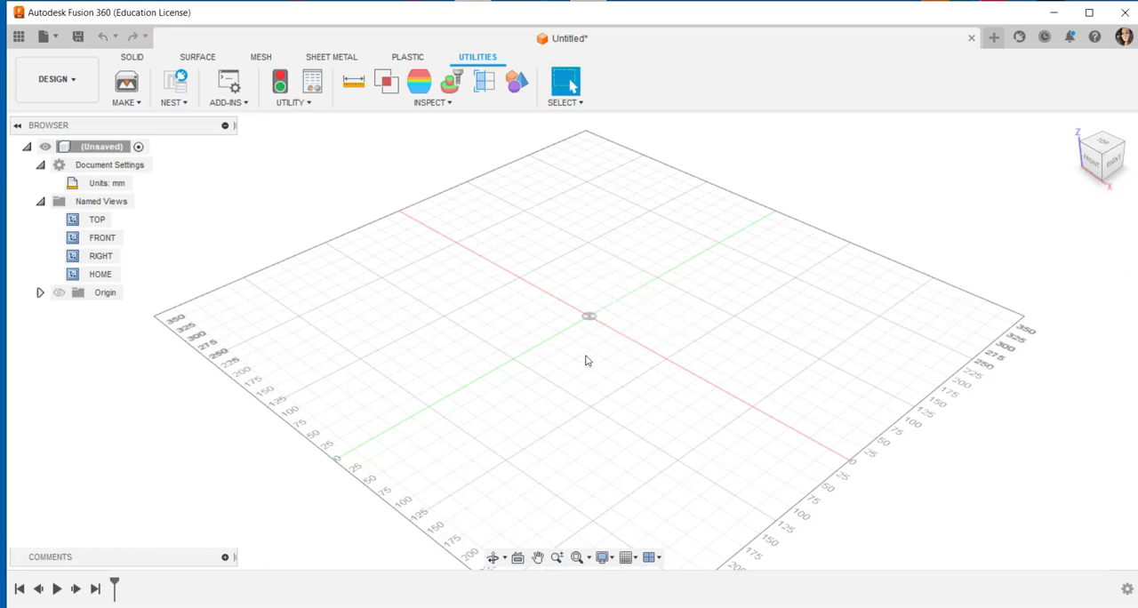
mouse_move(495, 559)
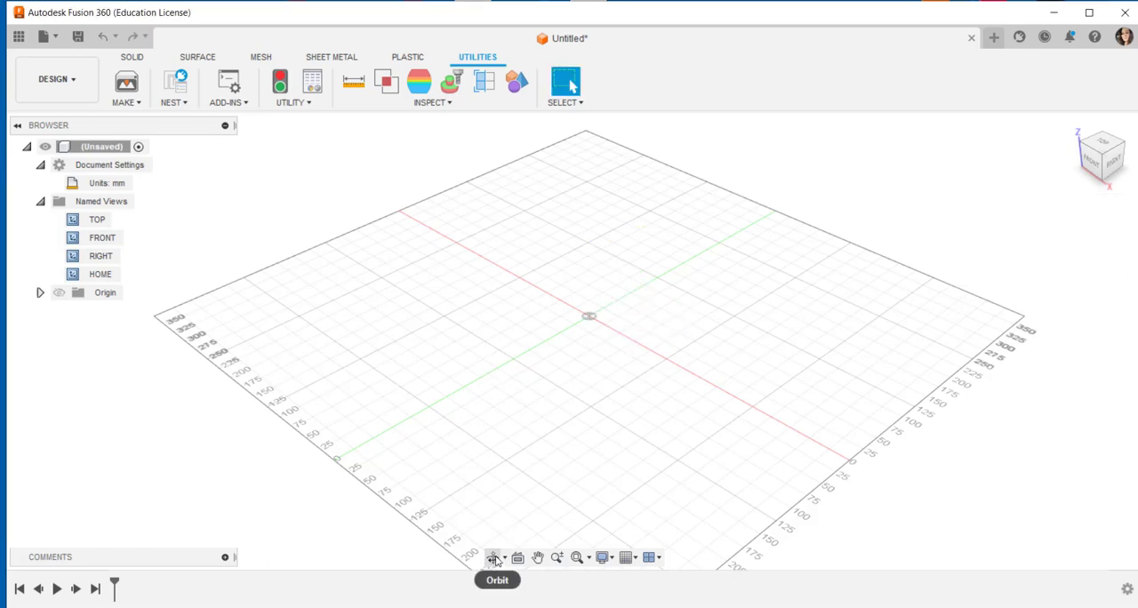
mouse_move(518, 559)
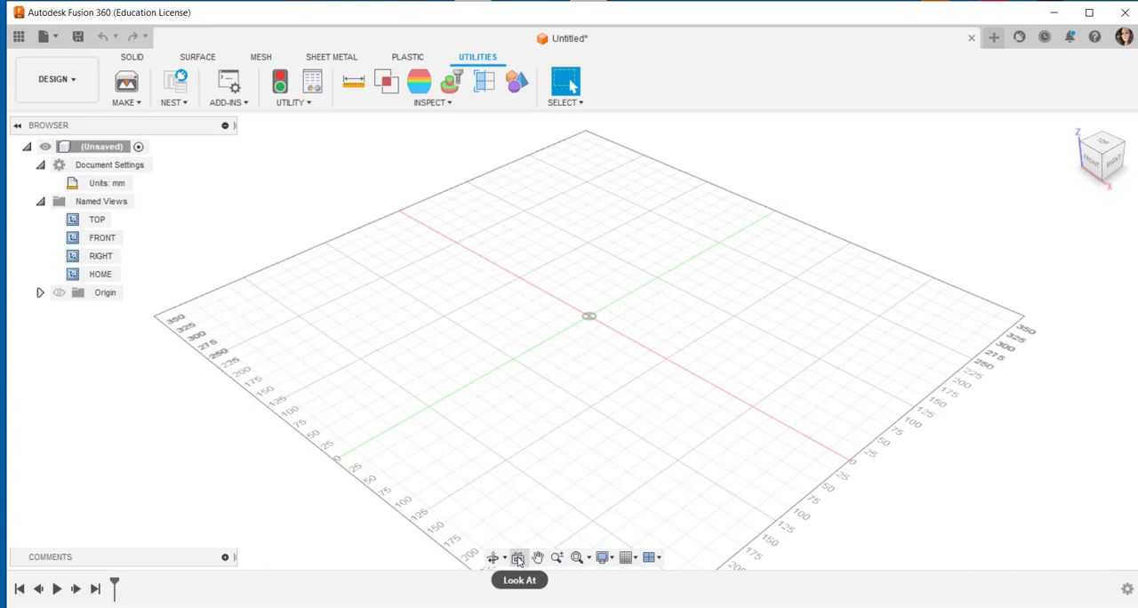
mouse_move(537, 559)
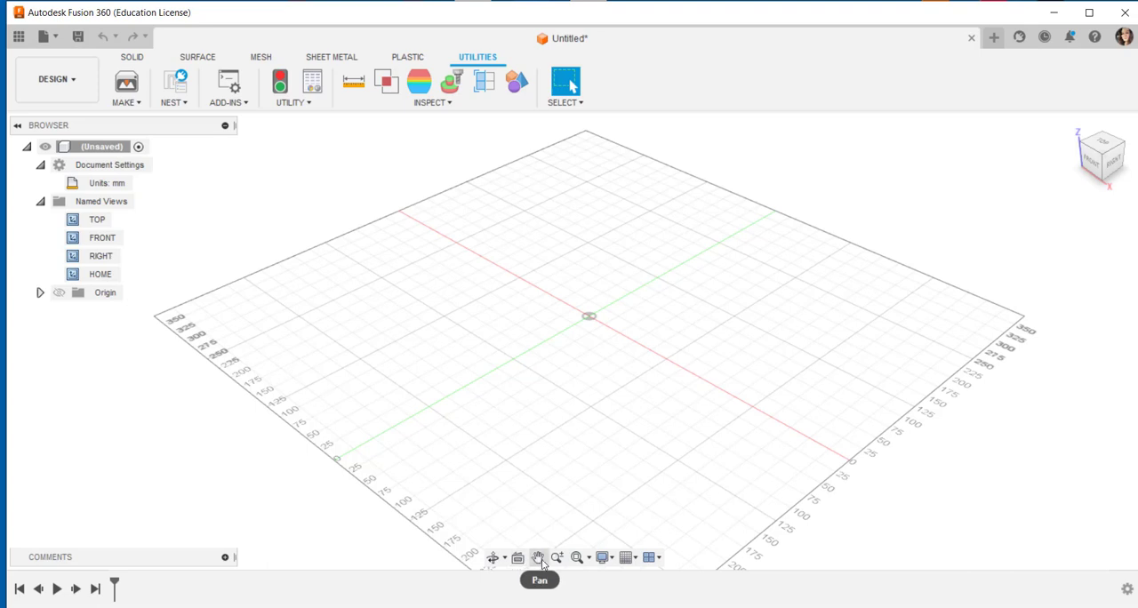
mouse_move(578, 559)
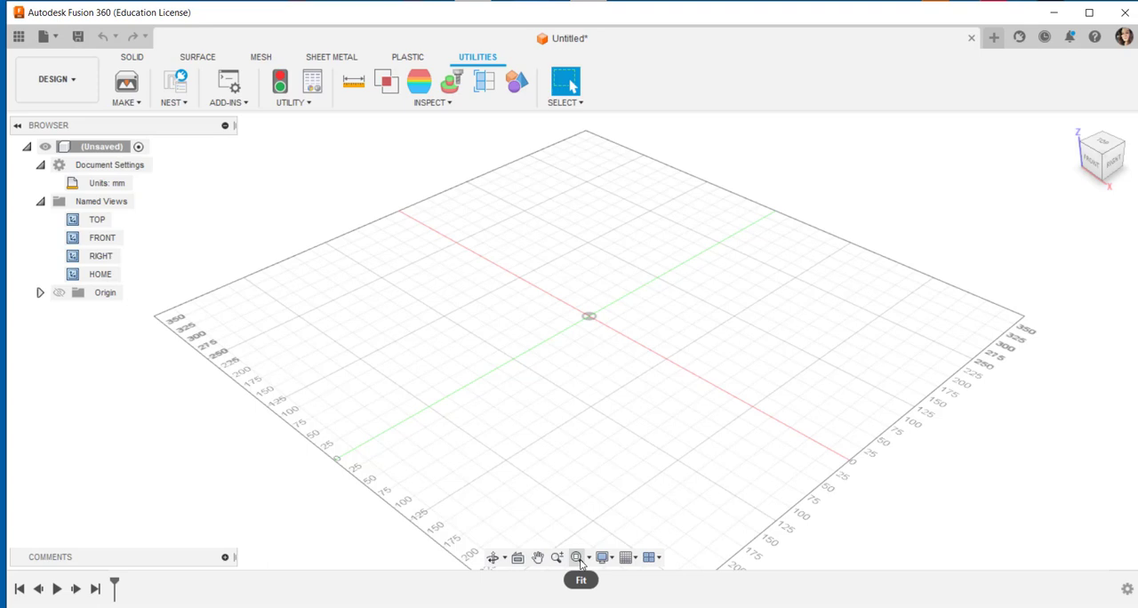
mouse_move(605, 558)
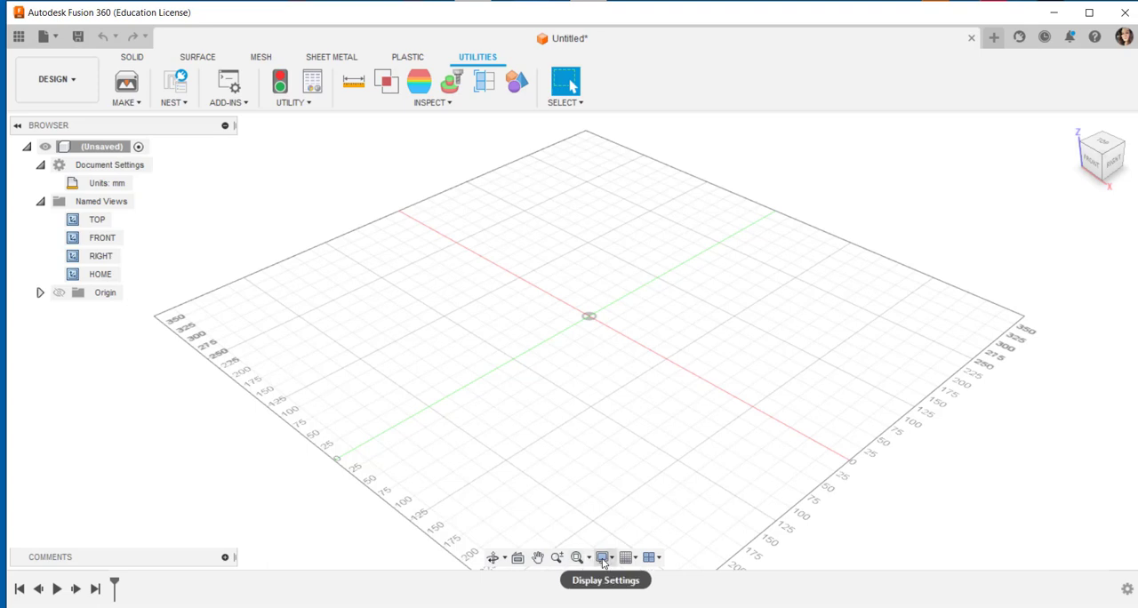
- Show the Display Settings options from the navigation bar over the empty grid
click(605, 559)
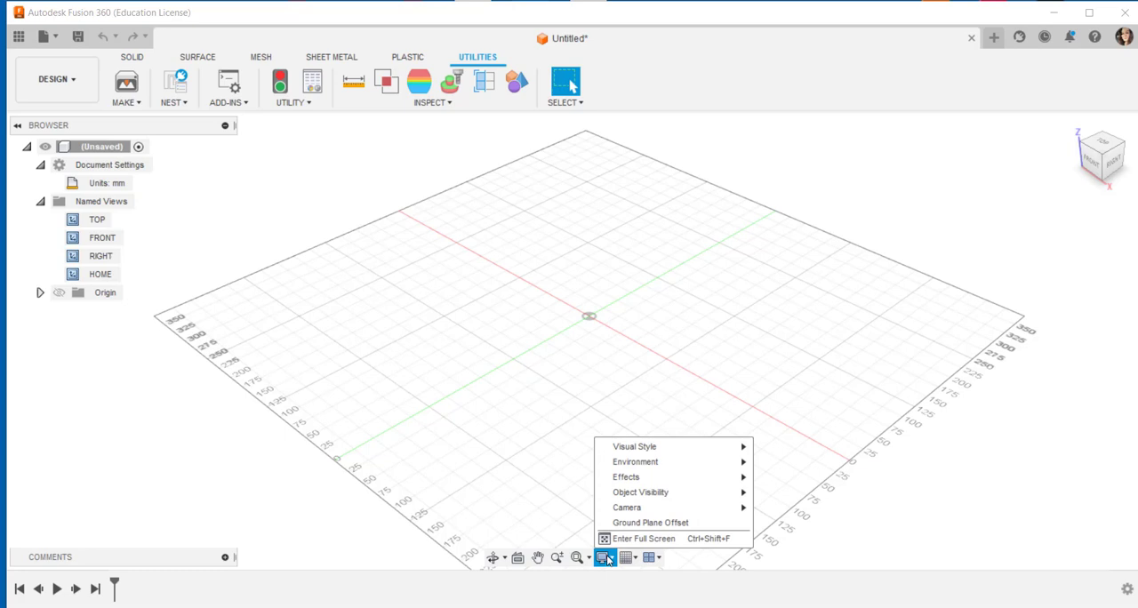
mouse_move(633, 444)
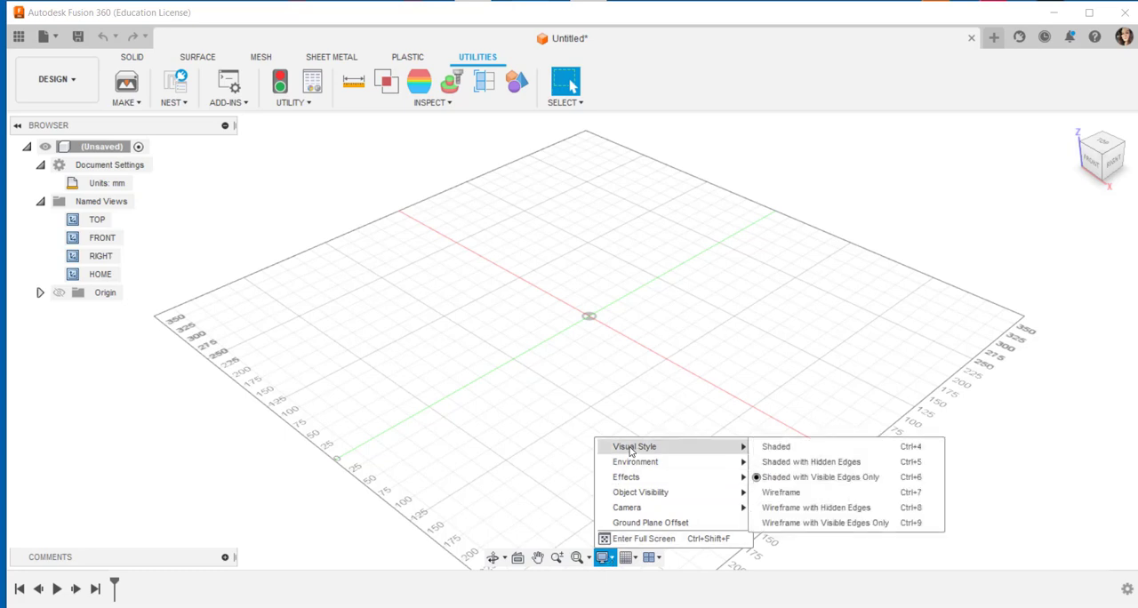
mouse_move(793, 447)
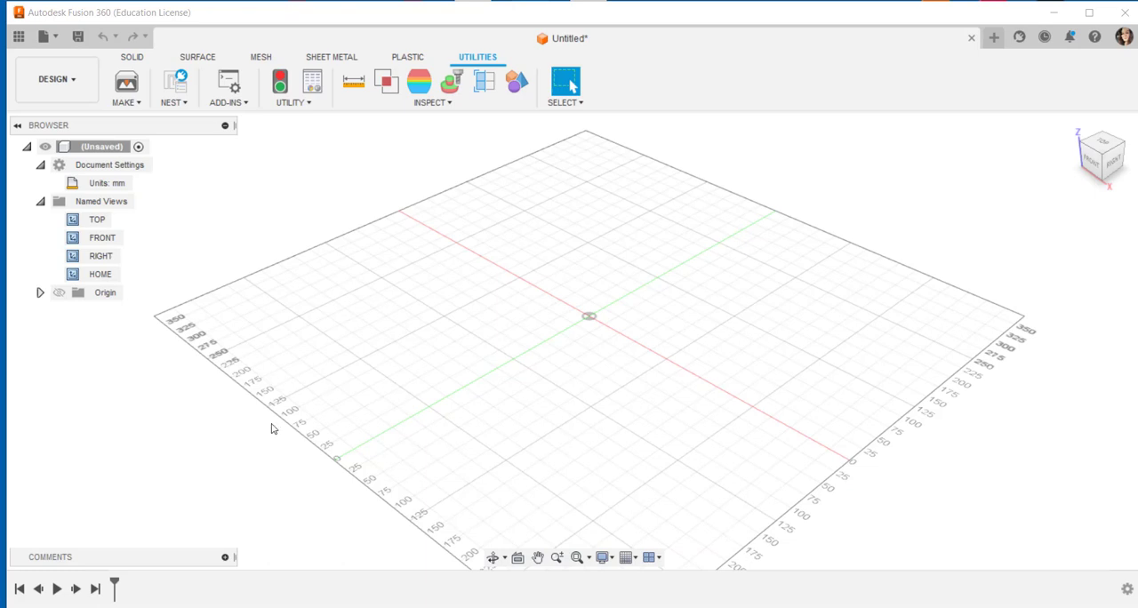
click(626, 558)
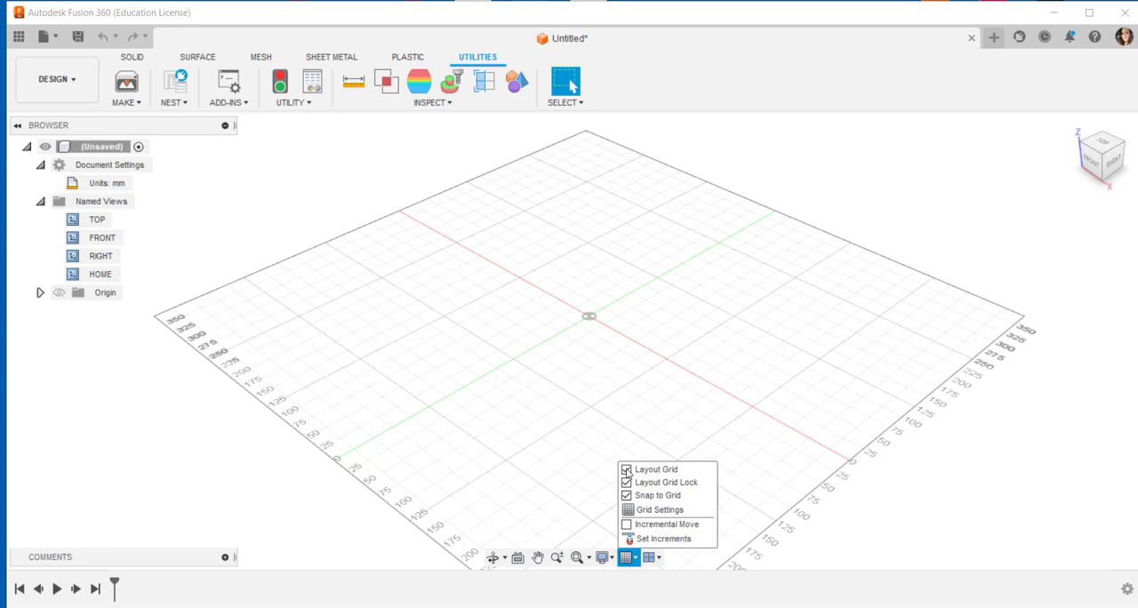
click(626, 470)
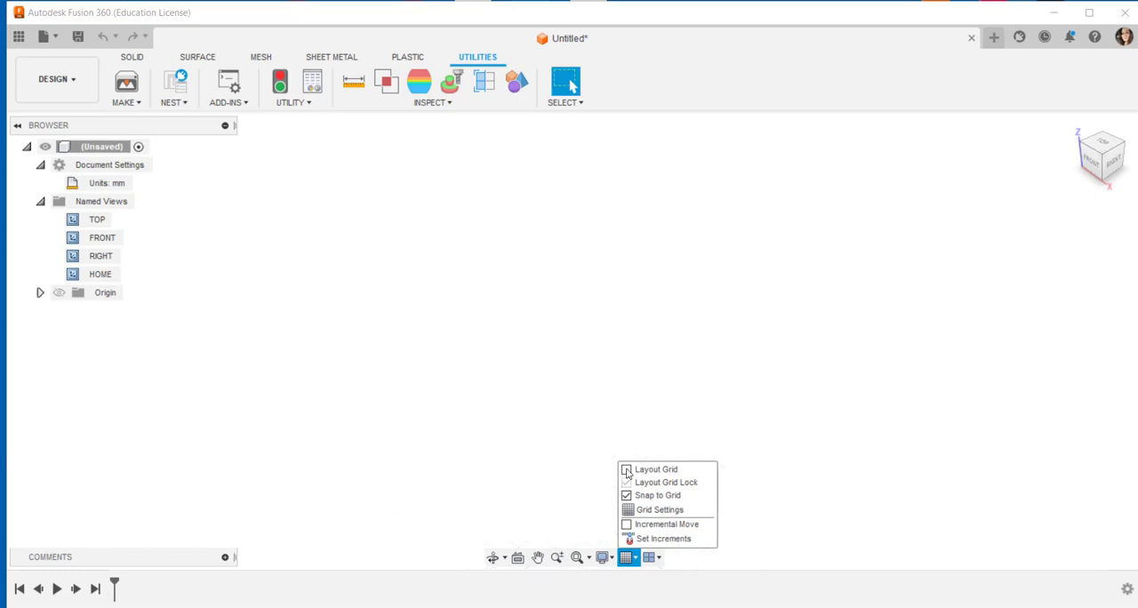
click(626, 469)
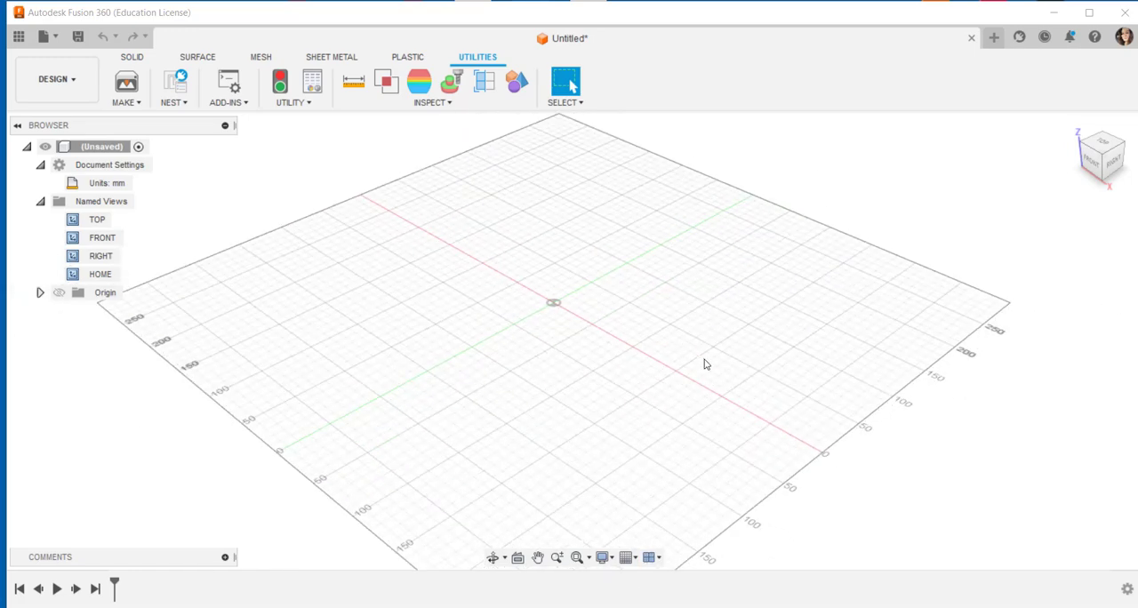
scroll(down, 3)
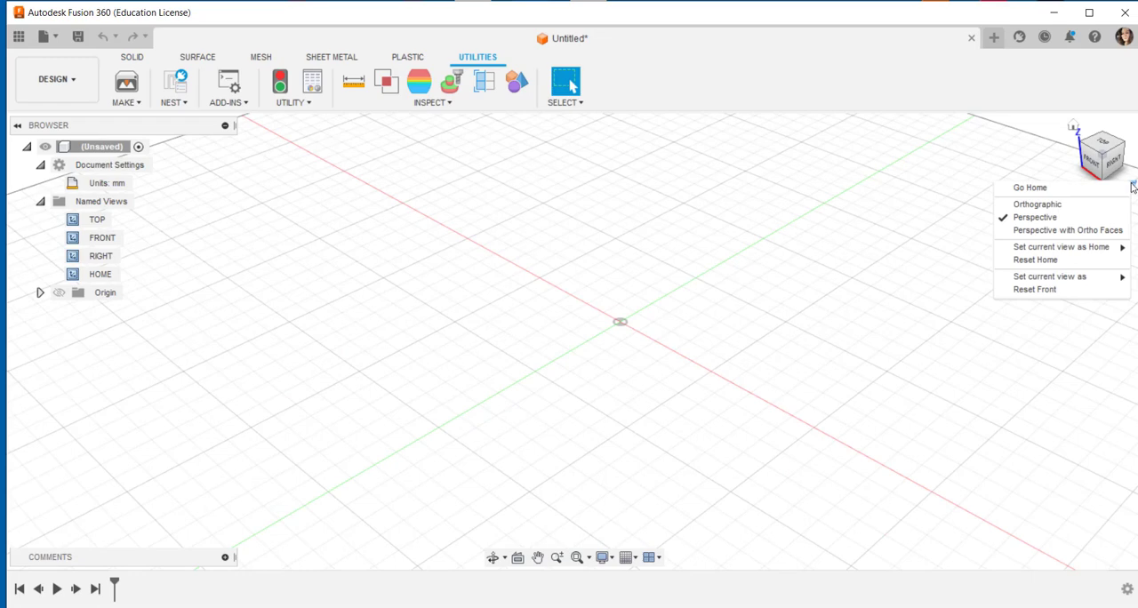
mouse_move(1035, 205)
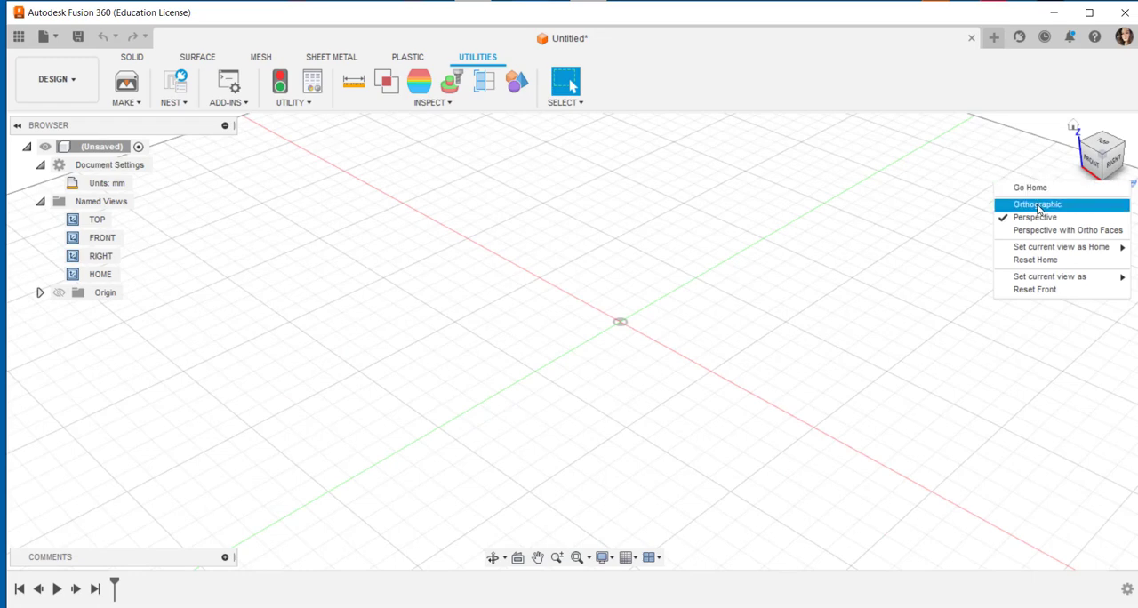
mouse_move(1035, 218)
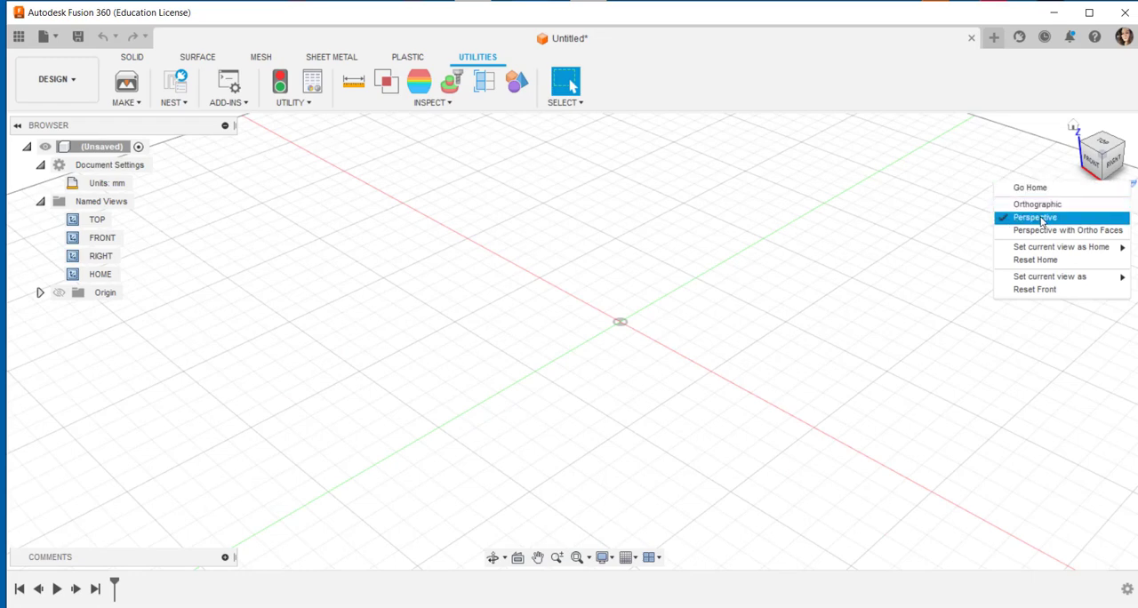
mouse_move(1067, 231)
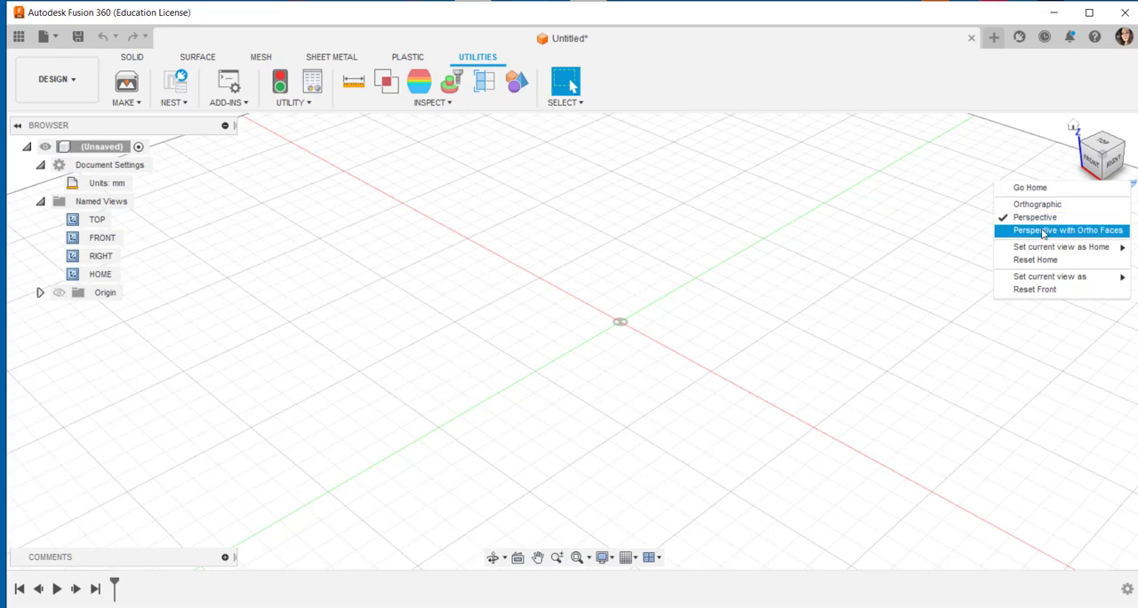
mouse_move(1031, 187)
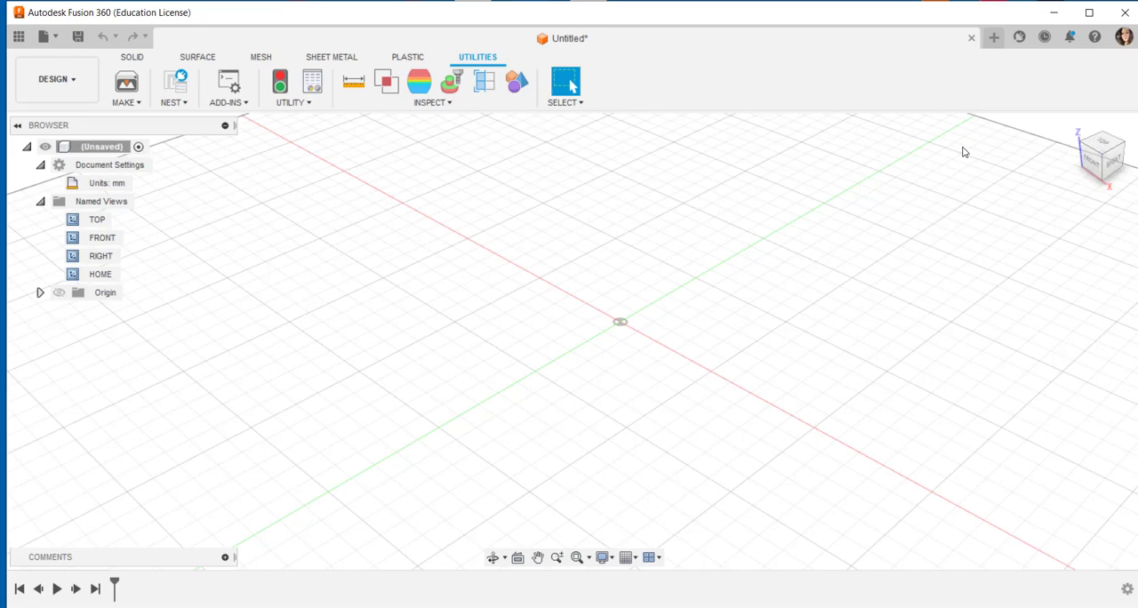
mouse_move(993, 37)
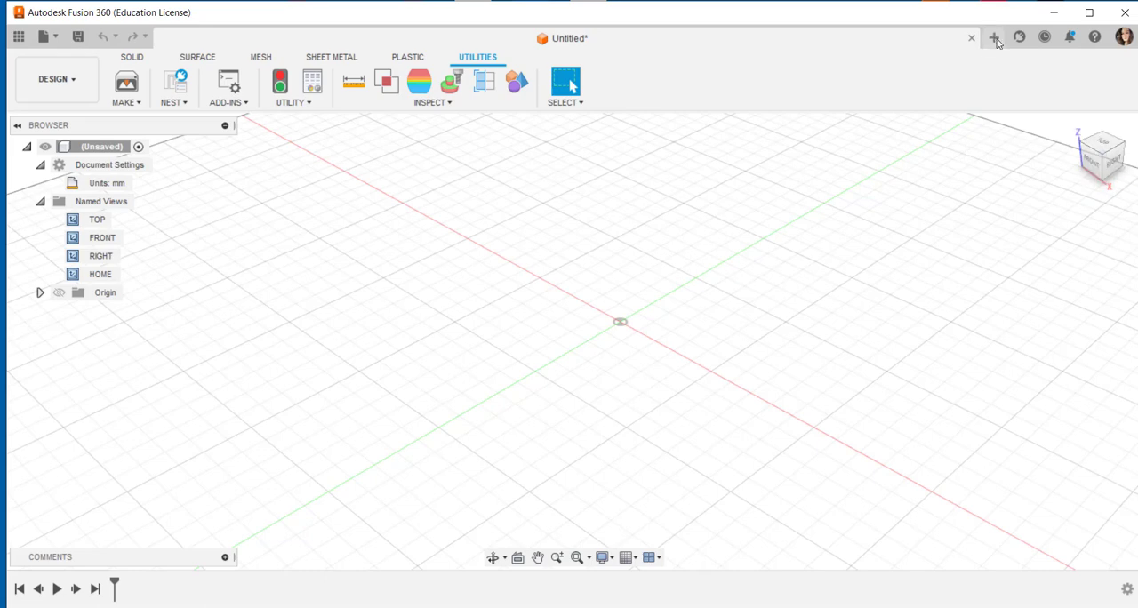
click(994, 36)
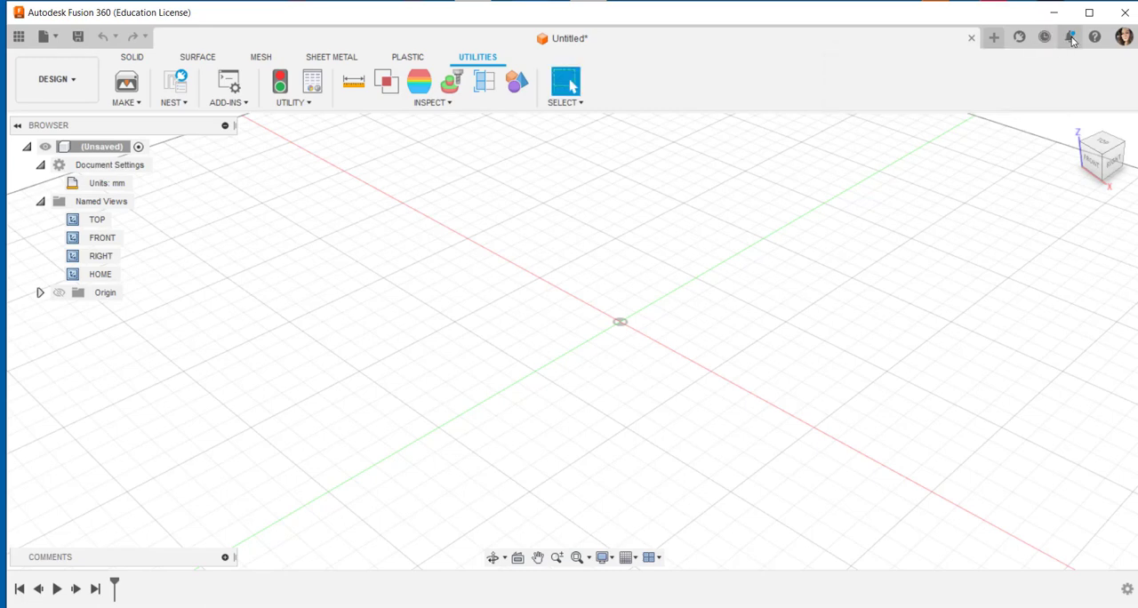
click(1071, 36)
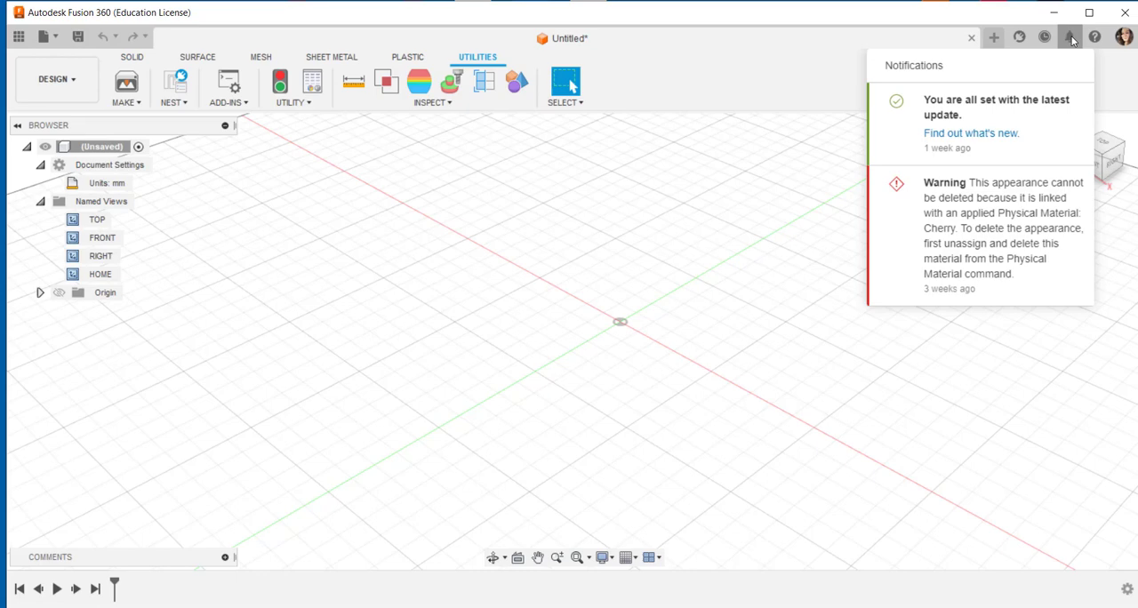
mouse_move(1072, 42)
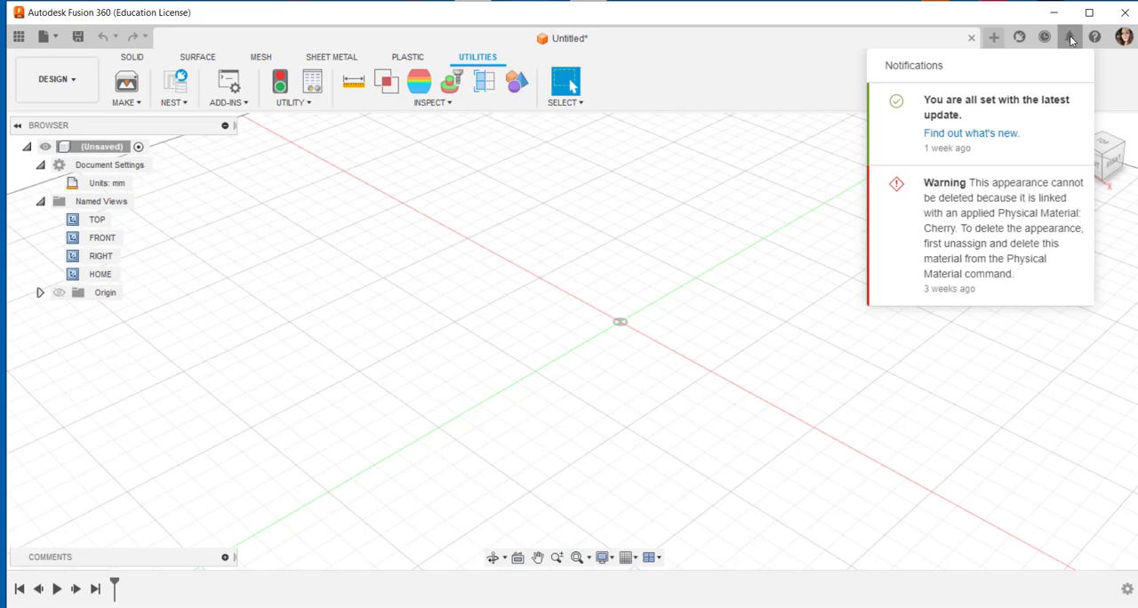
click(1096, 37)
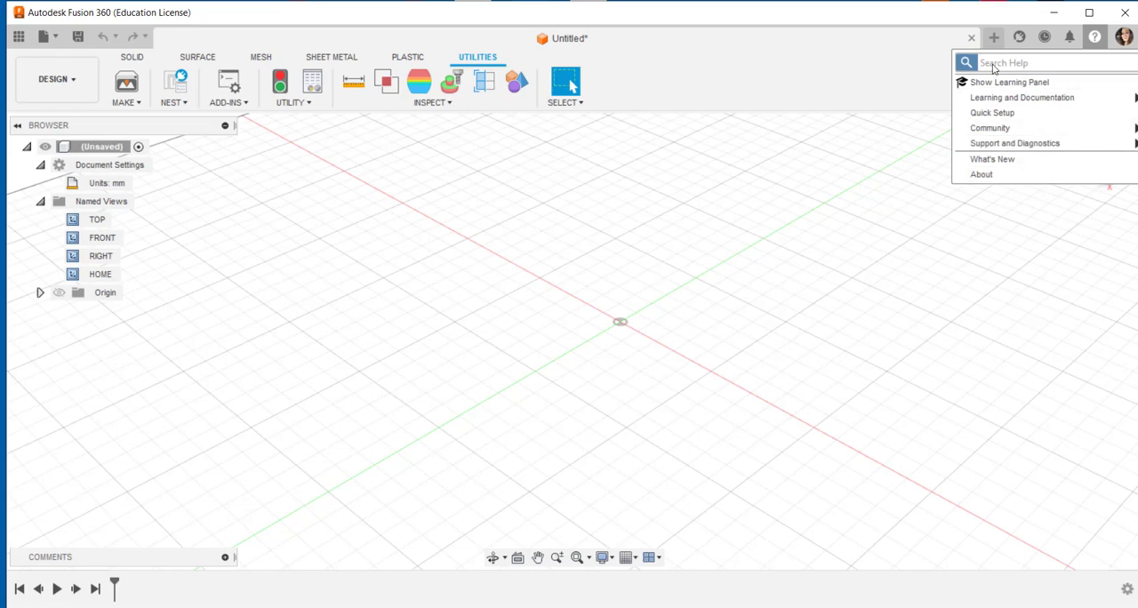
mouse_move(982, 174)
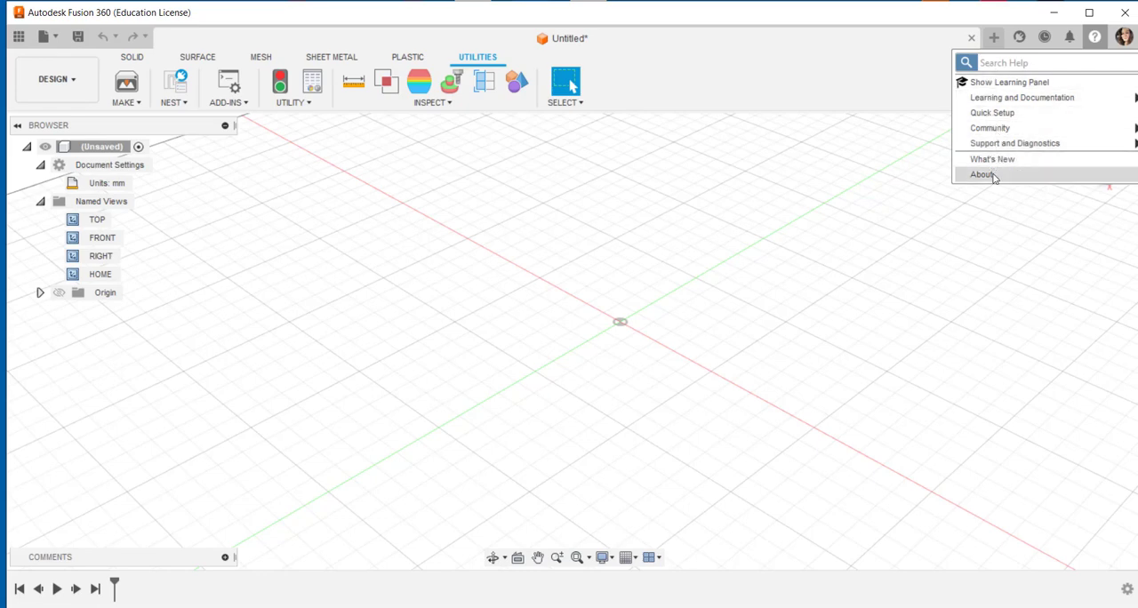
click(982, 174)
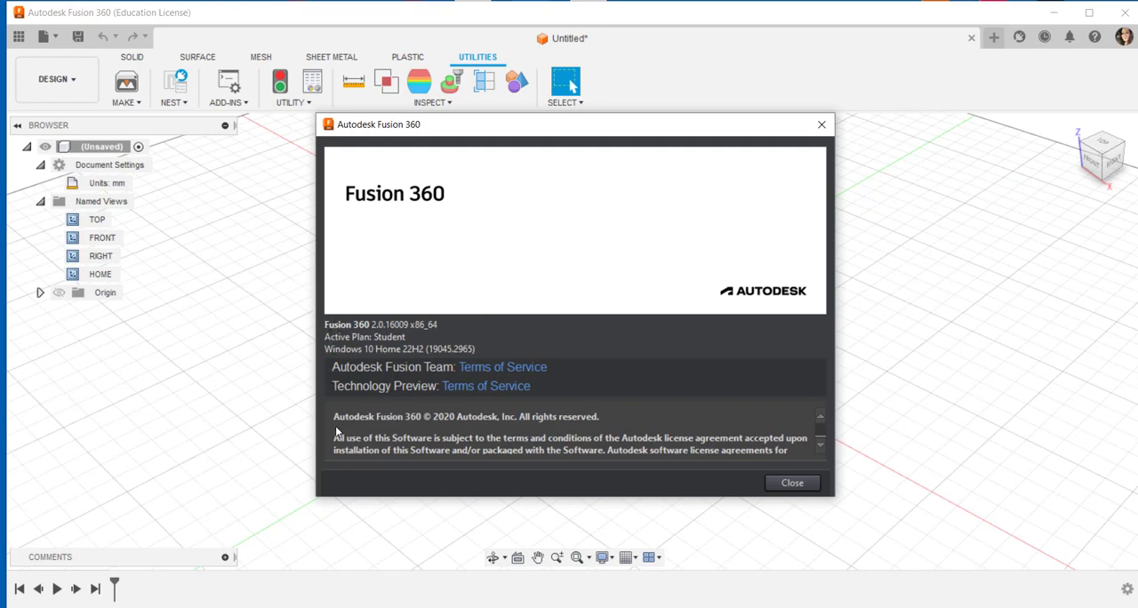
click(791, 482)
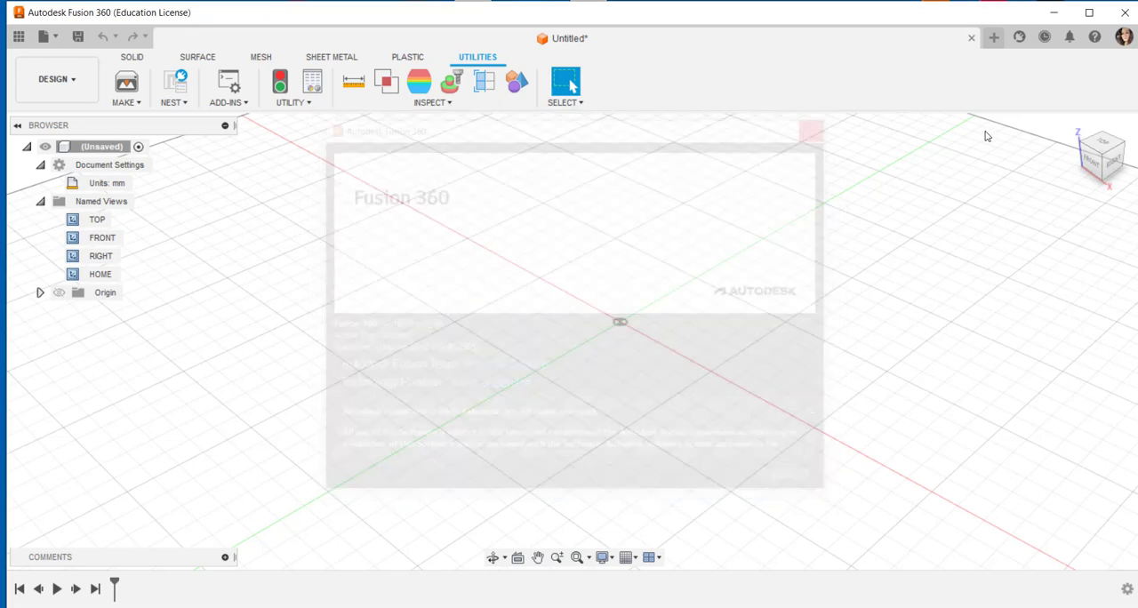
- In Preferences via the profile menu, untick Reverse zoom direction under General, view the Design page, and confirm with OK
click(1124, 36)
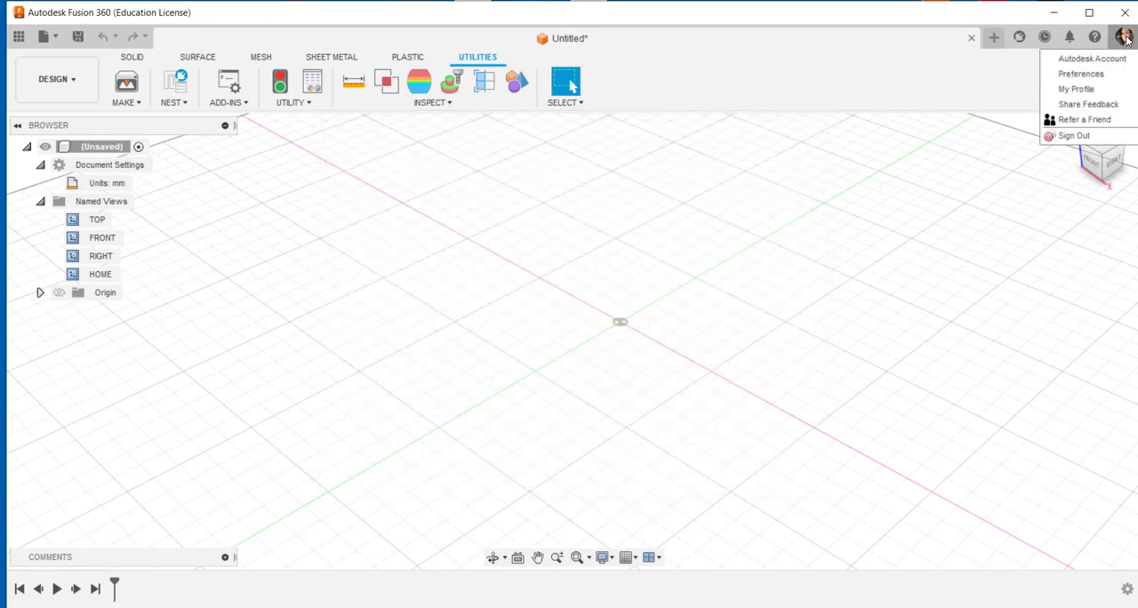
mouse_move(1092, 59)
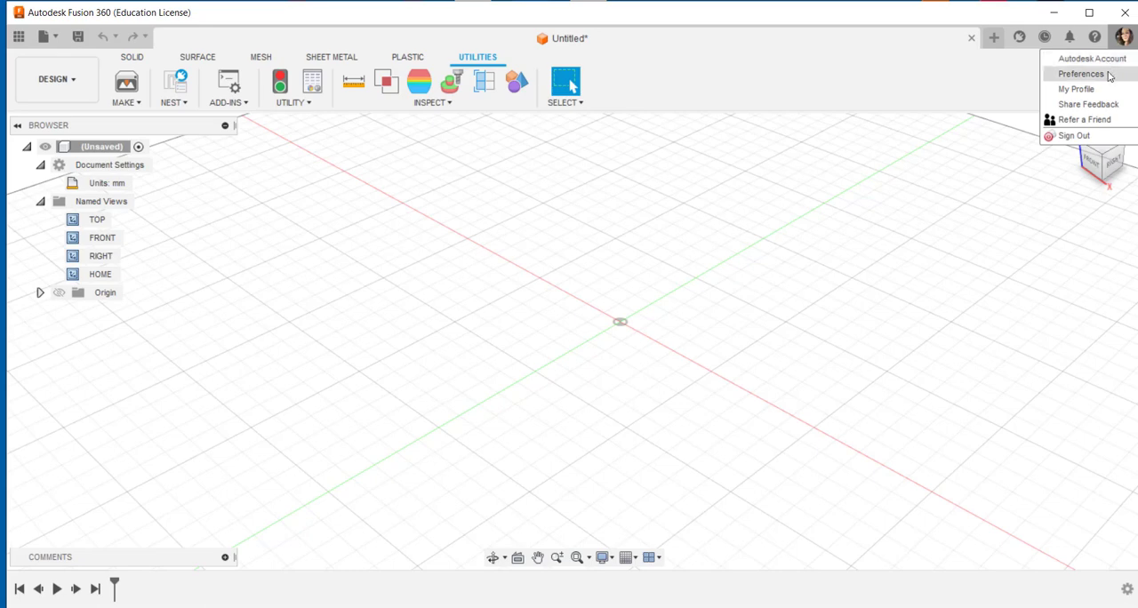
mouse_move(1086, 104)
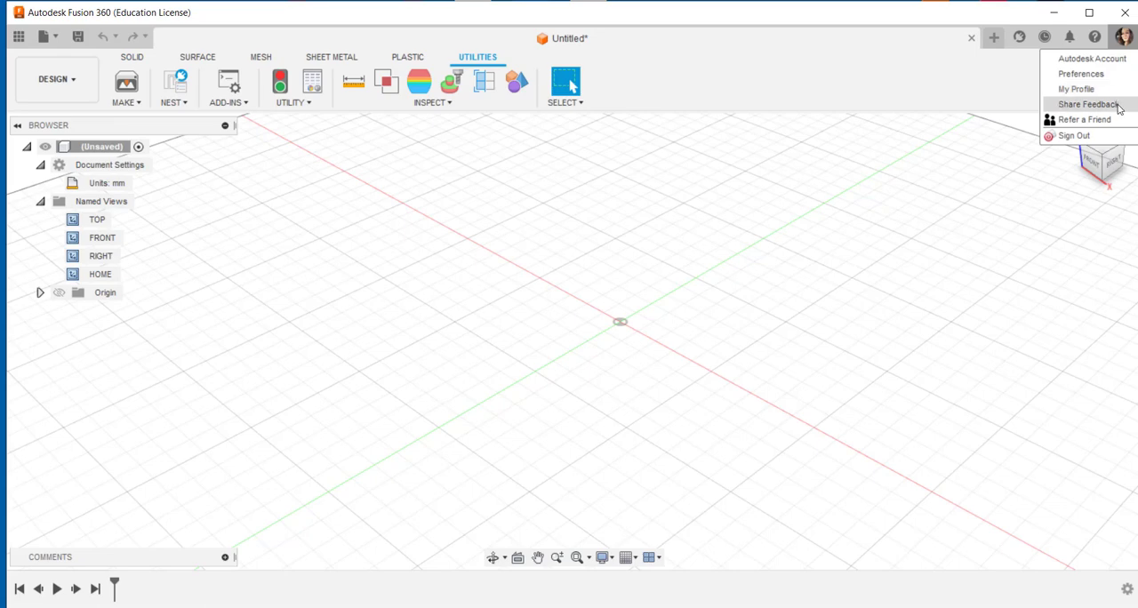
mouse_move(1085, 119)
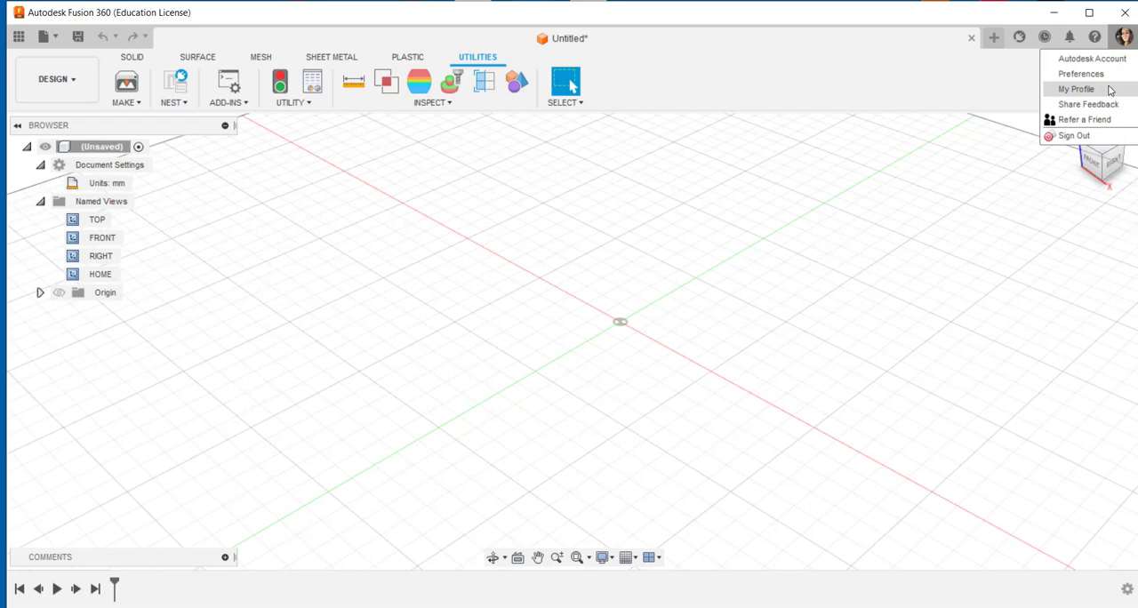
click(1081, 74)
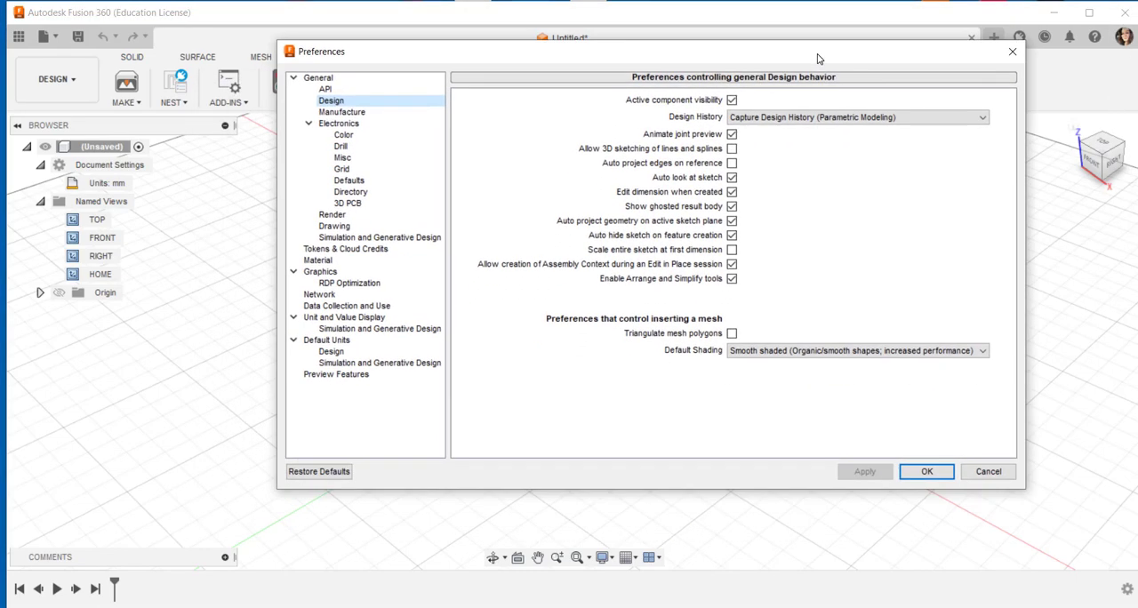
mouse_move(845, 224)
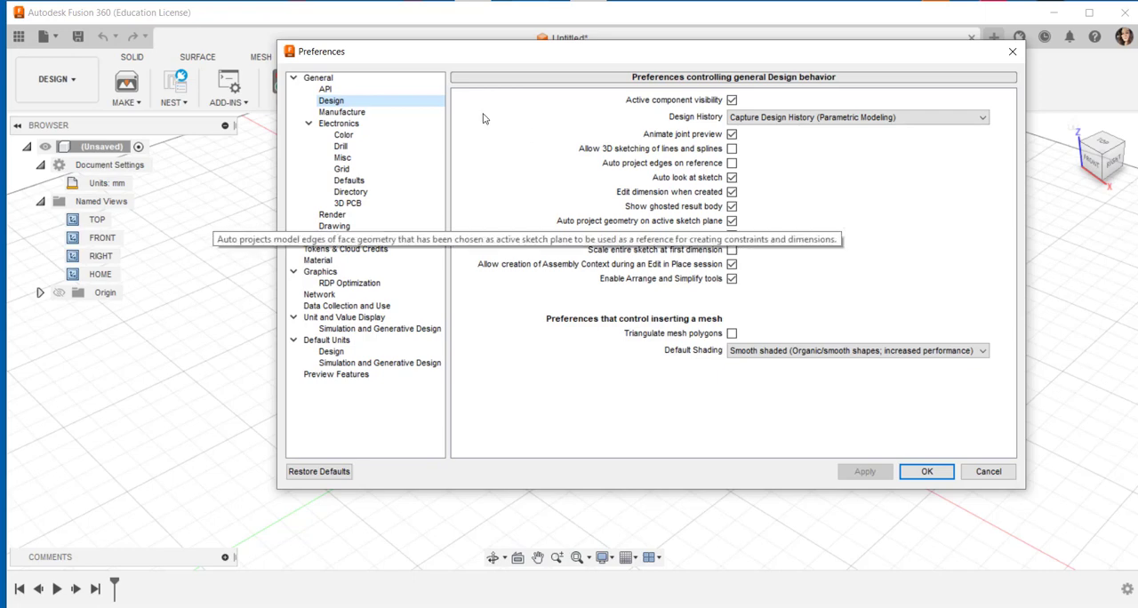
click(318, 78)
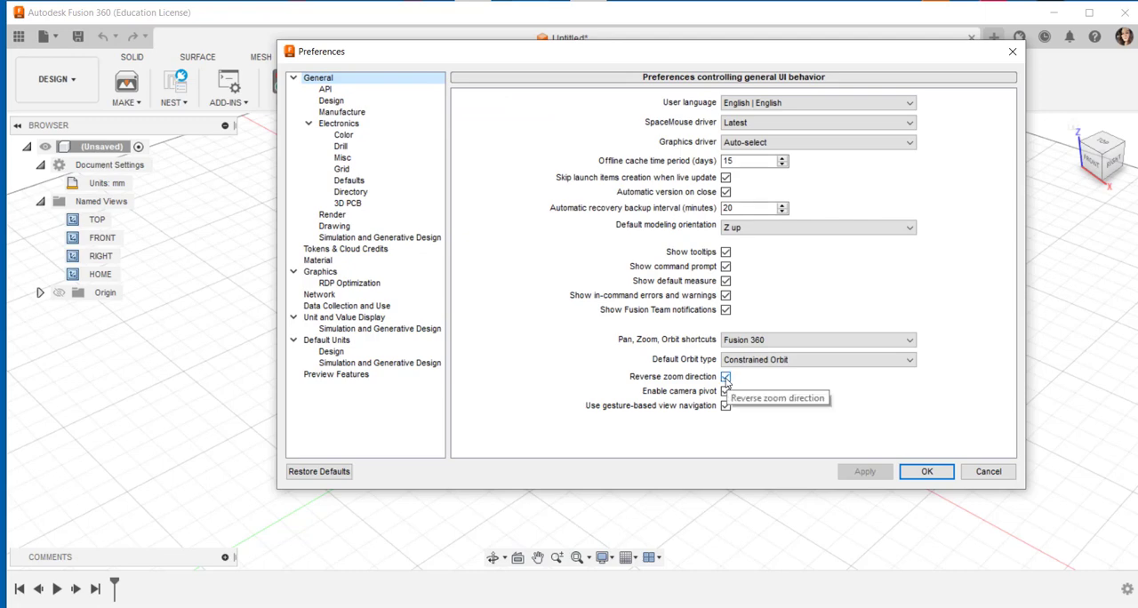
click(725, 377)
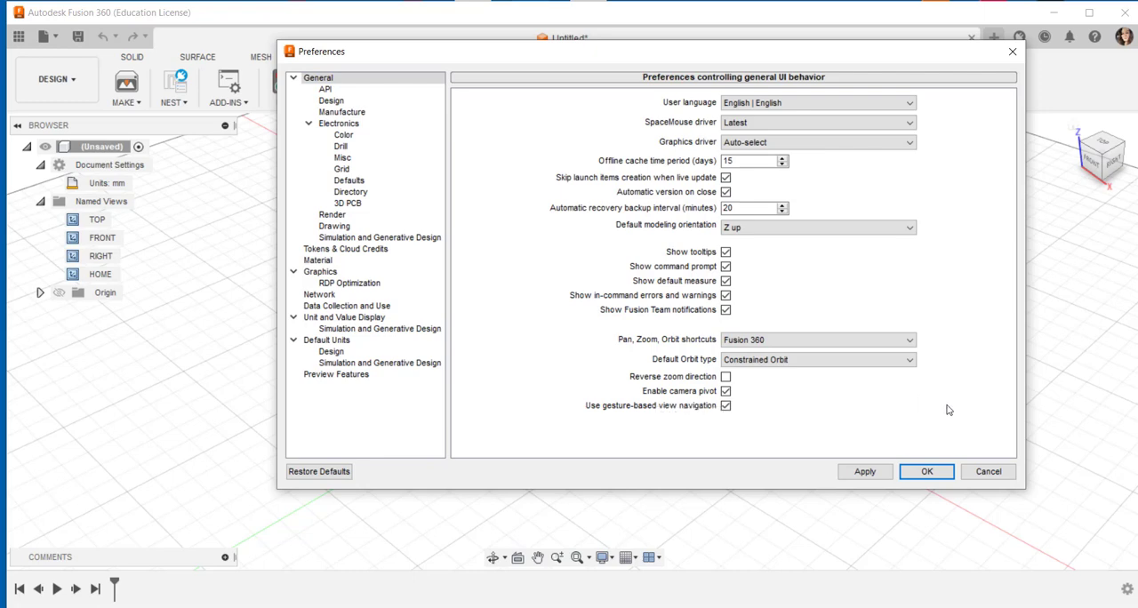
click(331, 100)
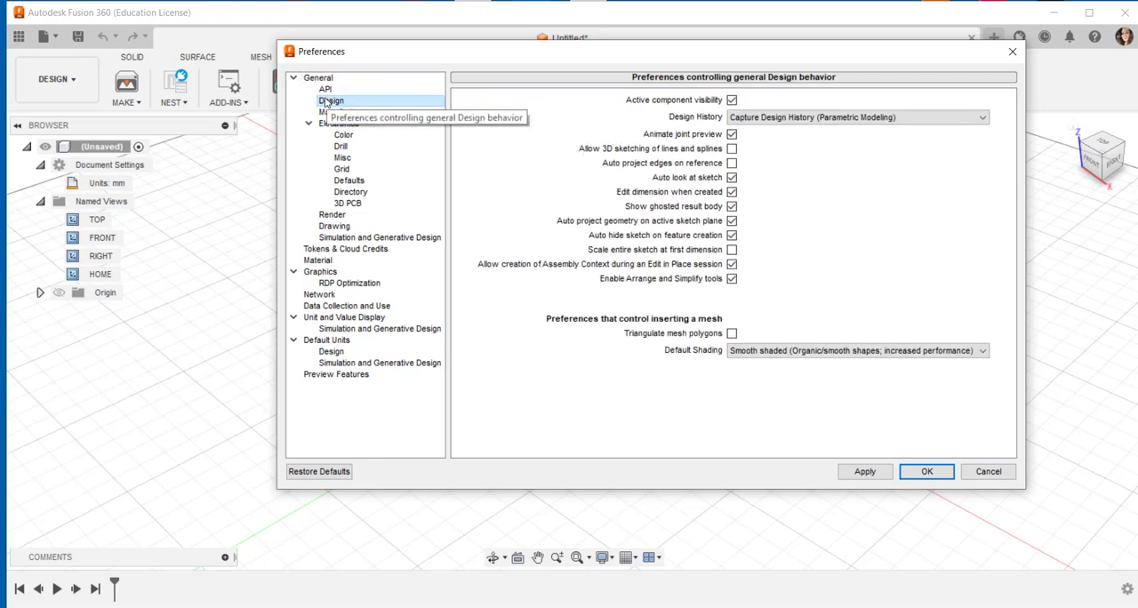
mouse_move(501, 114)
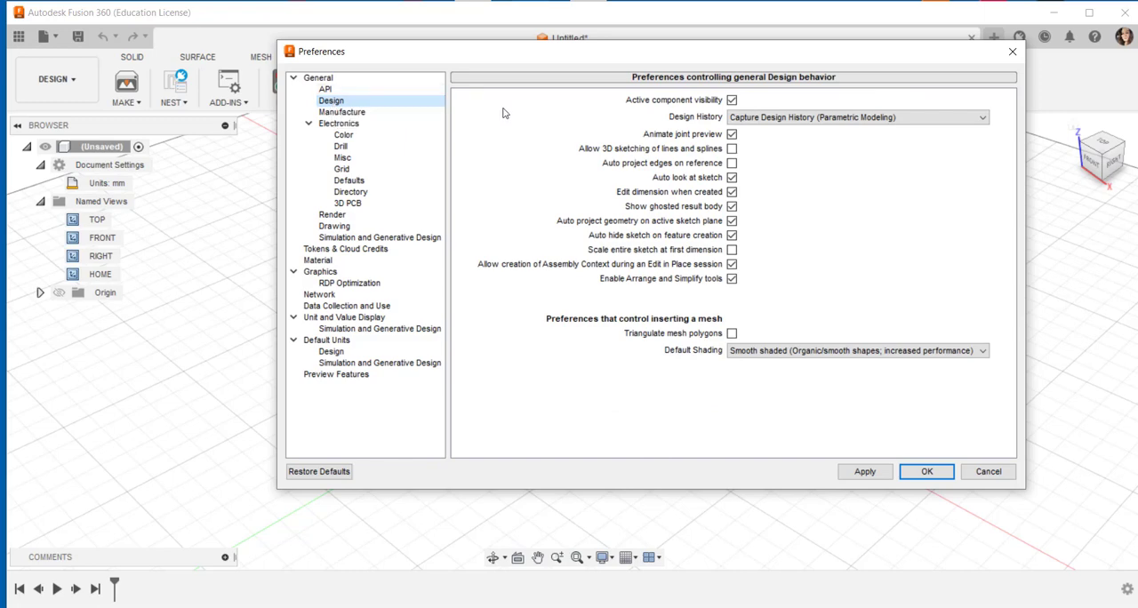
mouse_move(566, 256)
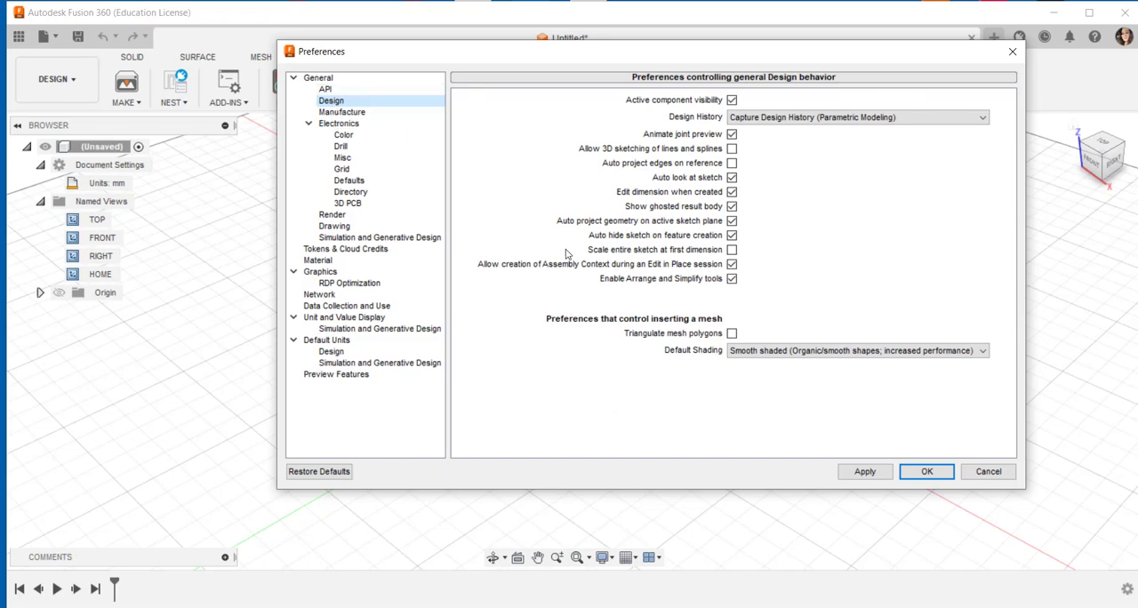
mouse_move(616, 242)
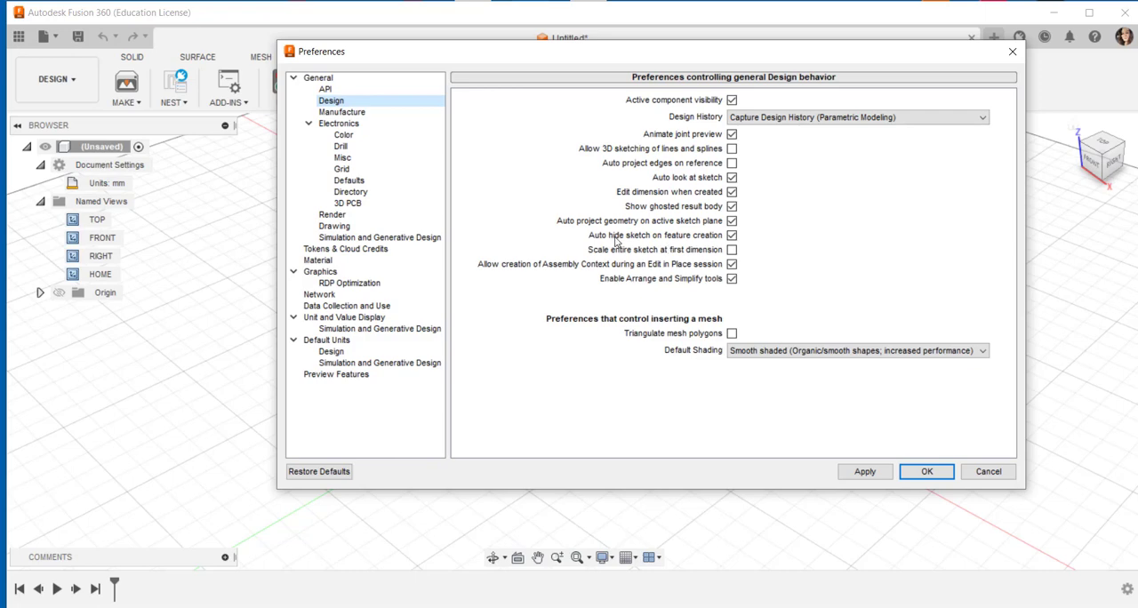
mouse_move(676, 241)
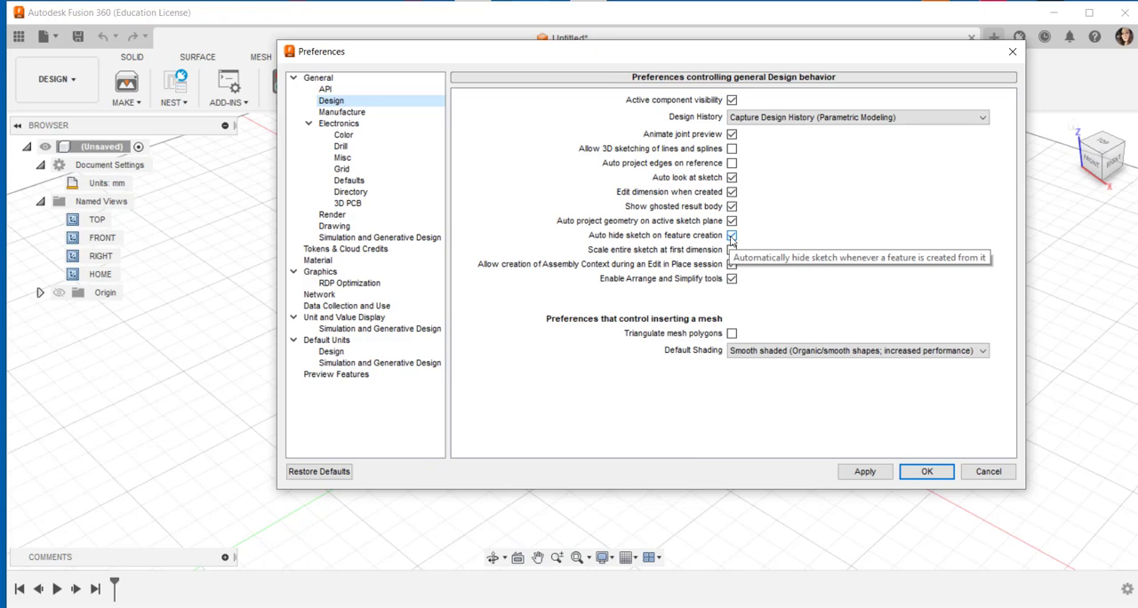
click(924, 471)
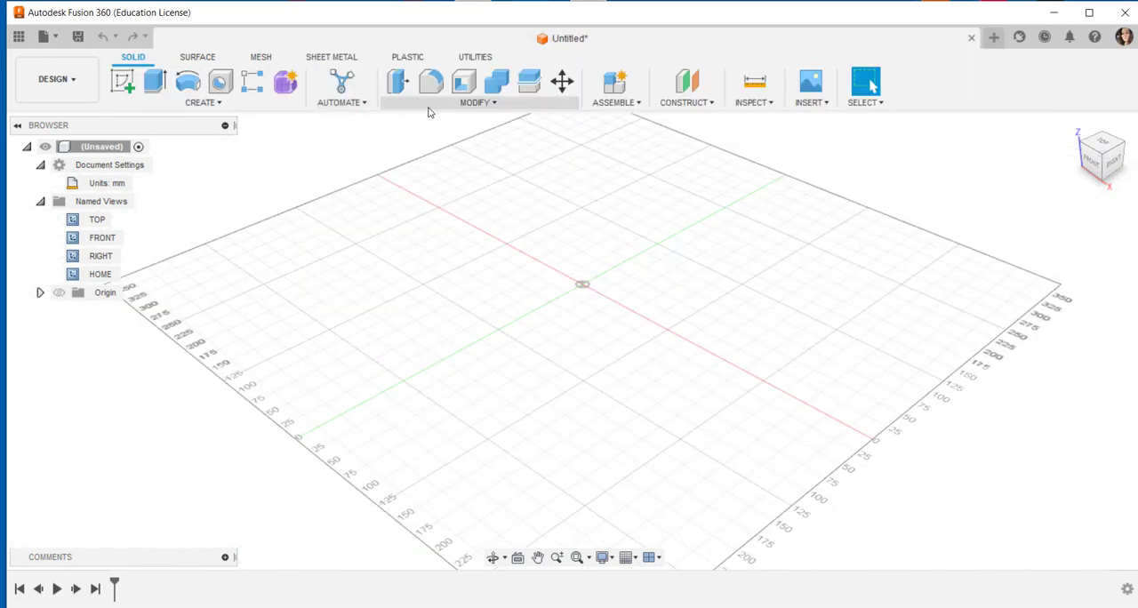
mouse_move(342, 102)
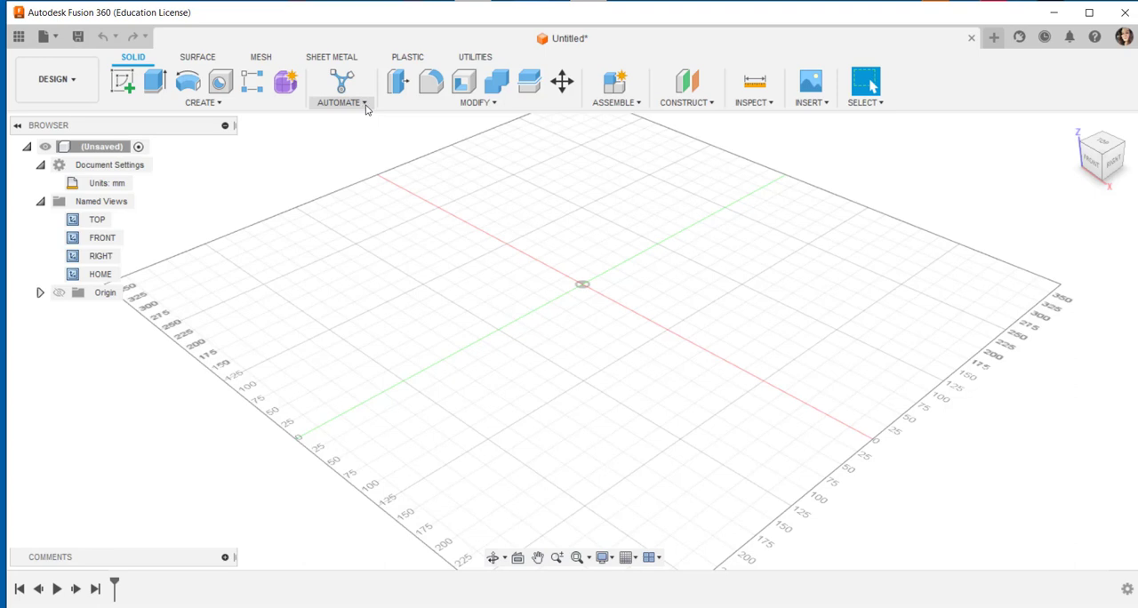
- Check the Automate list with Automated Modeling, then show the Modify list of body modification tools
click(340, 104)
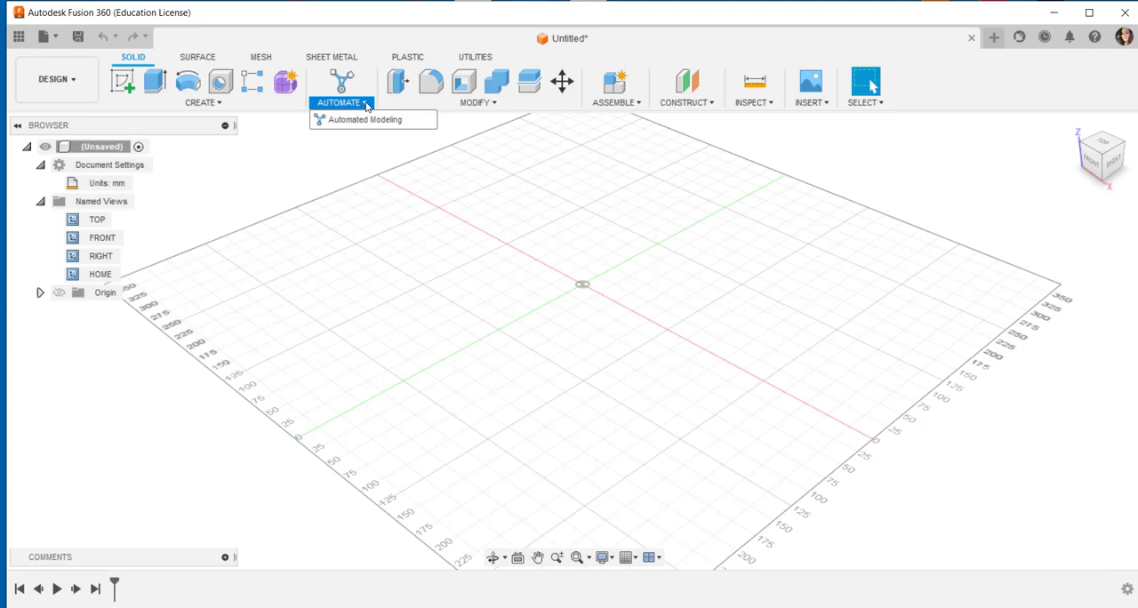
click(477, 89)
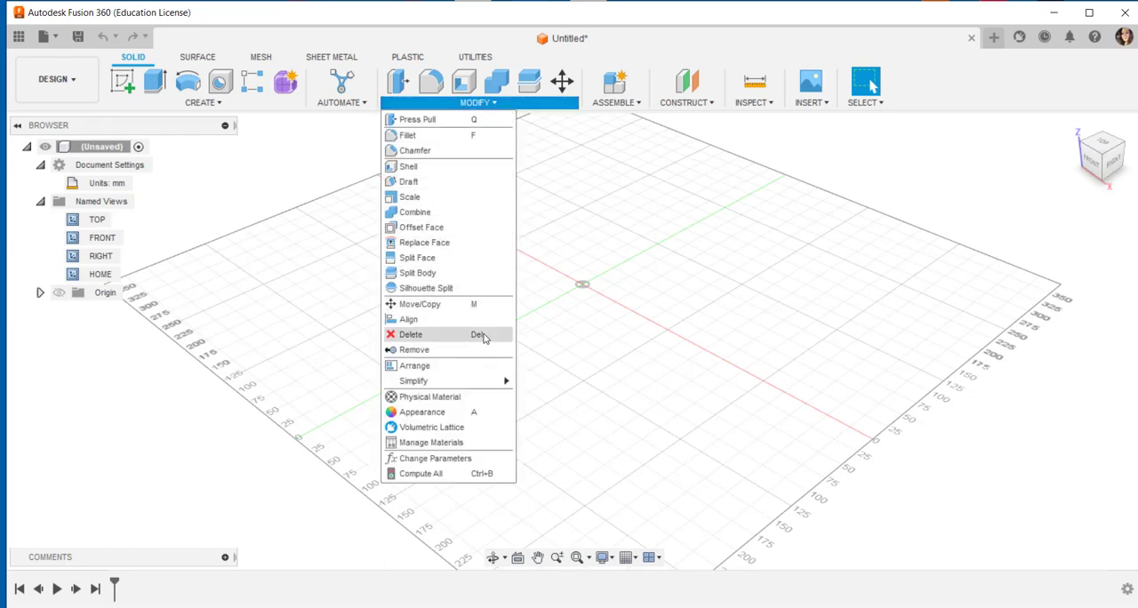
mouse_move(479, 159)
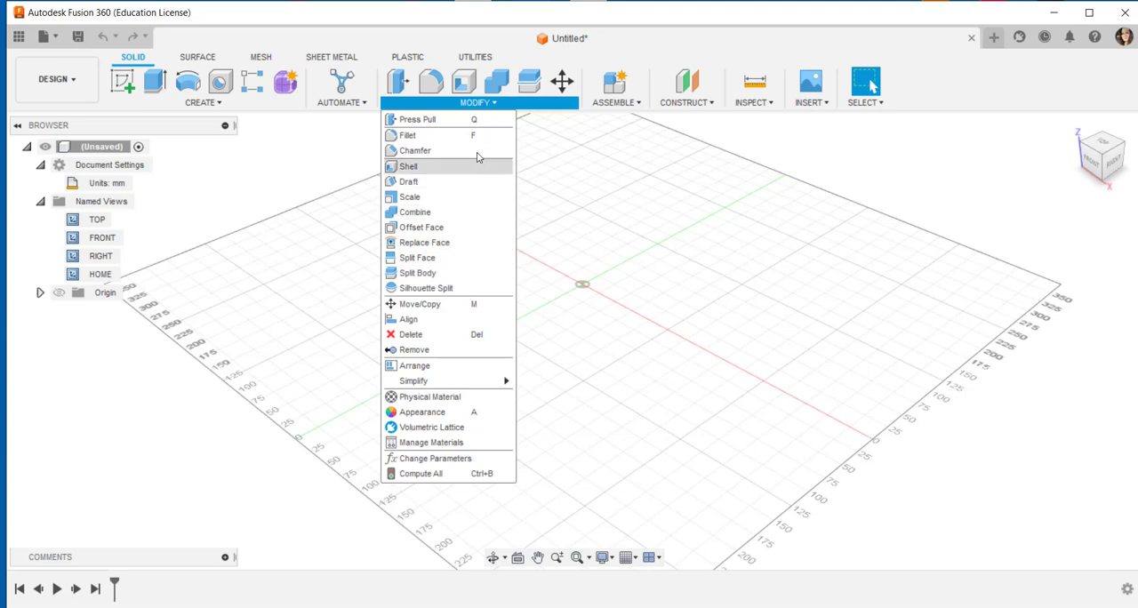
mouse_move(398, 81)
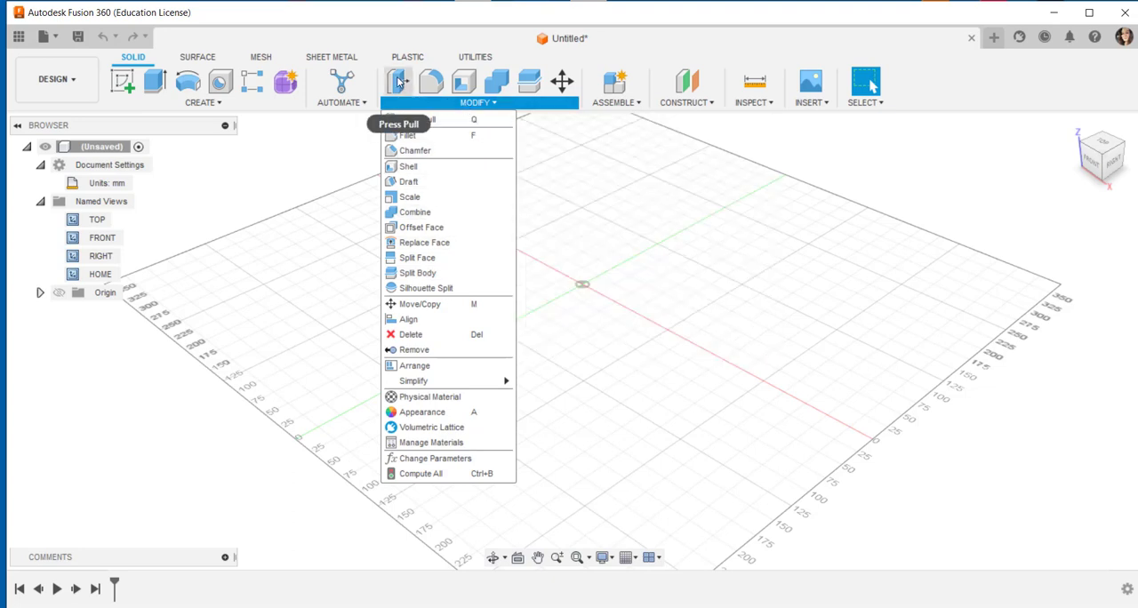
mouse_move(430, 81)
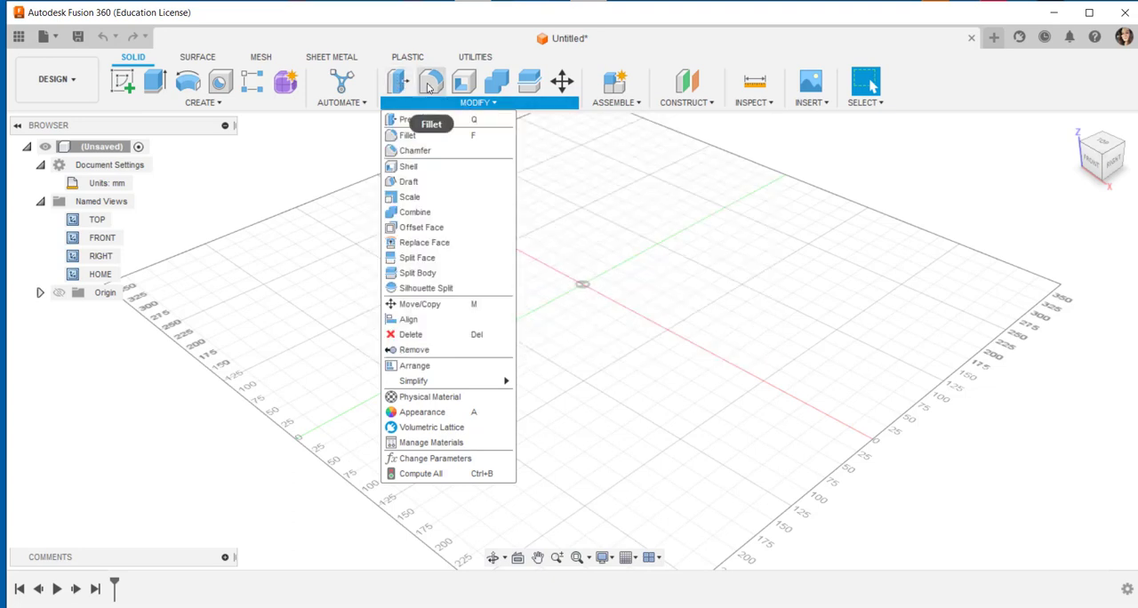
mouse_move(496, 81)
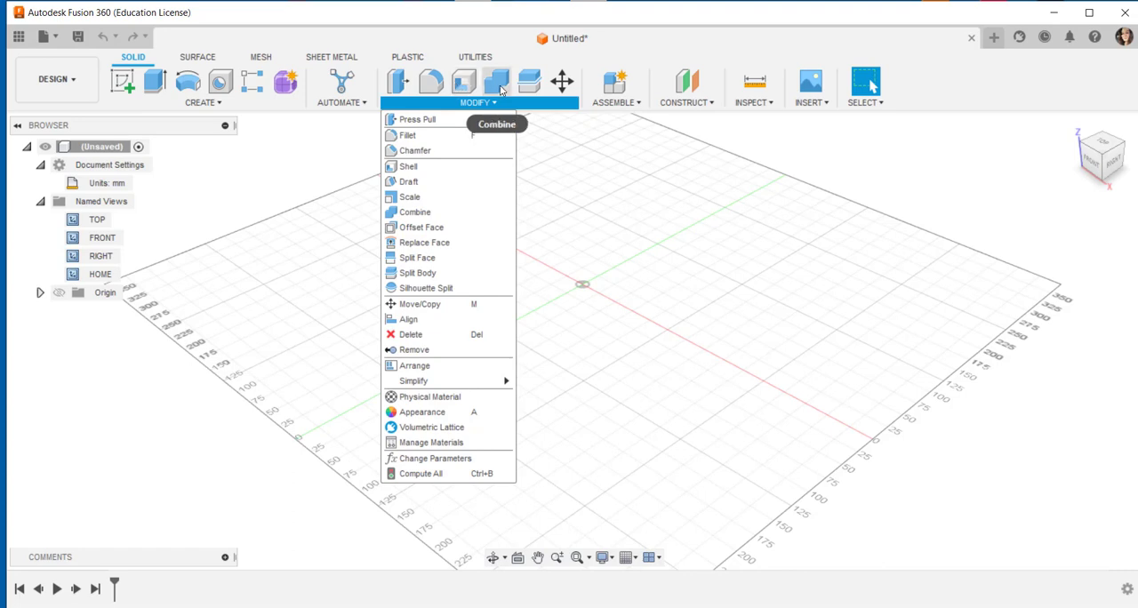
mouse_move(530, 82)
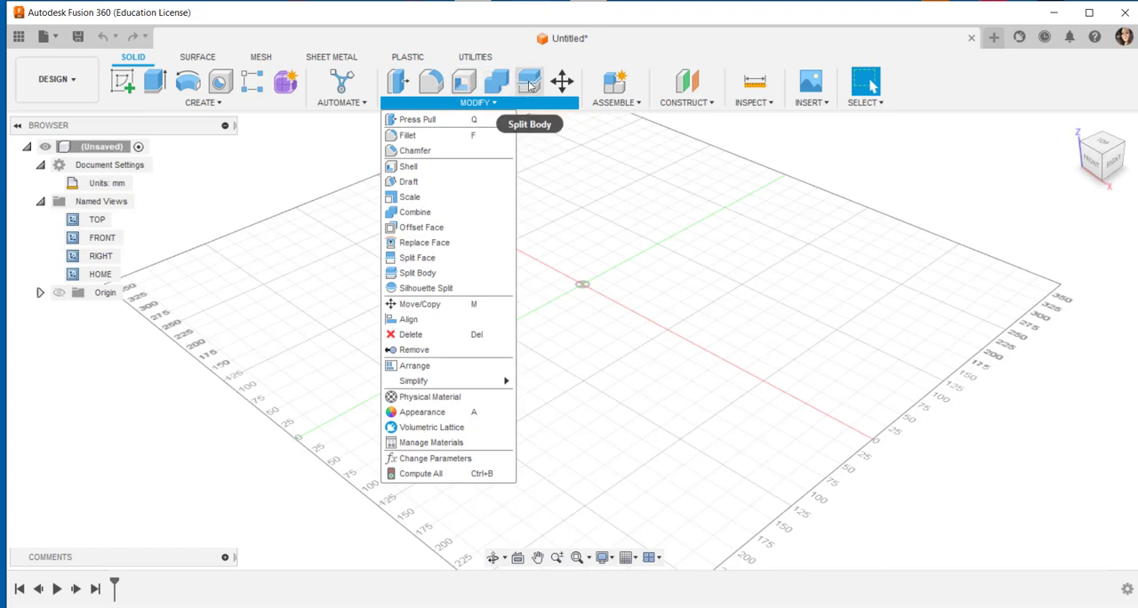
mouse_move(562, 81)
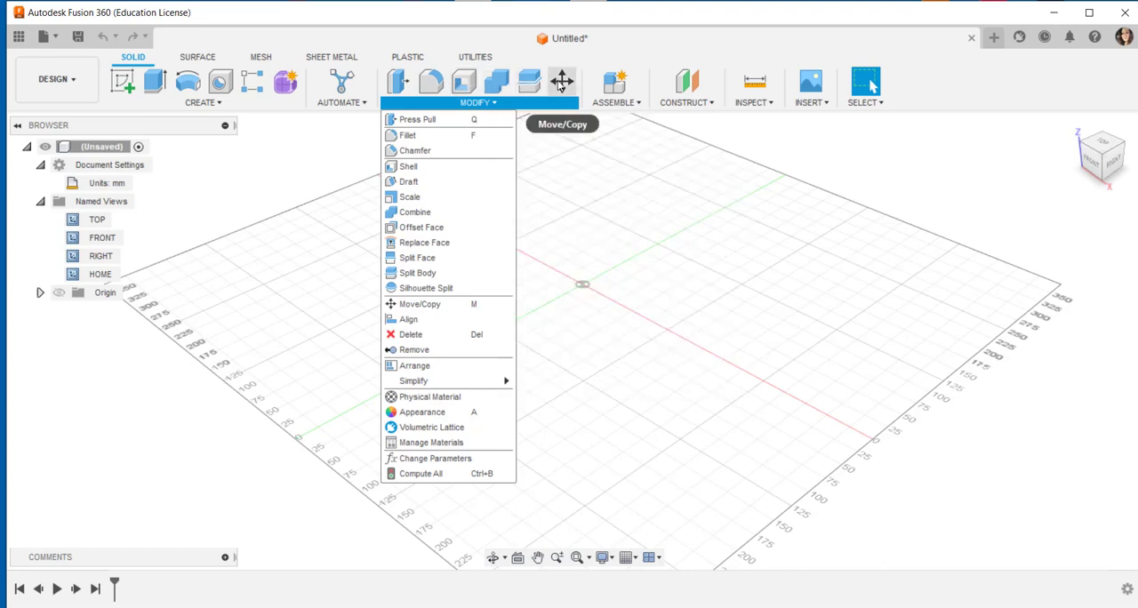
- After reviewing the Modify tools, show the Assemble list of assembly commands
click(616, 89)
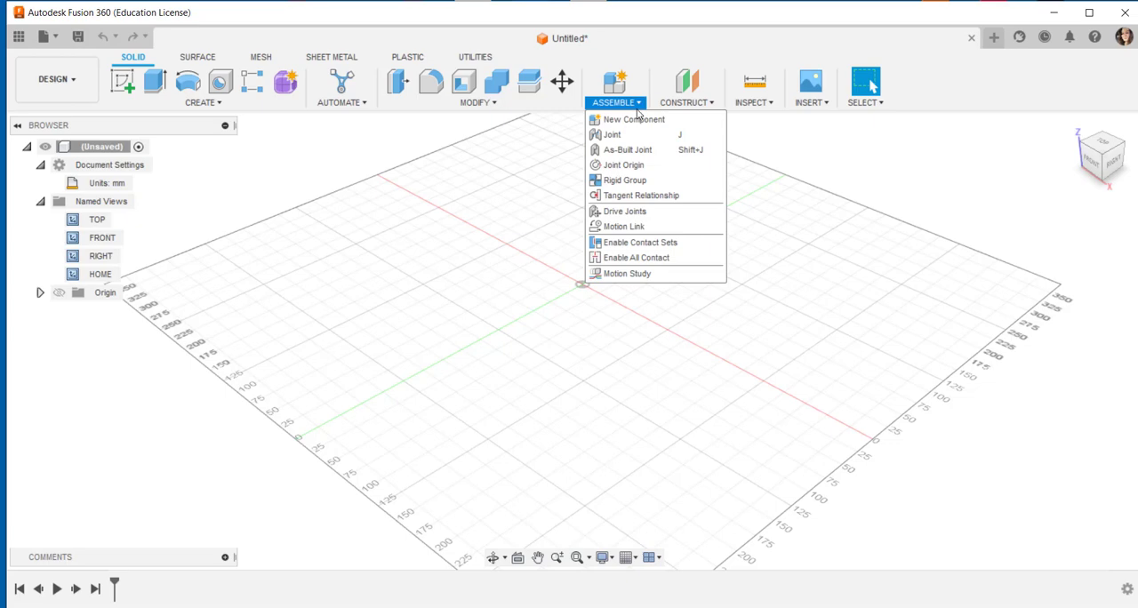
- Browse the CONSTRUCT and INSPECT command lists, then reveal the INSERT commands
click(684, 87)
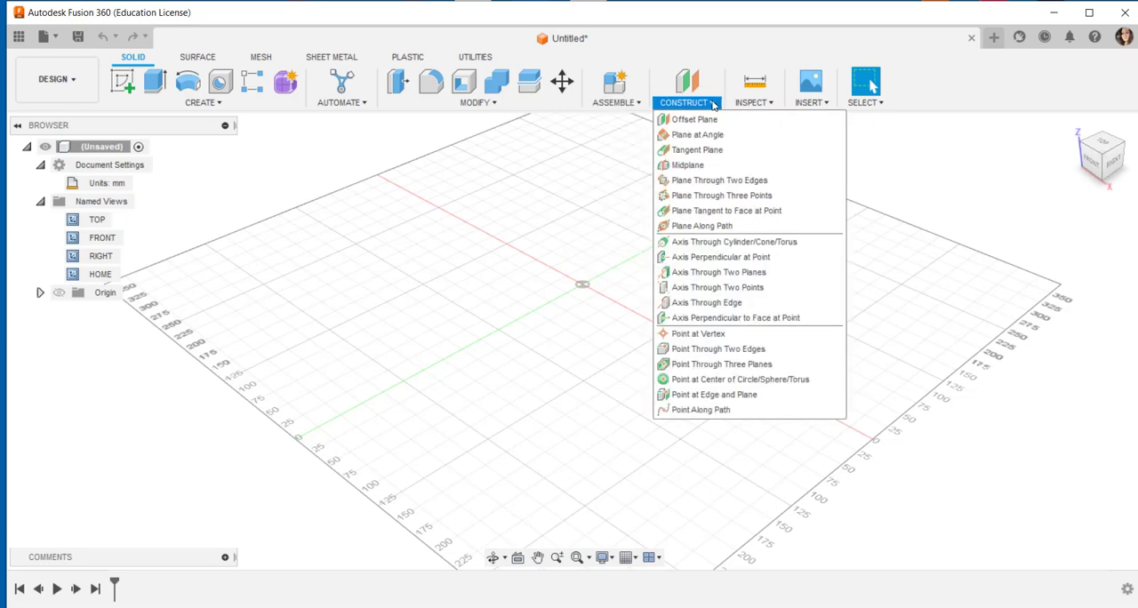
mouse_move(718, 182)
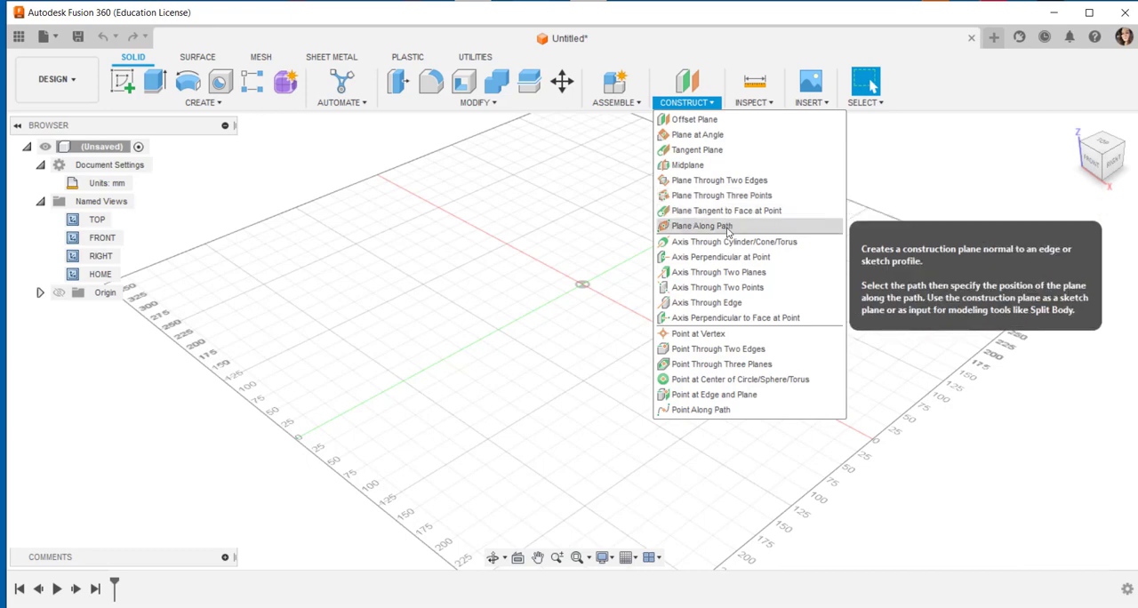
mouse_move(729, 242)
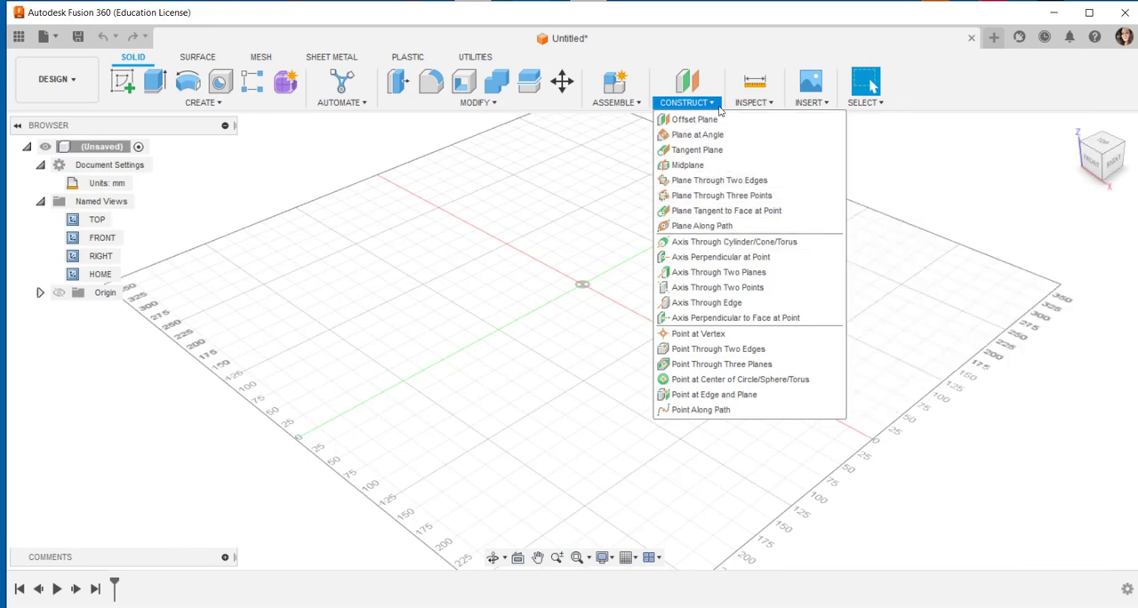
click(754, 103)
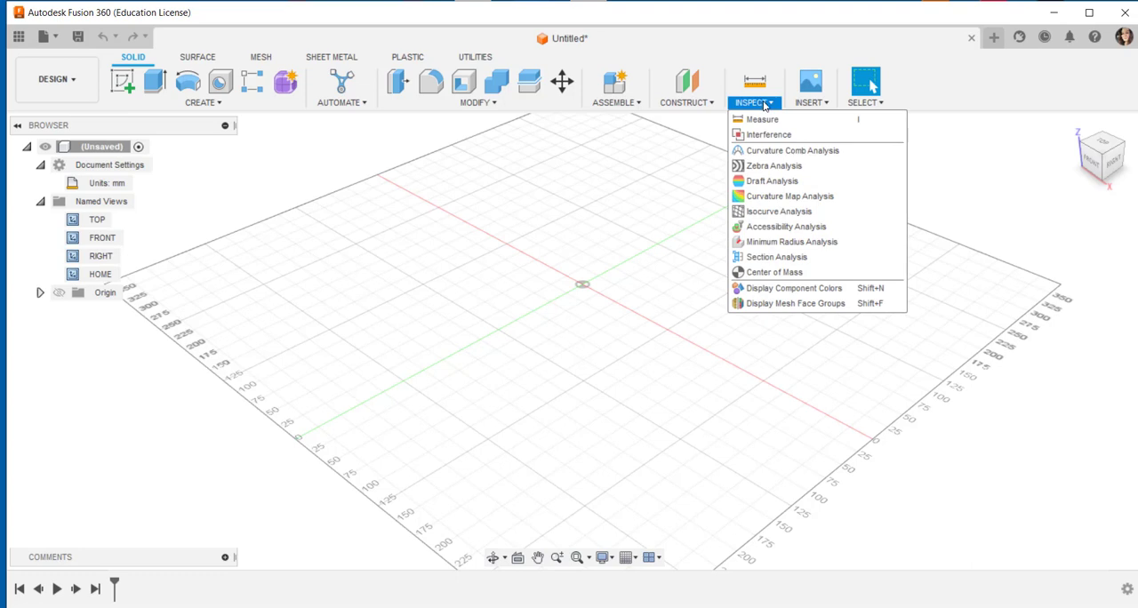
mouse_move(761, 119)
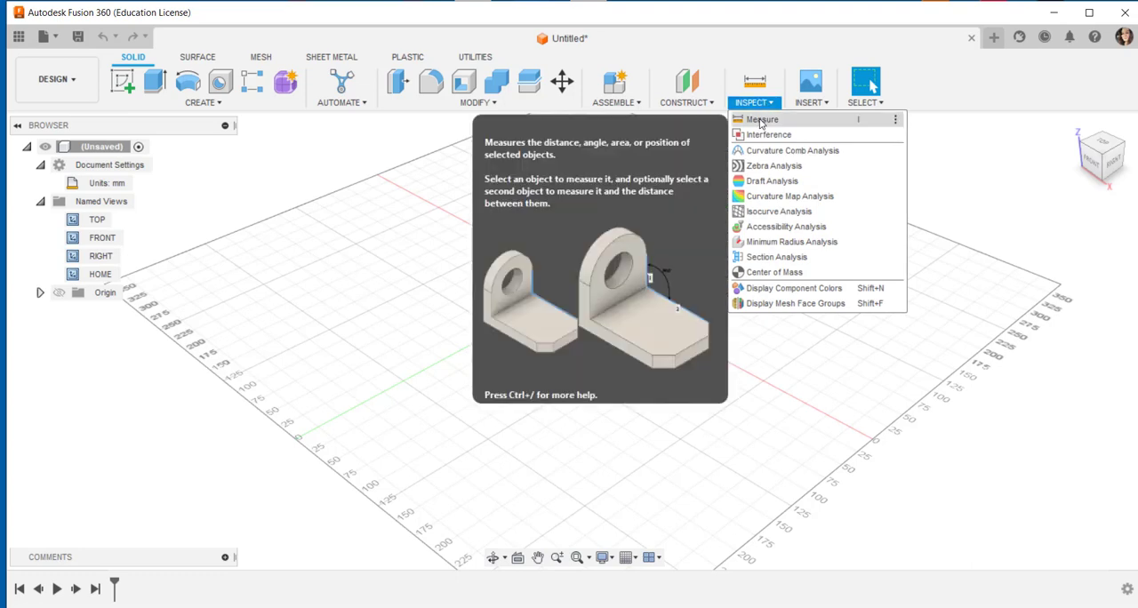
mouse_move(768, 135)
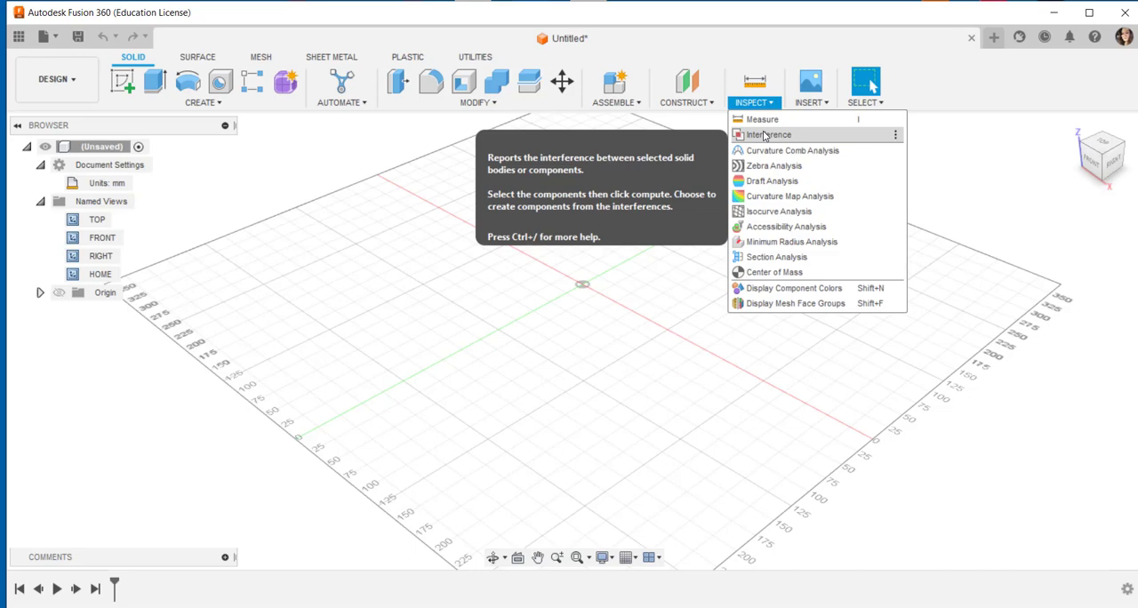
mouse_move(772, 182)
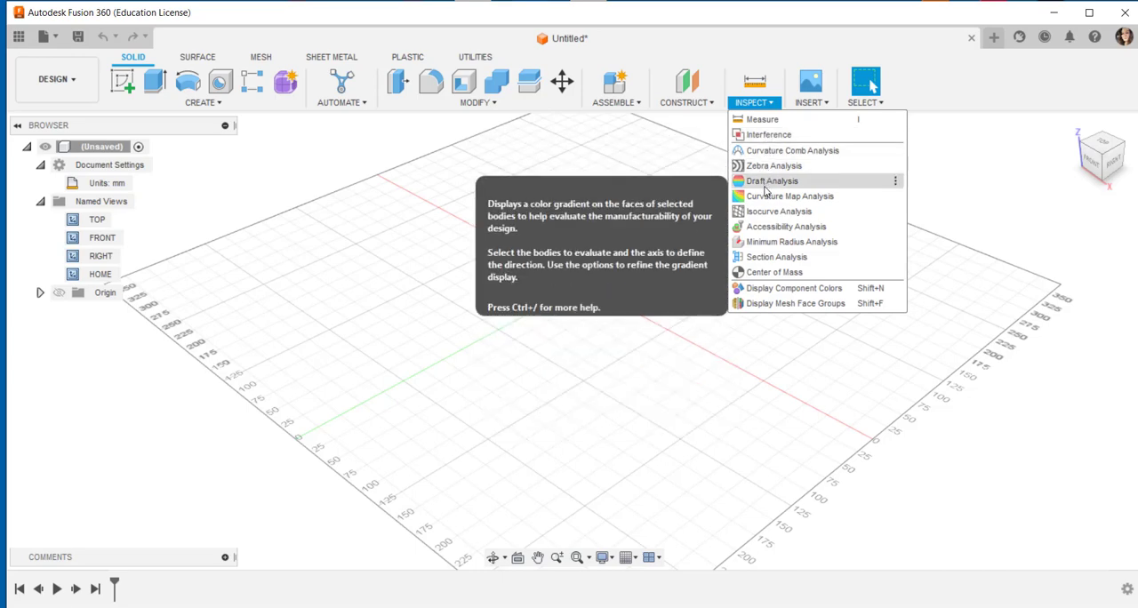
mouse_move(777, 256)
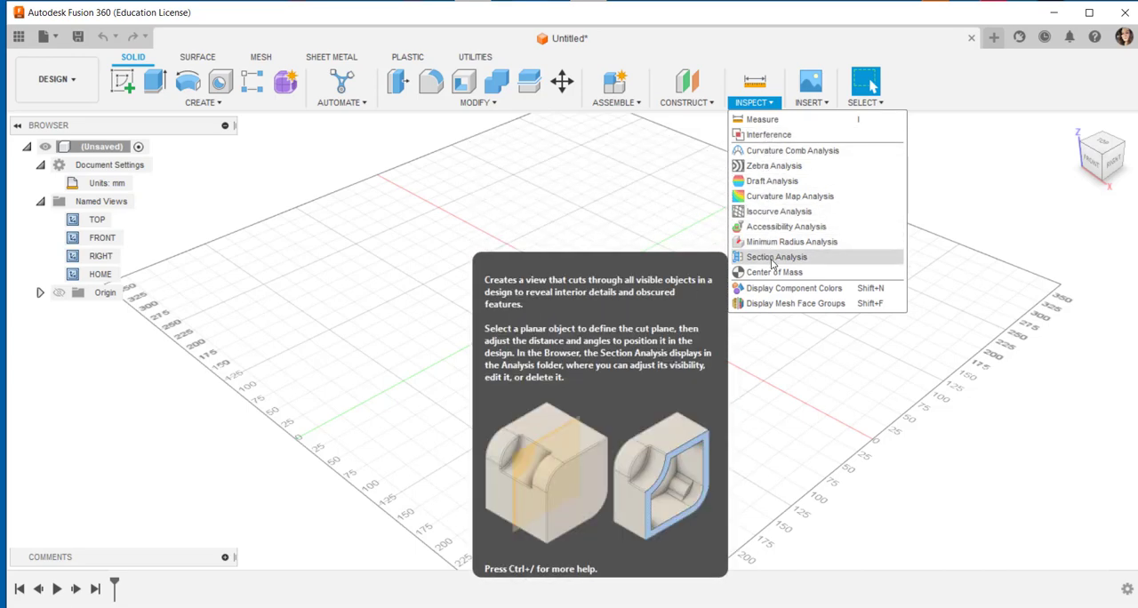
mouse_move(793, 302)
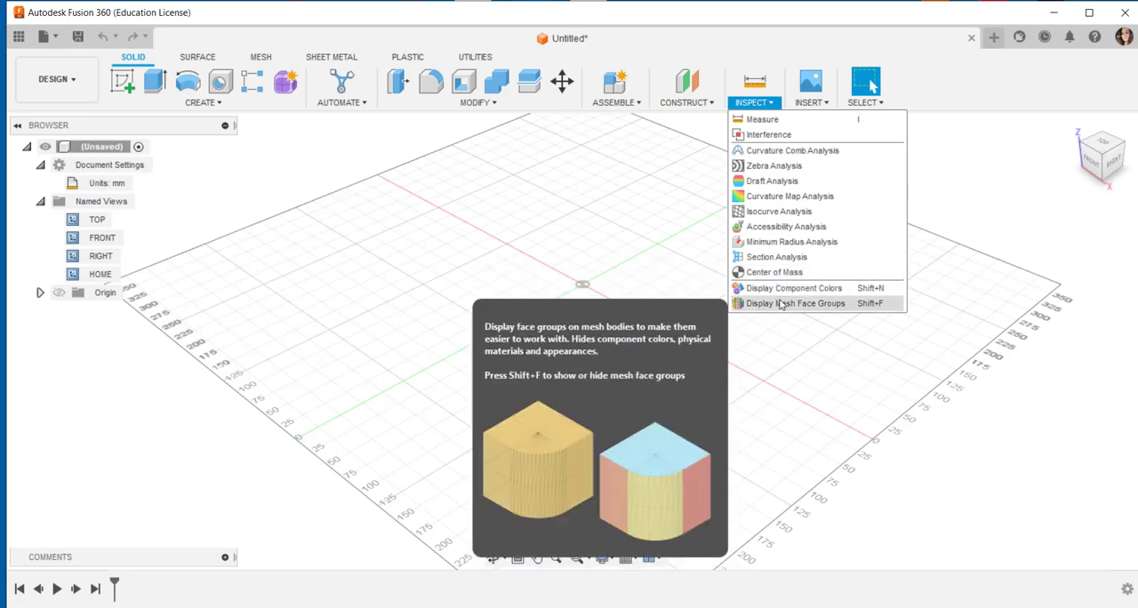
click(811, 85)
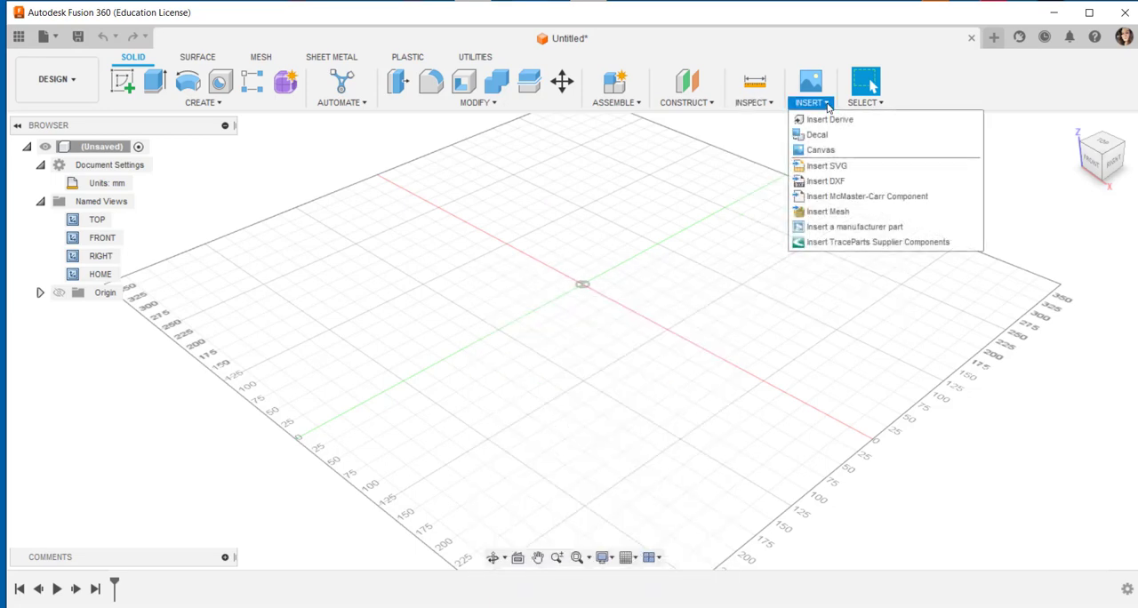
mouse_move(817, 135)
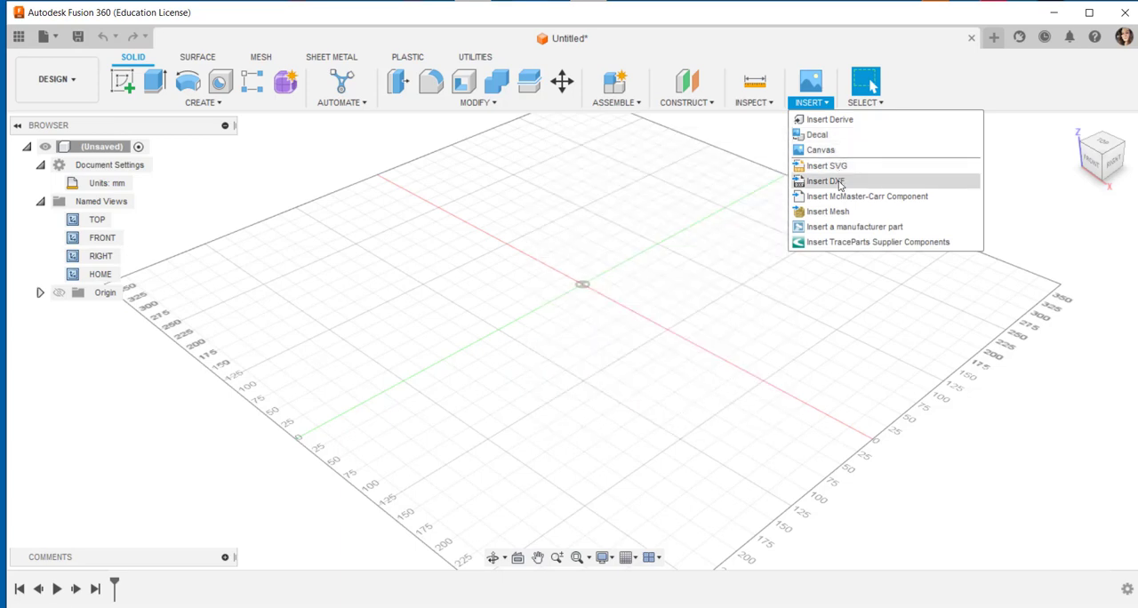
mouse_move(866, 196)
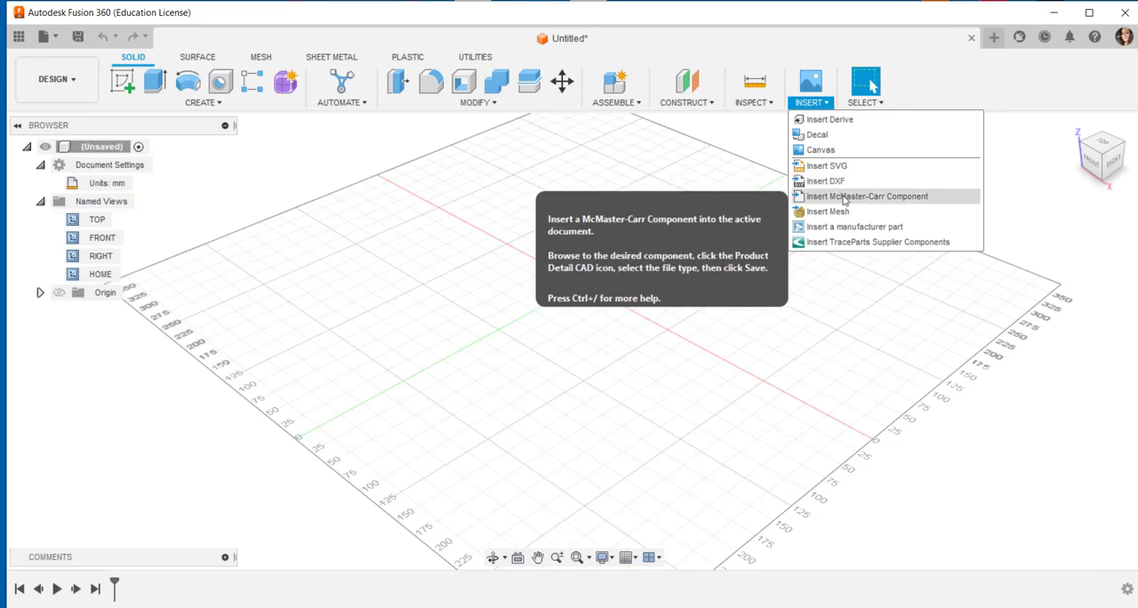
mouse_move(850, 241)
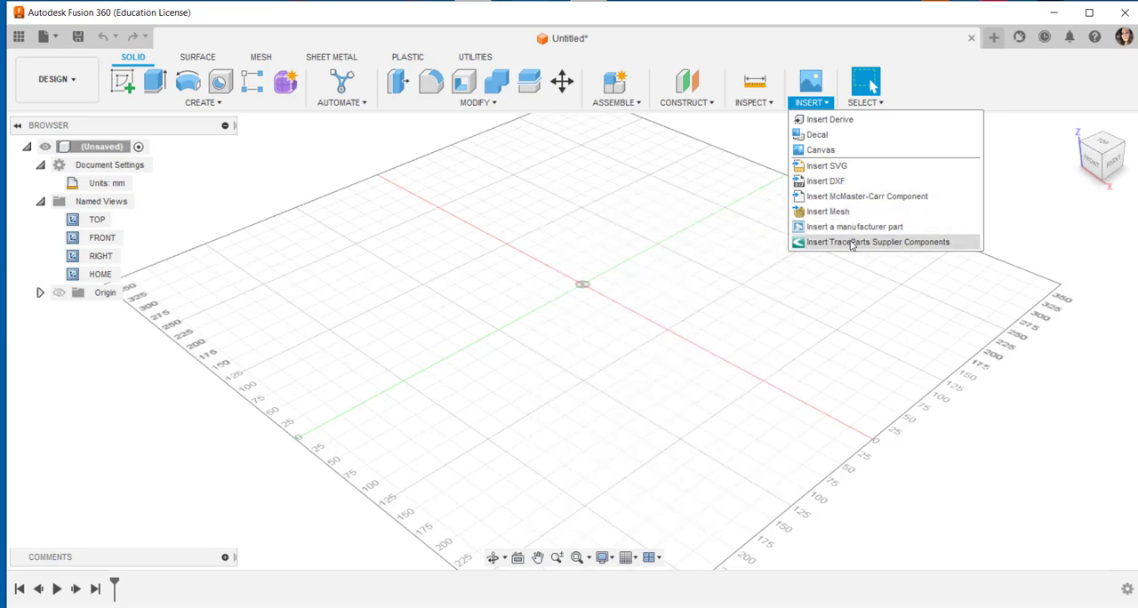
- Choose Insert TraceParts Supplier Components, raising the external-website notice
click(879, 241)
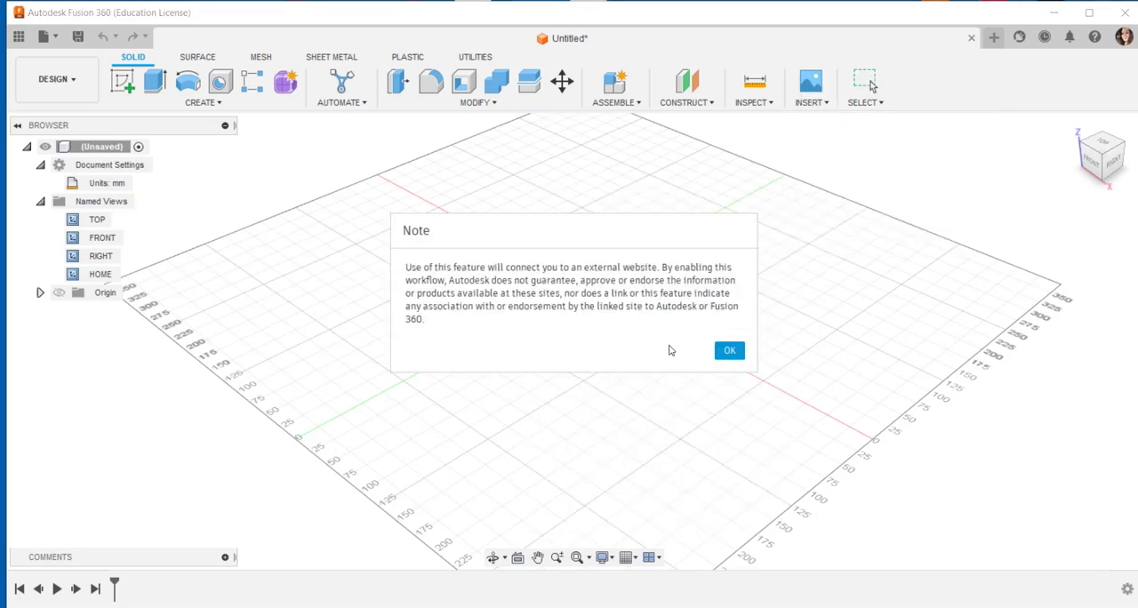
- Accept the notice with OK, view the TraceParts design library panel, and close it
click(729, 351)
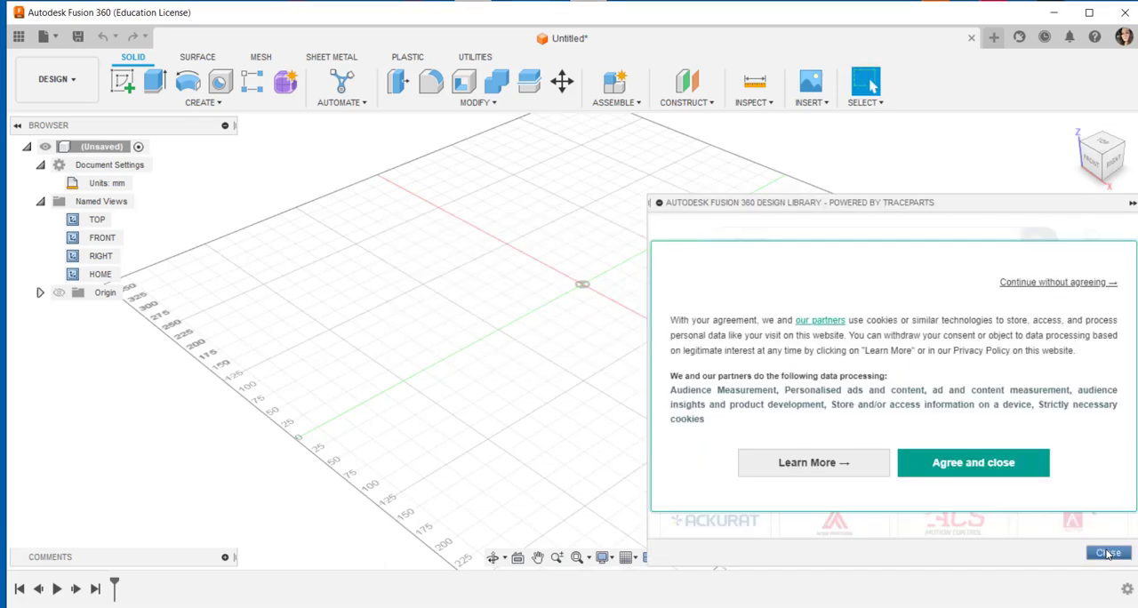
click(1108, 553)
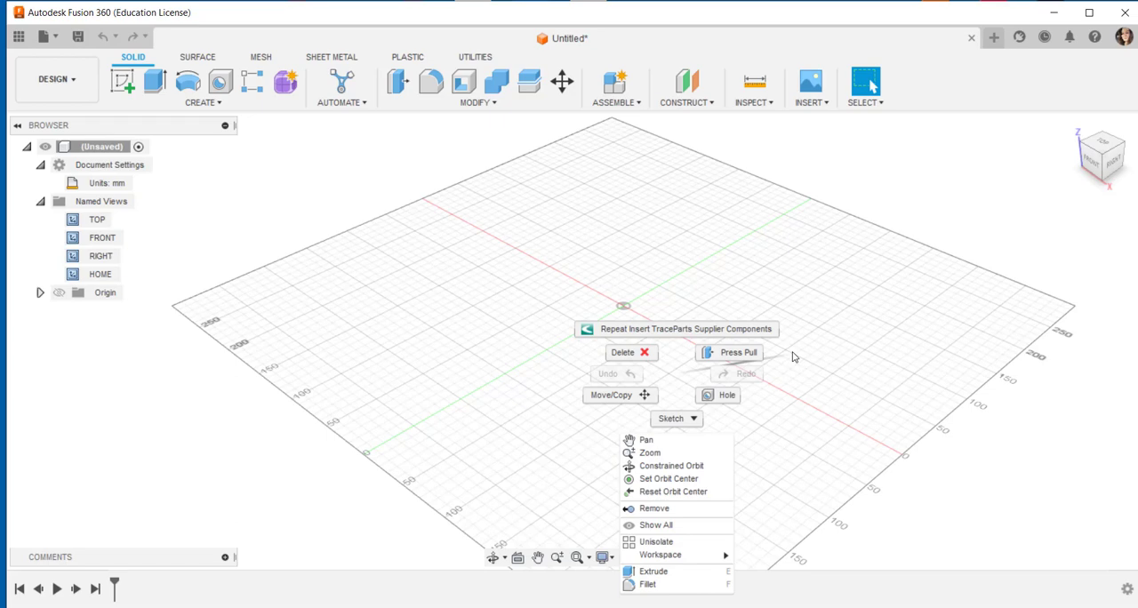
mouse_move(818, 370)
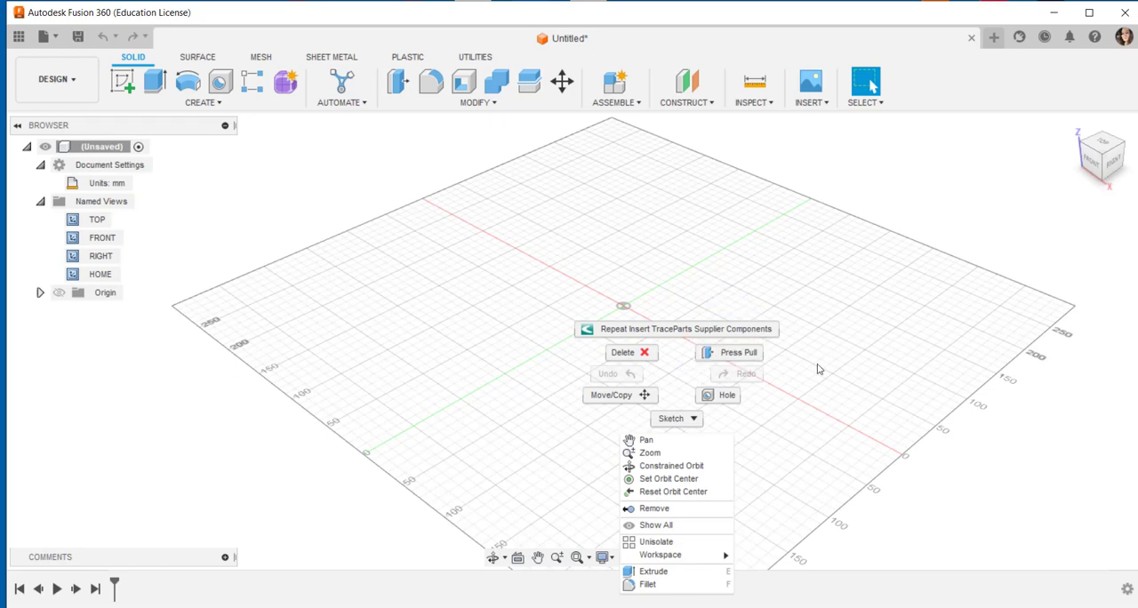
click(654, 377)
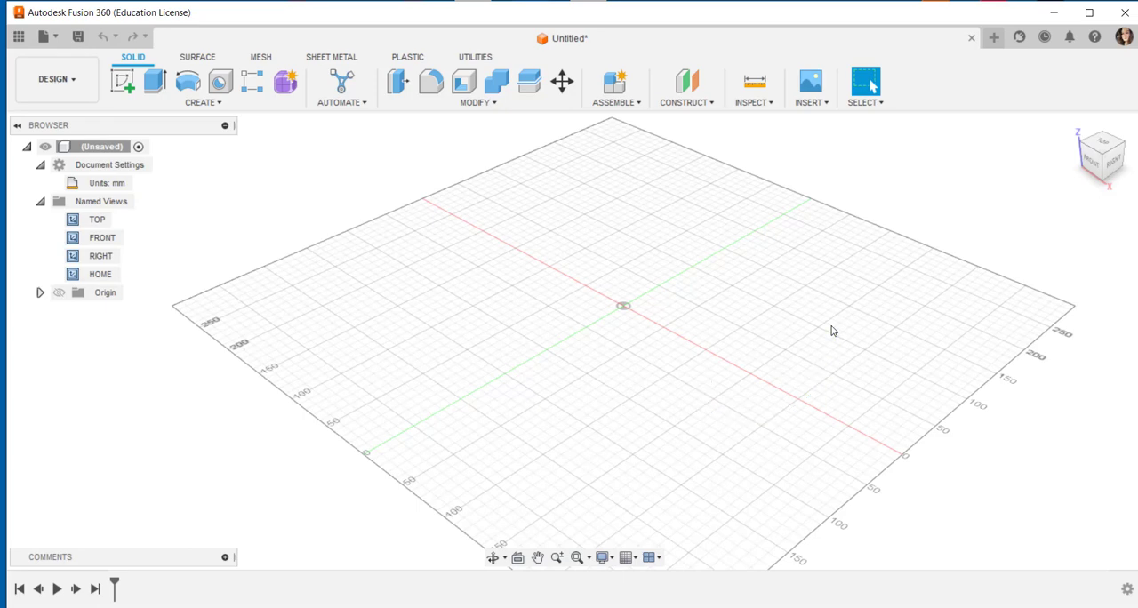
mouse_move(697, 400)
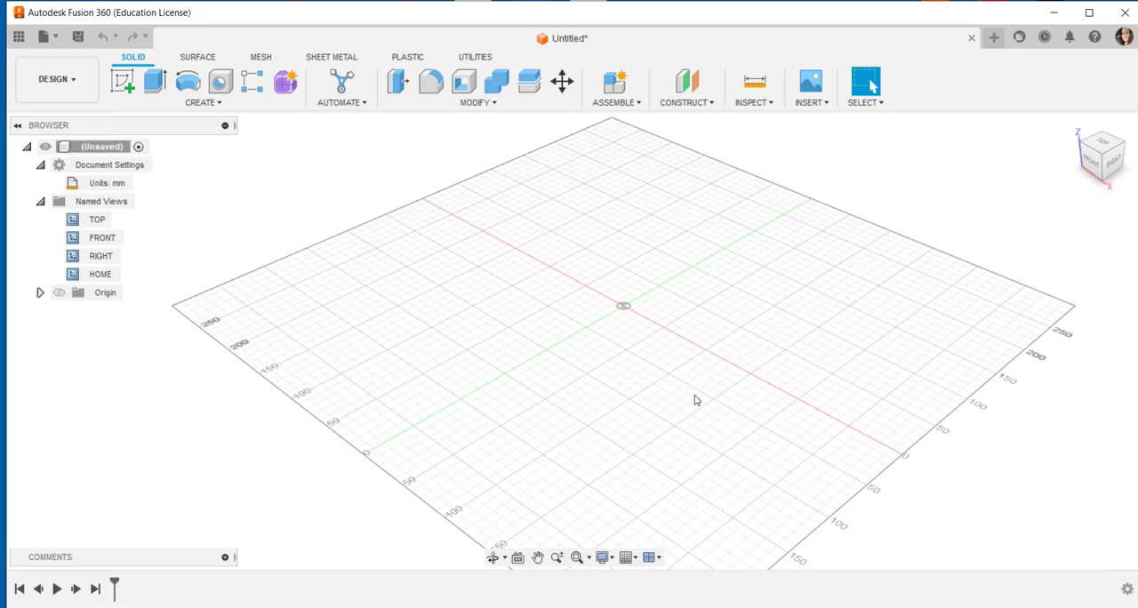
drag(703, 391, 608, 341)
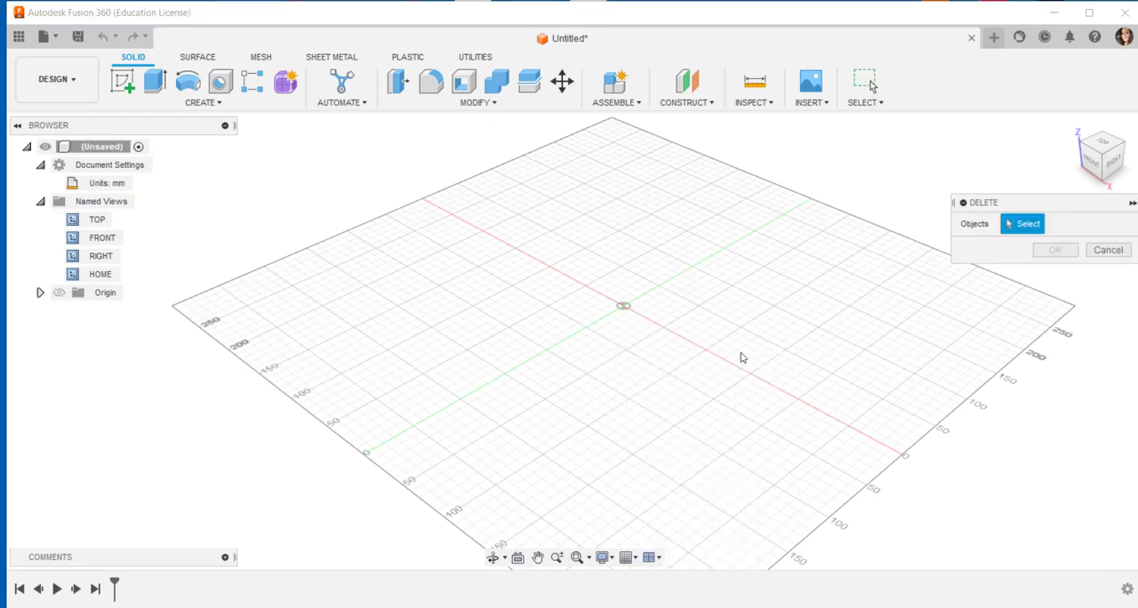
click(1108, 249)
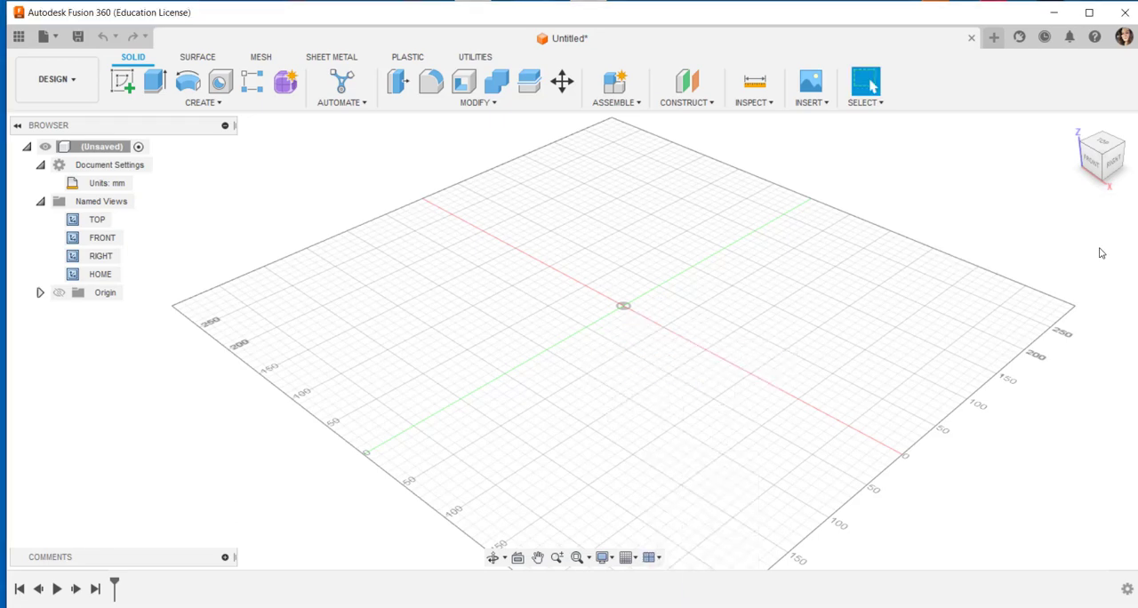